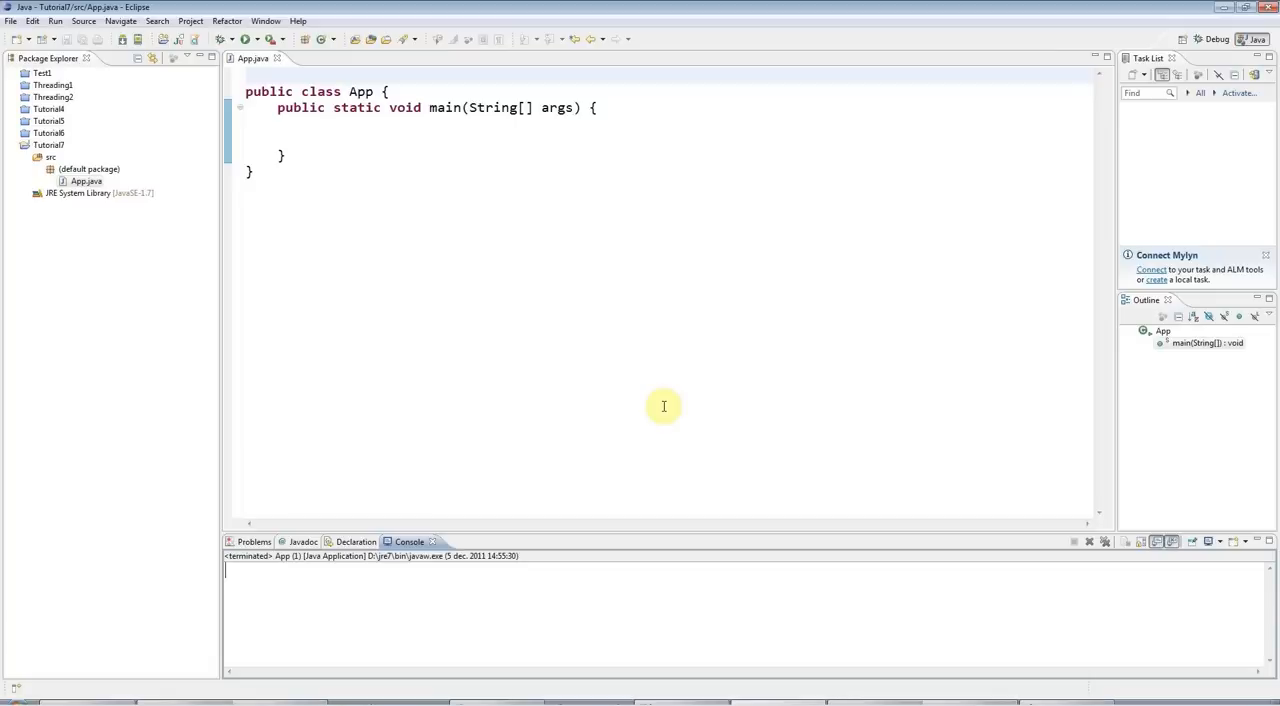
mouse_move(384, 184)
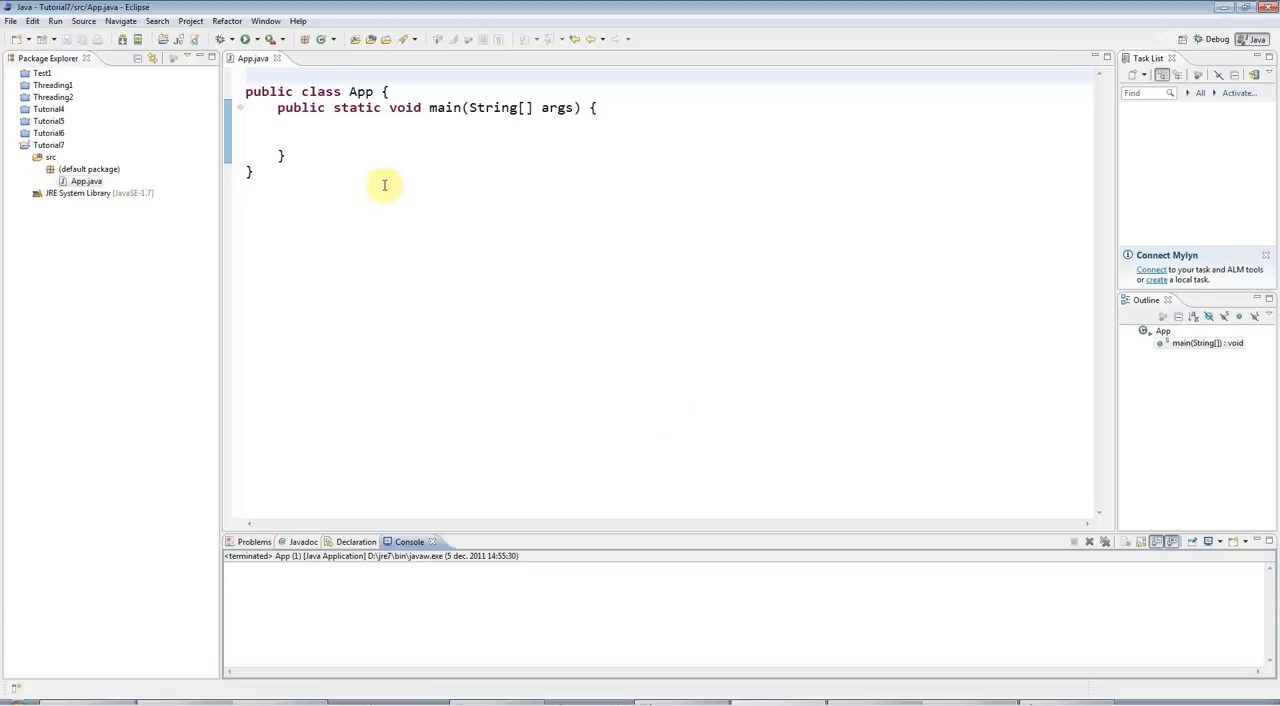
mouse_move(348, 138)
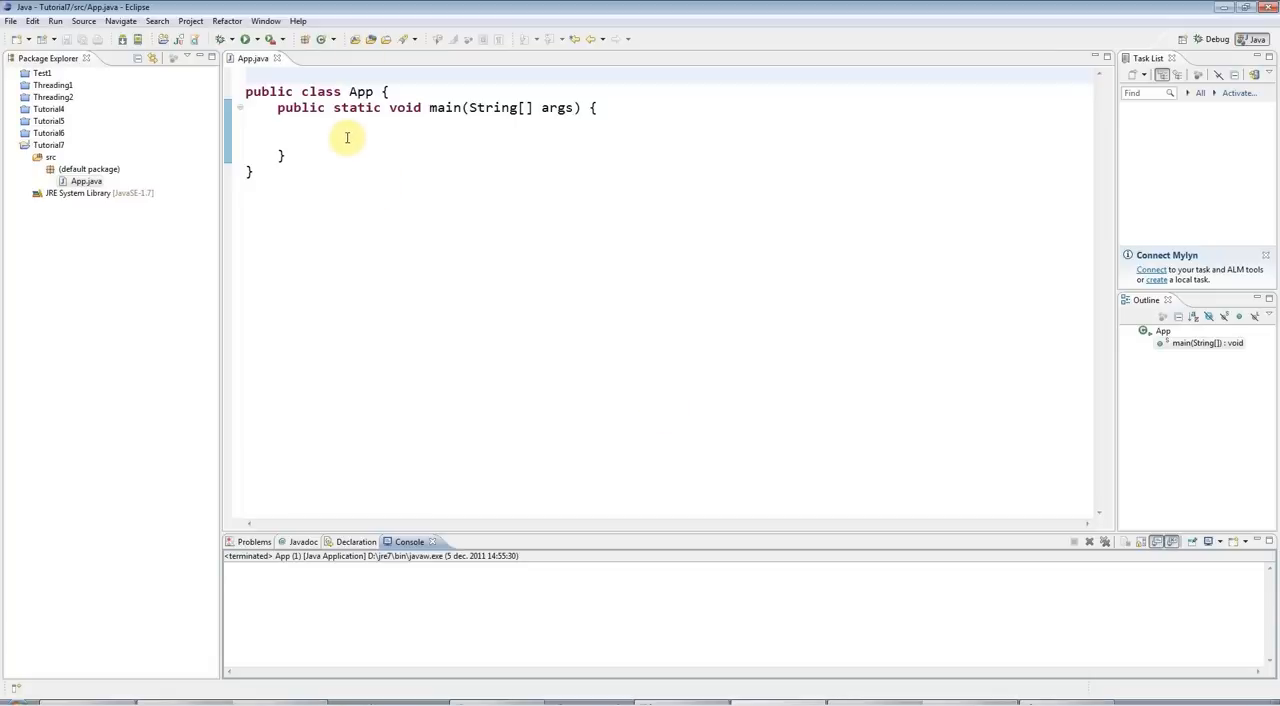
Declare 'Scanner input;' in main, correcting the misspelled variable name to input.
click(348, 138)
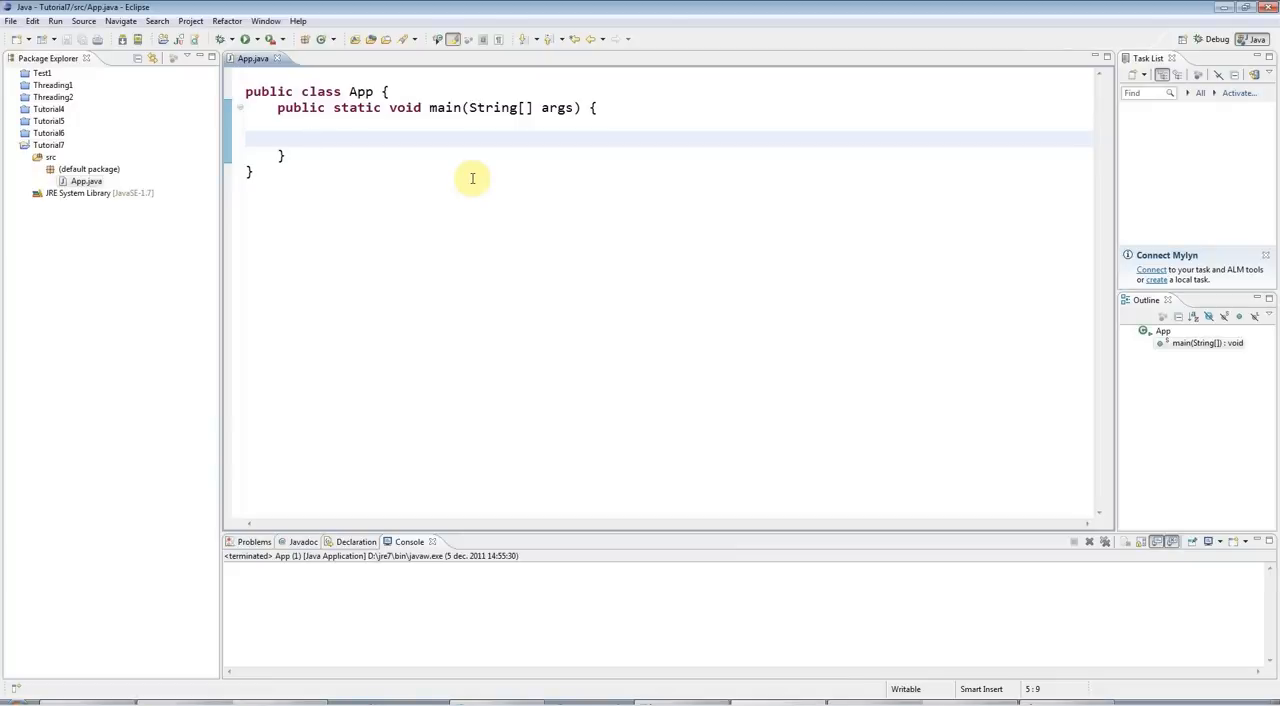
text(Scanner)
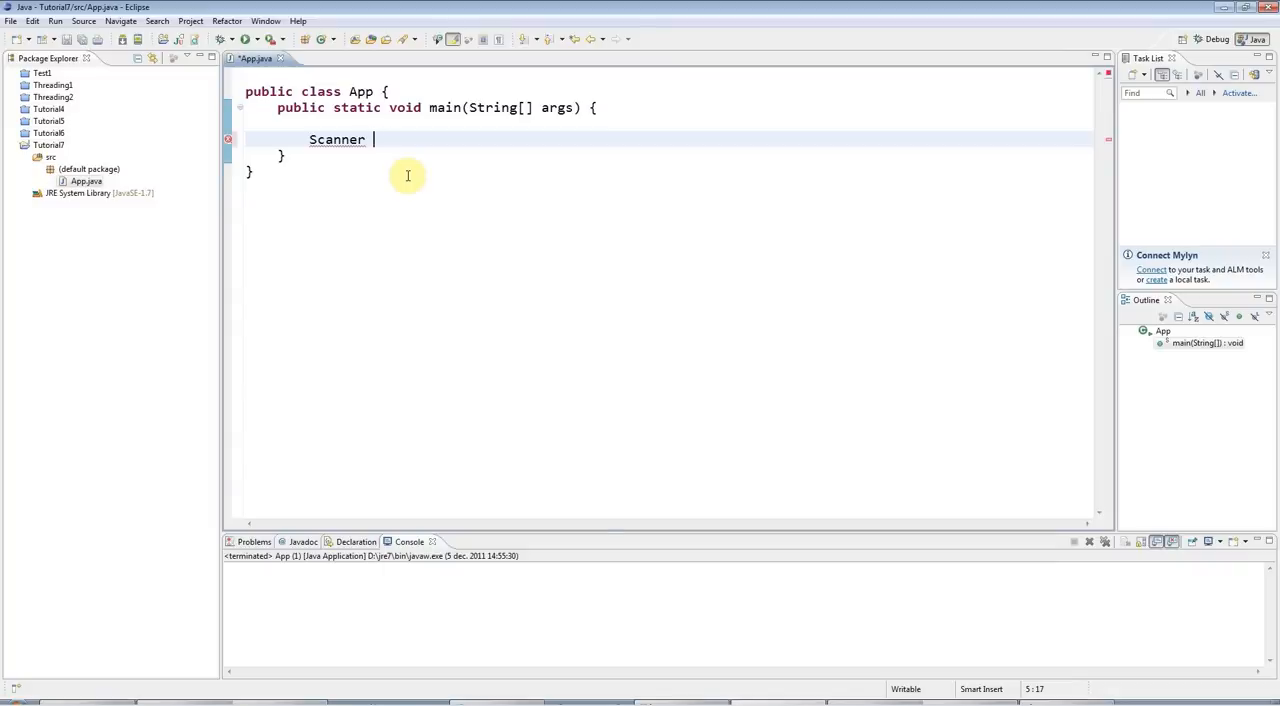
text(input;)
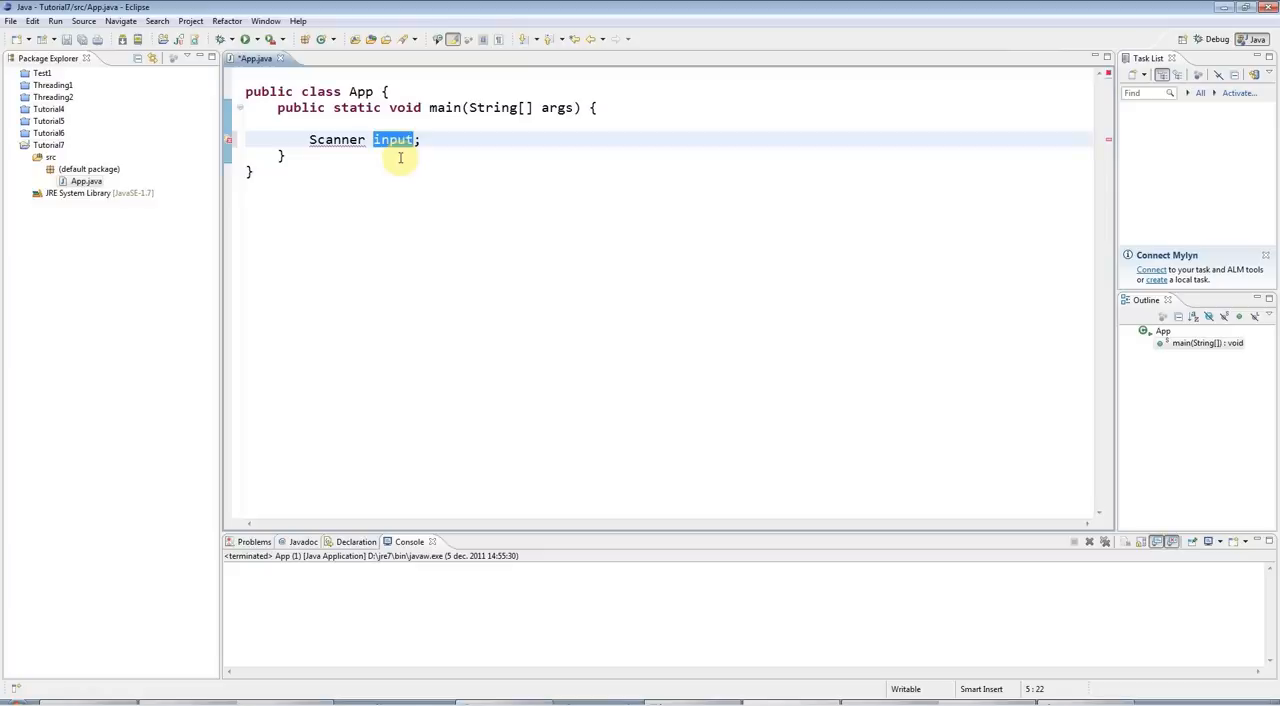
text(nut)
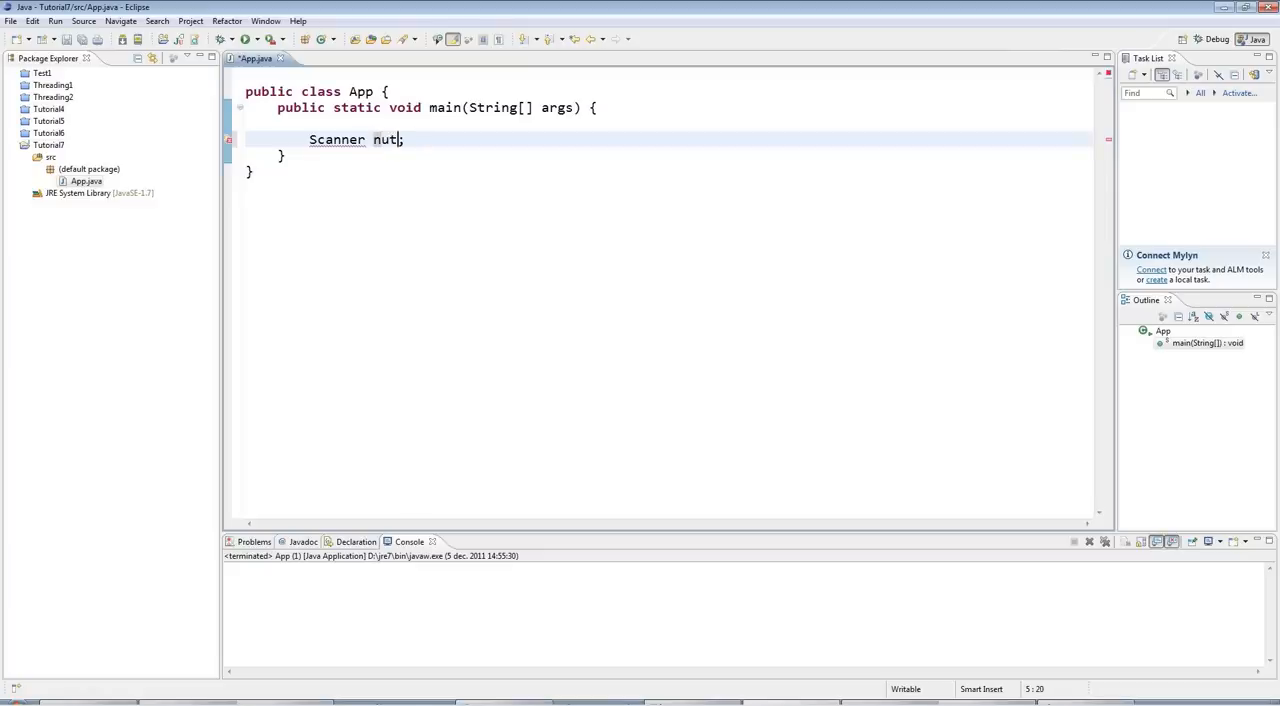
double_click(384, 140)
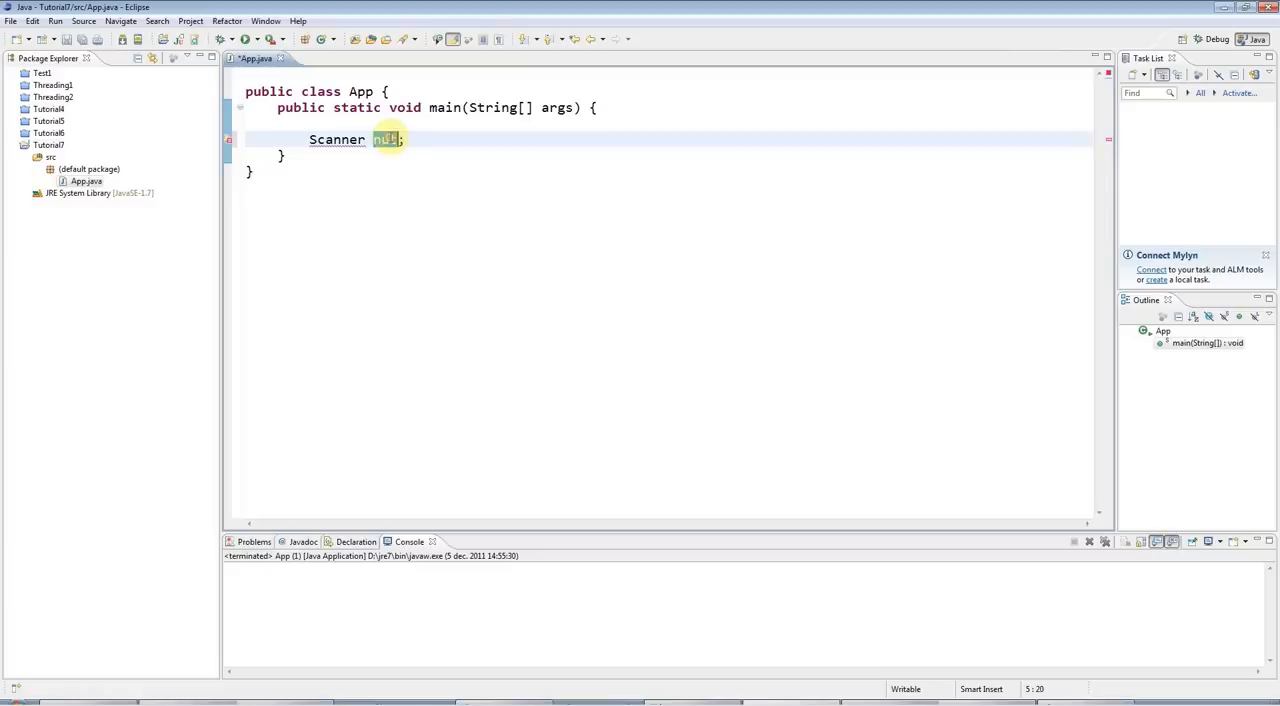
text(input)
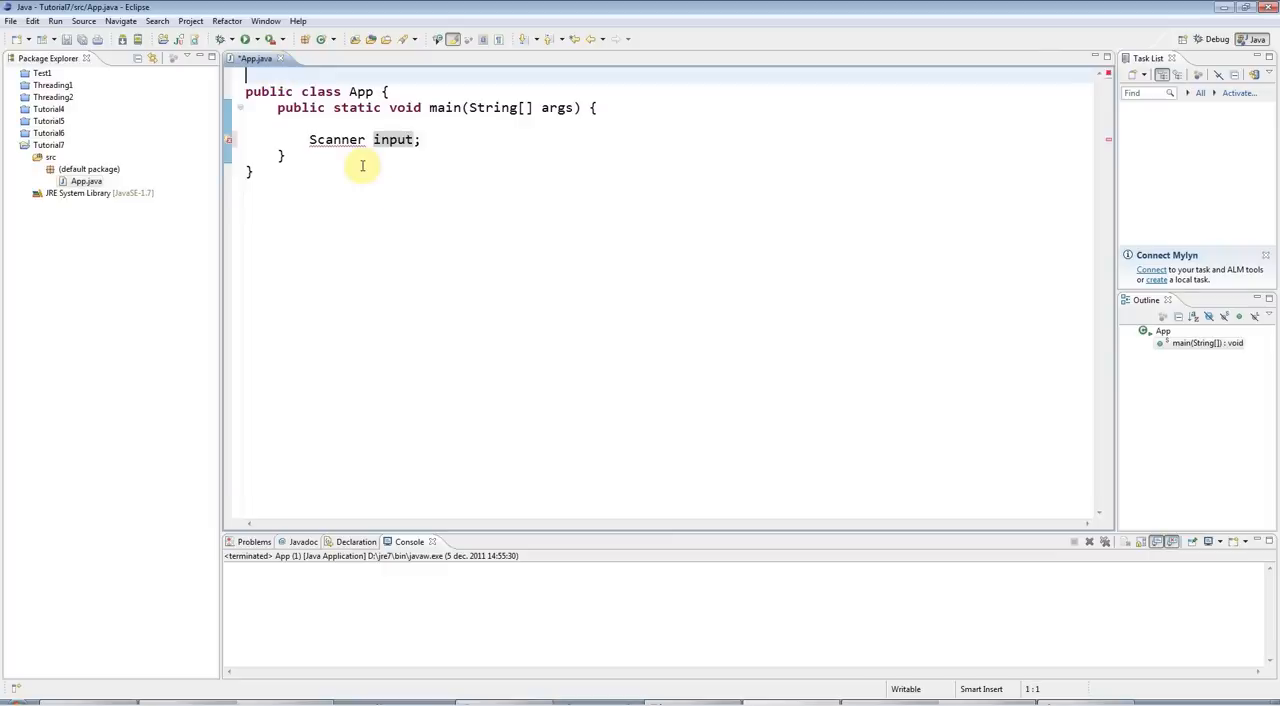
mouse_move(390, 166)
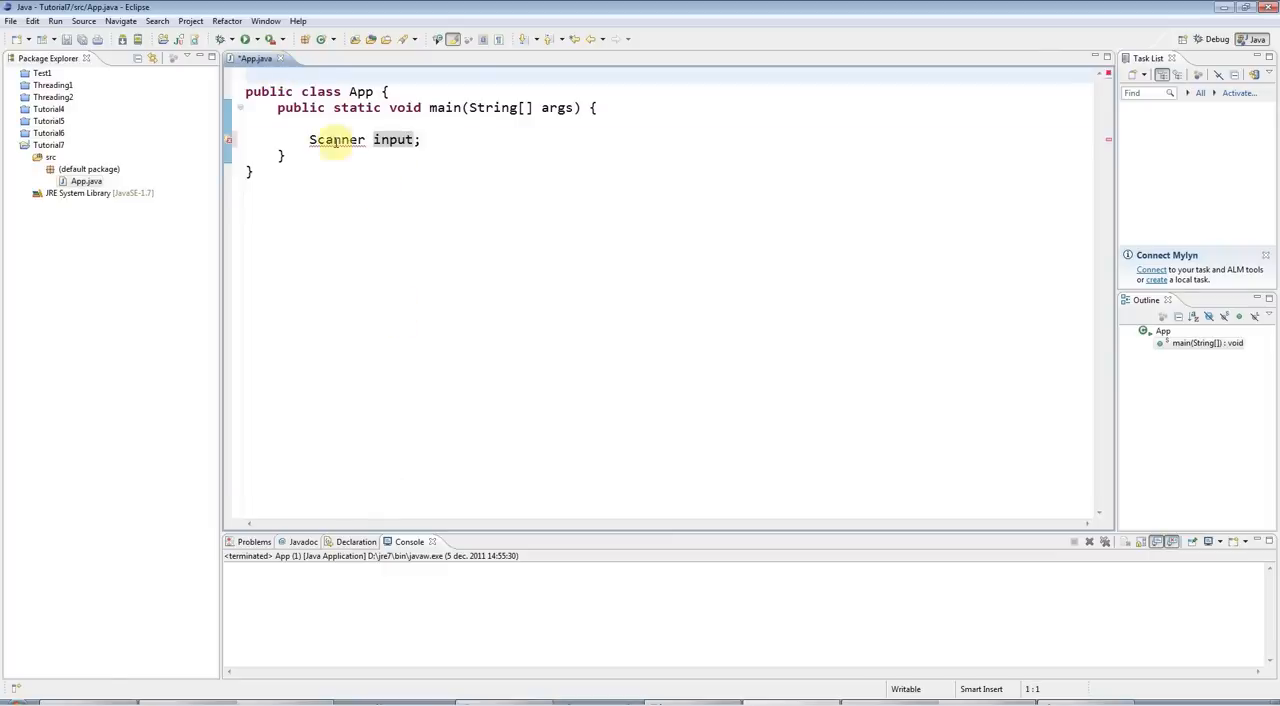
double_click(336, 140)
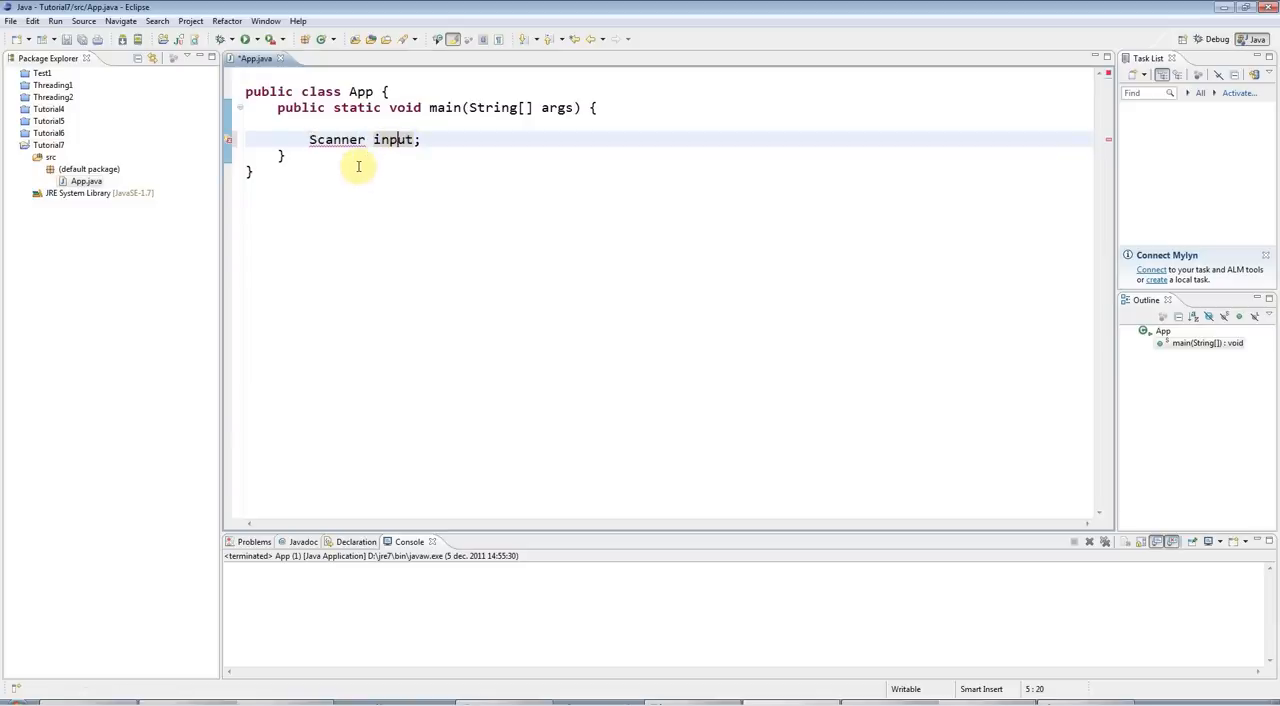
mouse_move(370, 140)
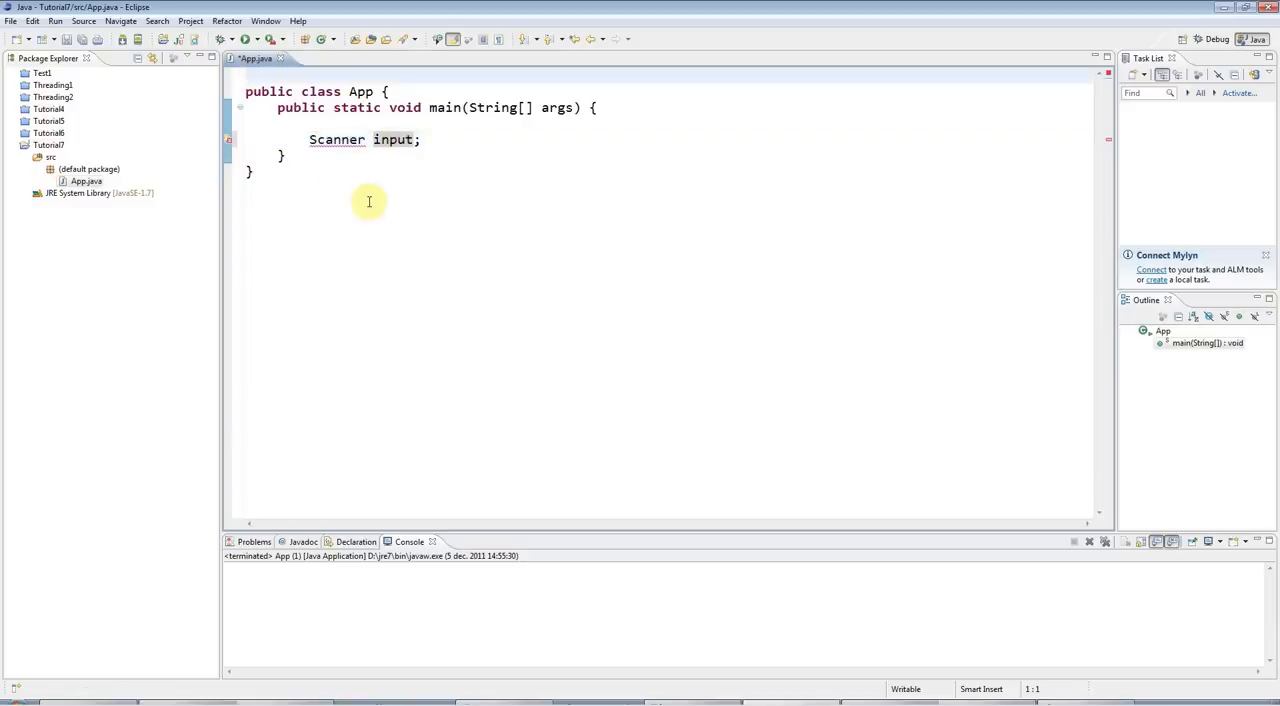
mouse_move(228, 140)
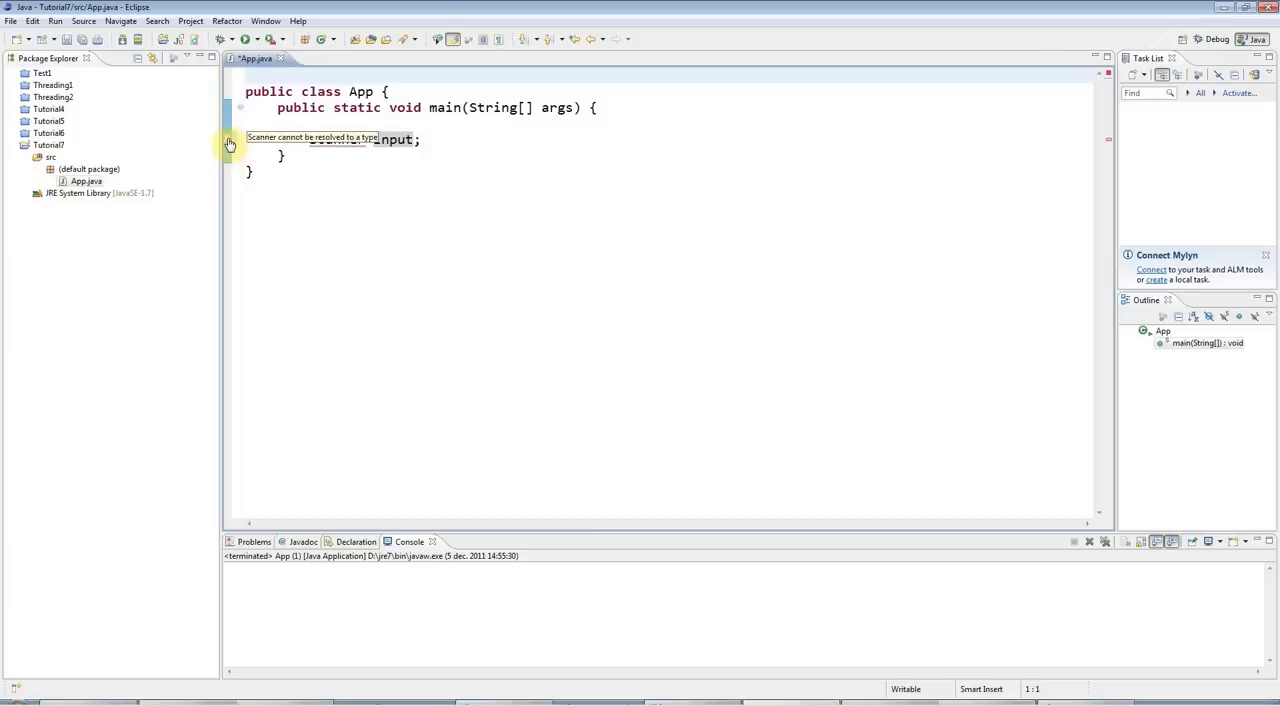
Apply the quick fix 'Import Scanner (java.util)' so the Scanner type resolves.
click(228, 140)
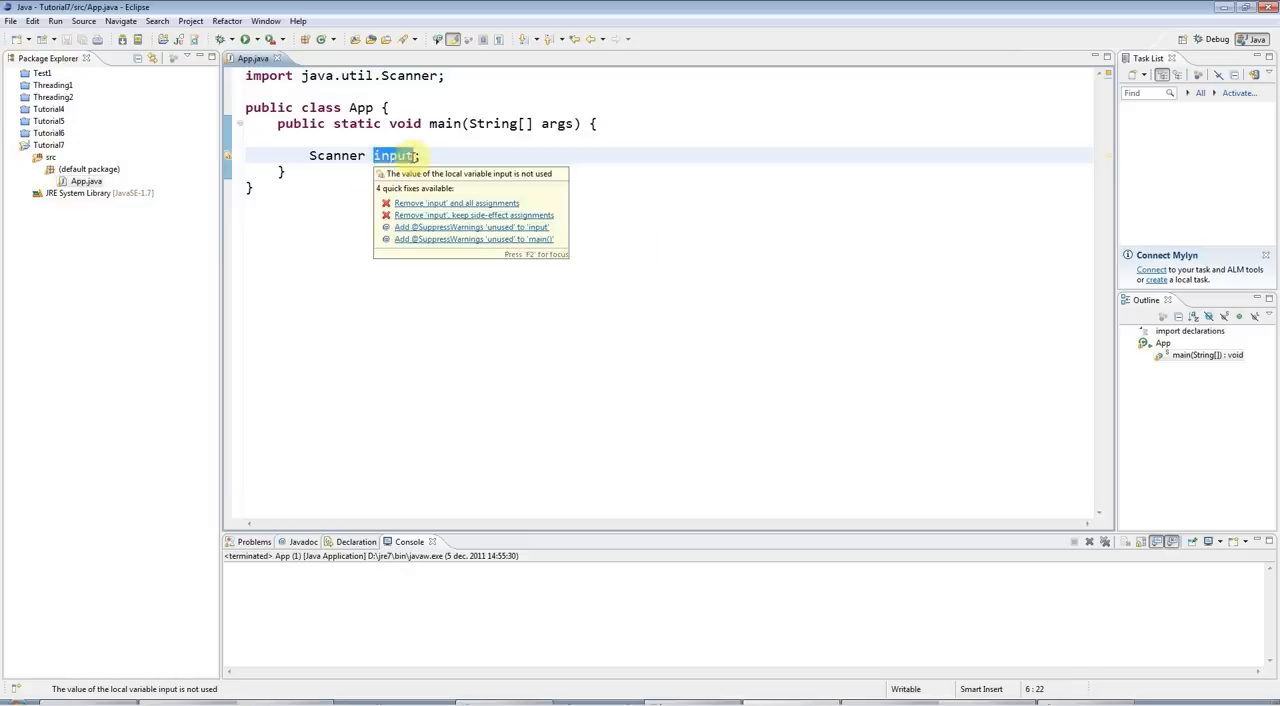
click(562, 180)
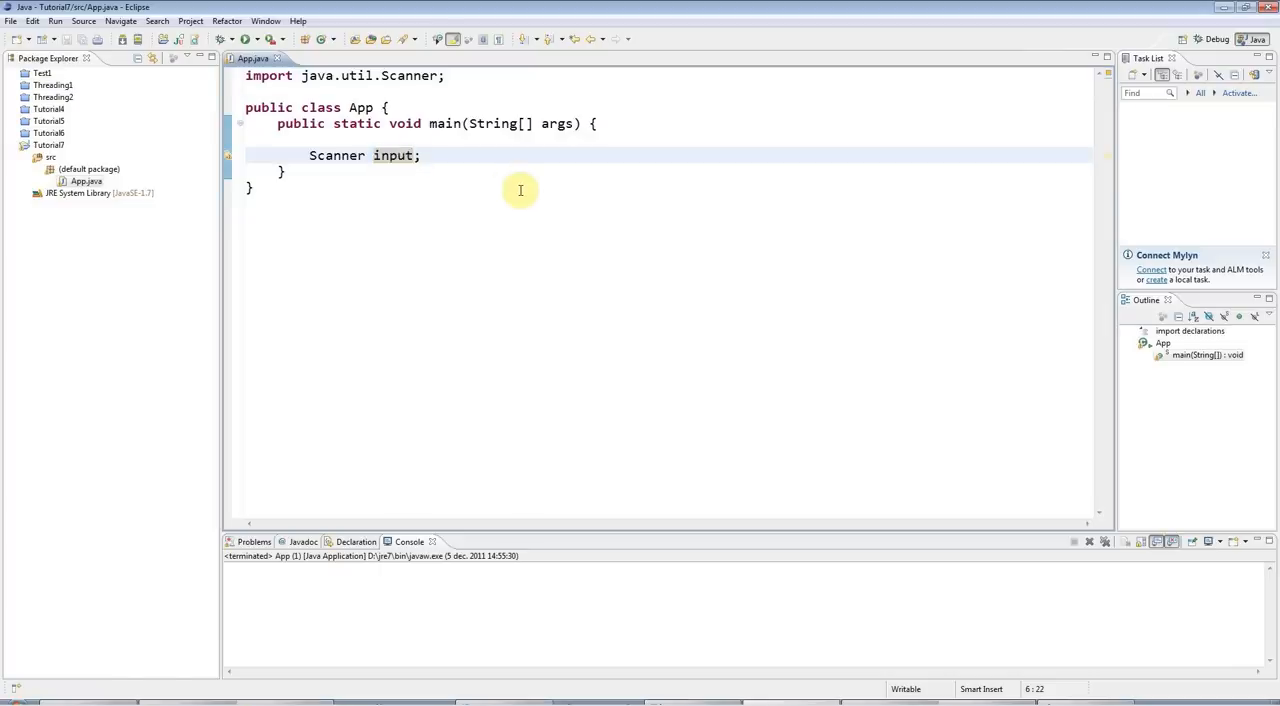
Complete the declaration as 'Scanner input = new Scanner(System.in);'.
text(= new Sc)
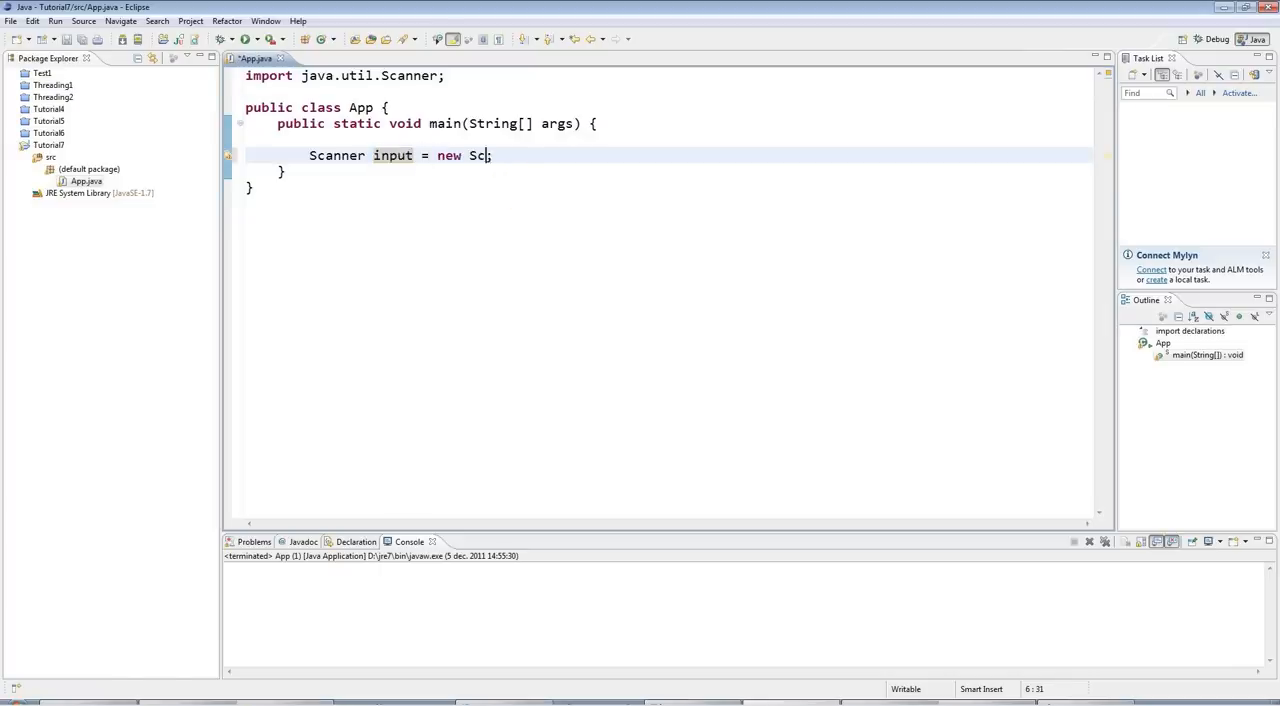
text(anner(System)
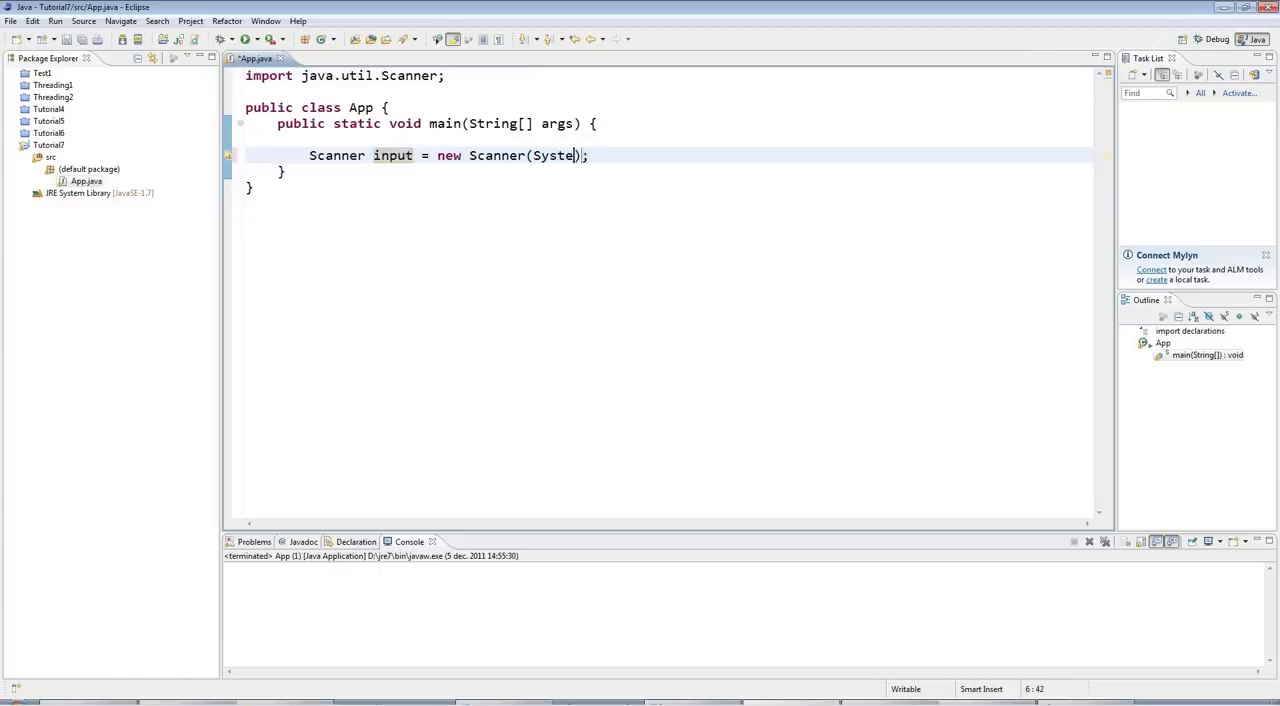
text(.in)
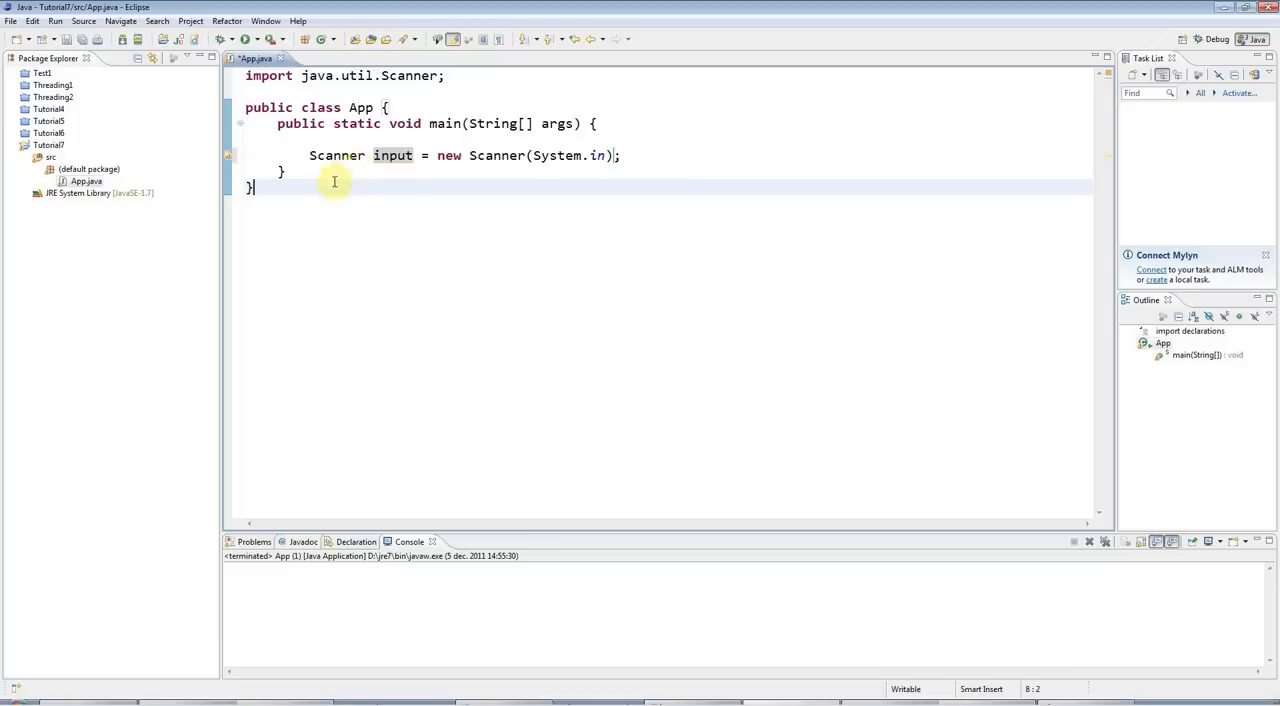
mouse_move(628, 196)
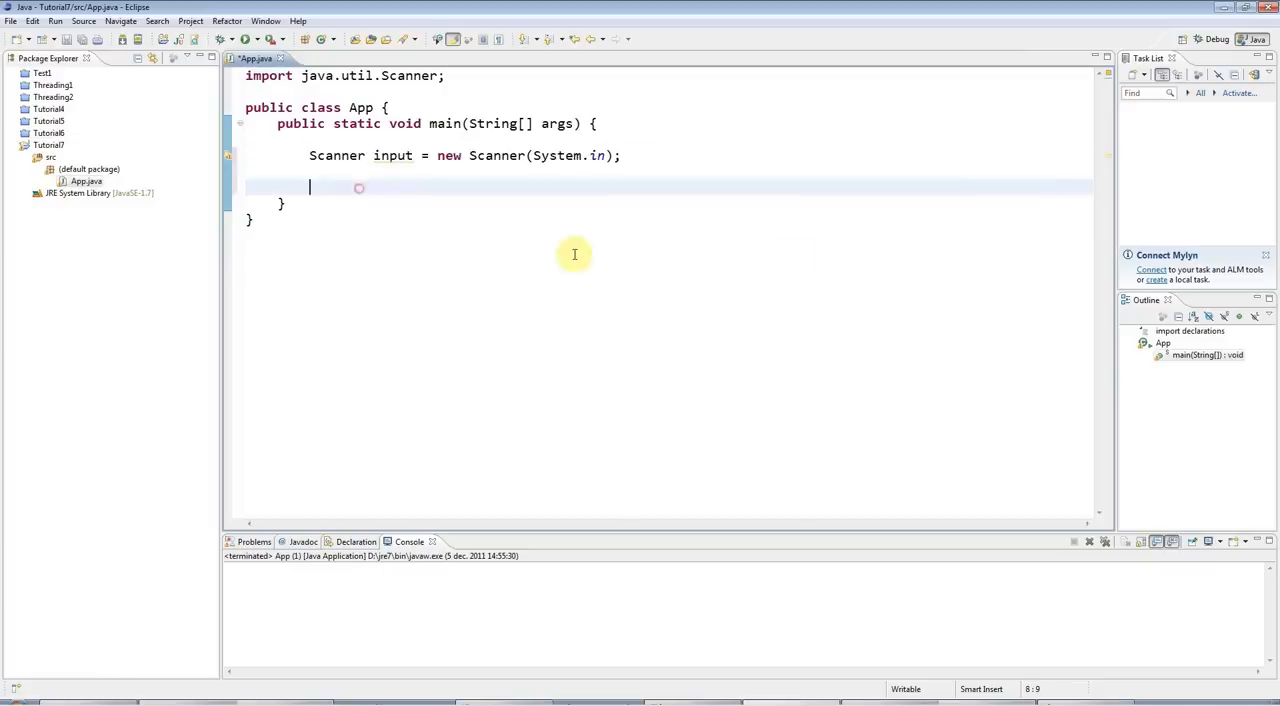
mouse_move(792, 260)
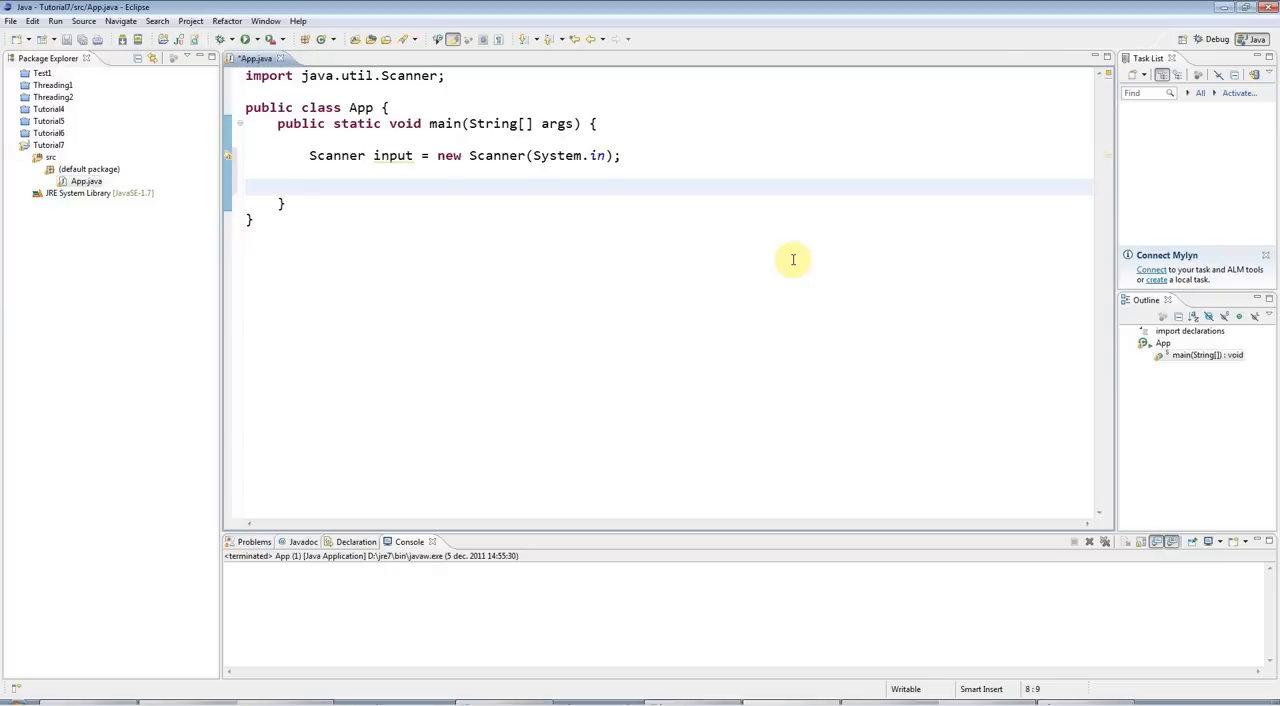
Read the reply with 'String line = input.nextLine();'.
text(String lin)
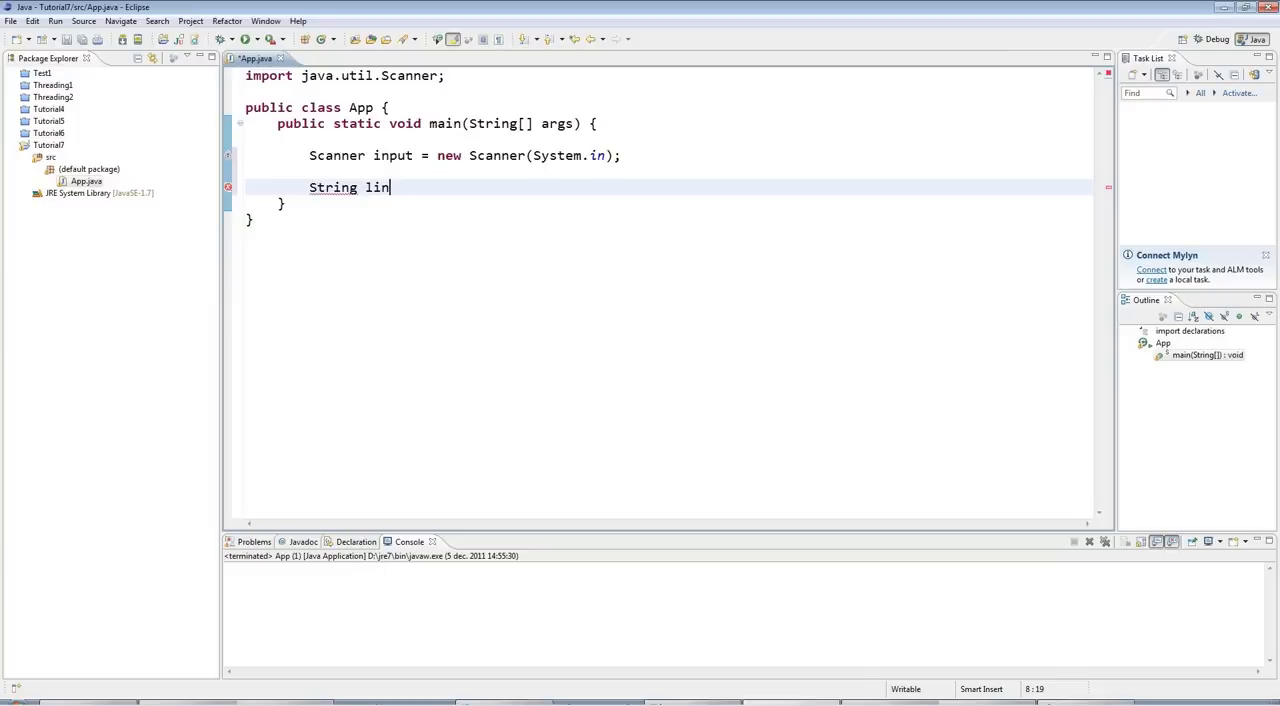
text(e)
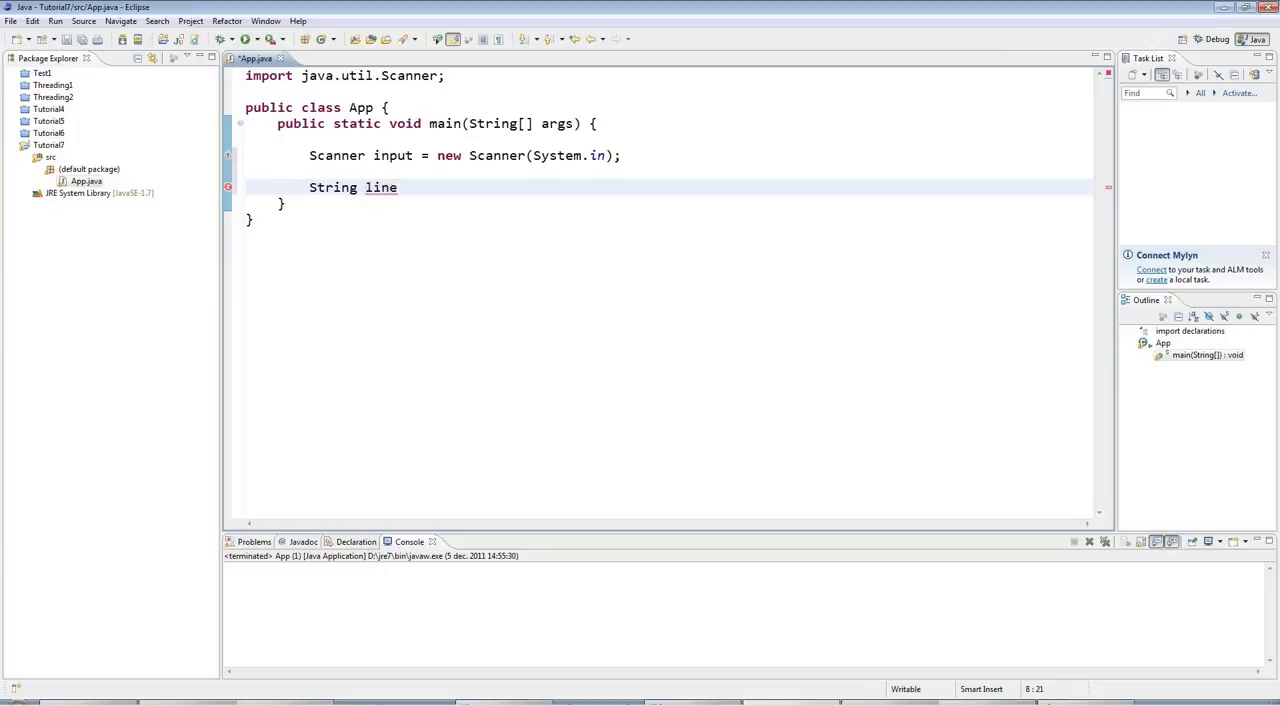
text(=)
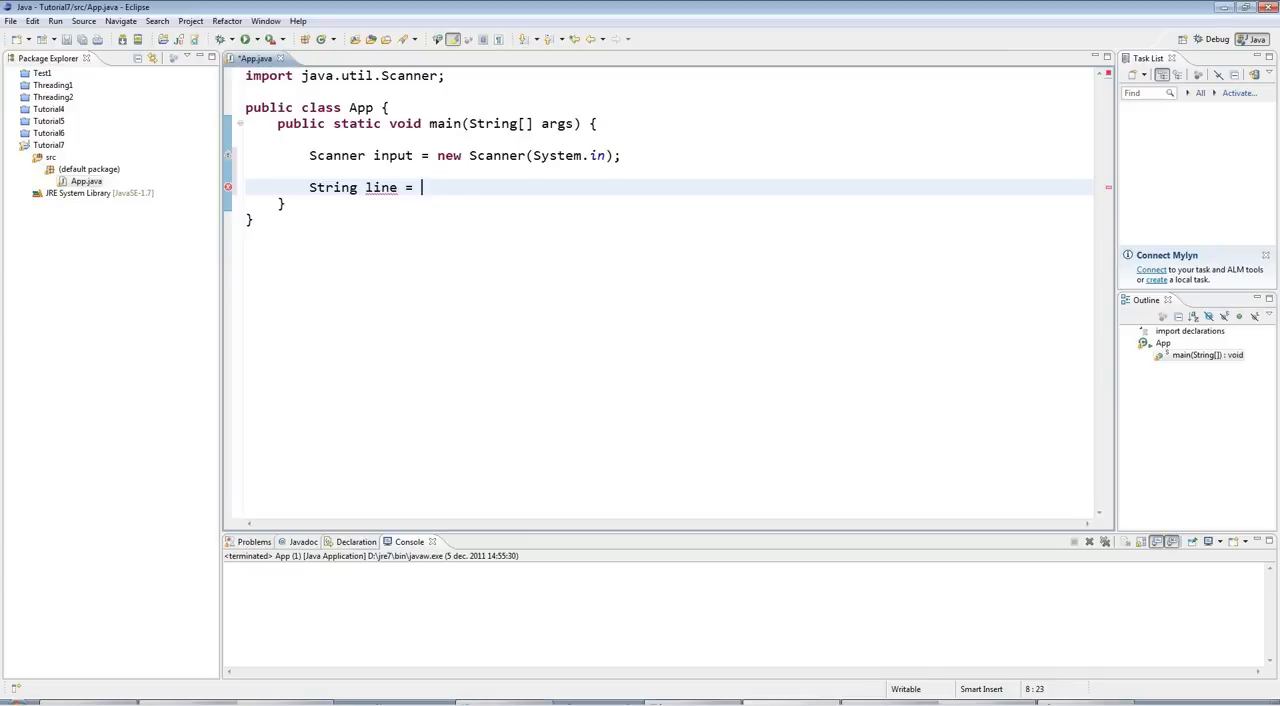
text(input.nextLine();)
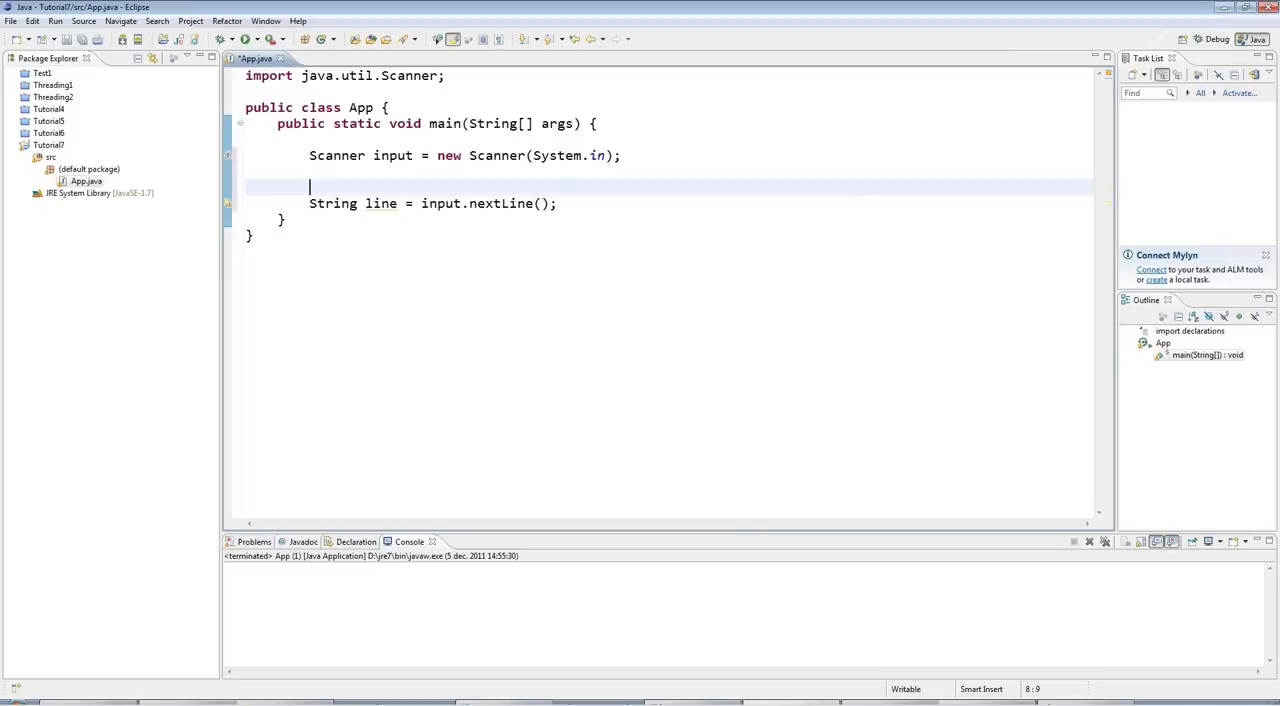
Print the prompt 'Enter a line of text: ' with System.out.println before reading.
text(System)
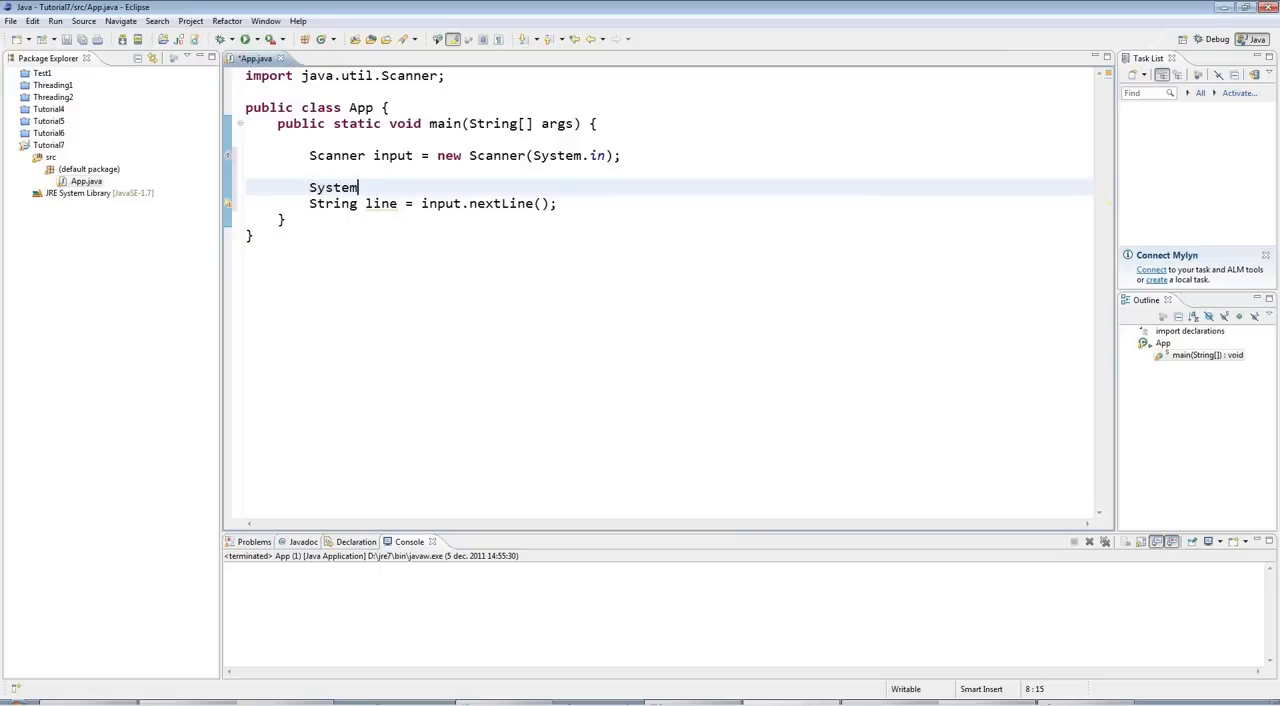
text(.out.println()
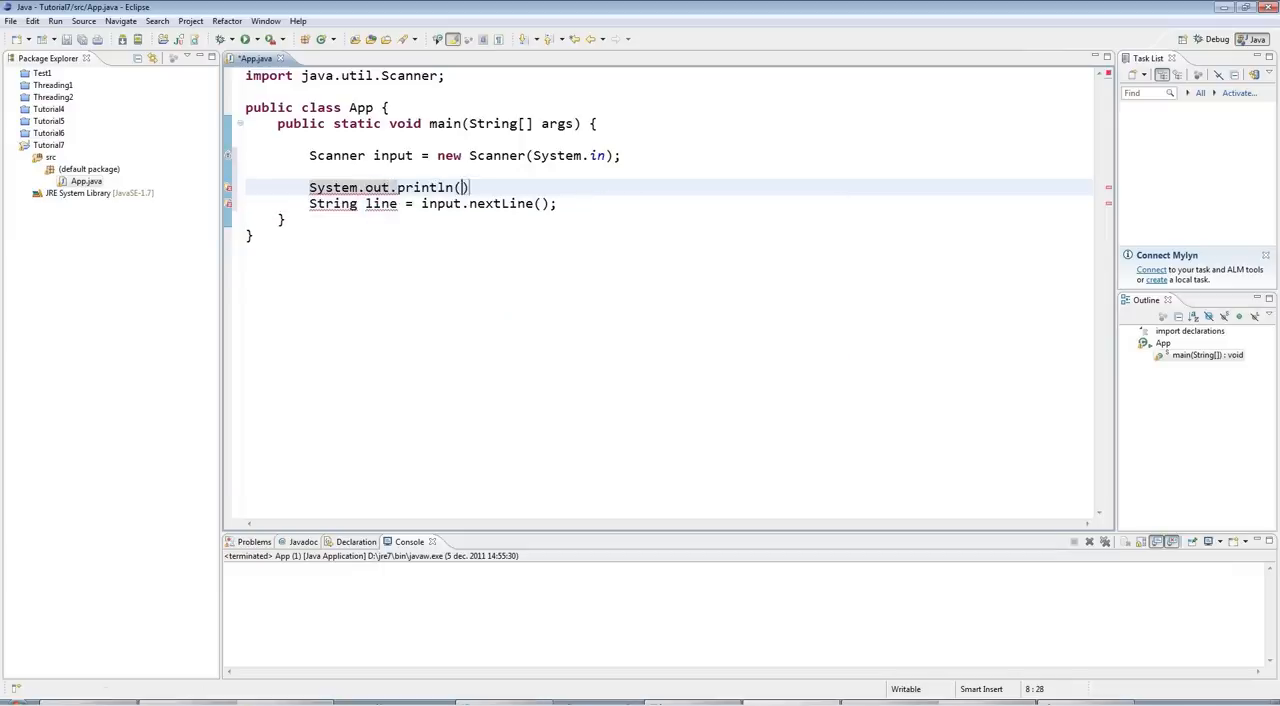
text("Enter a line")
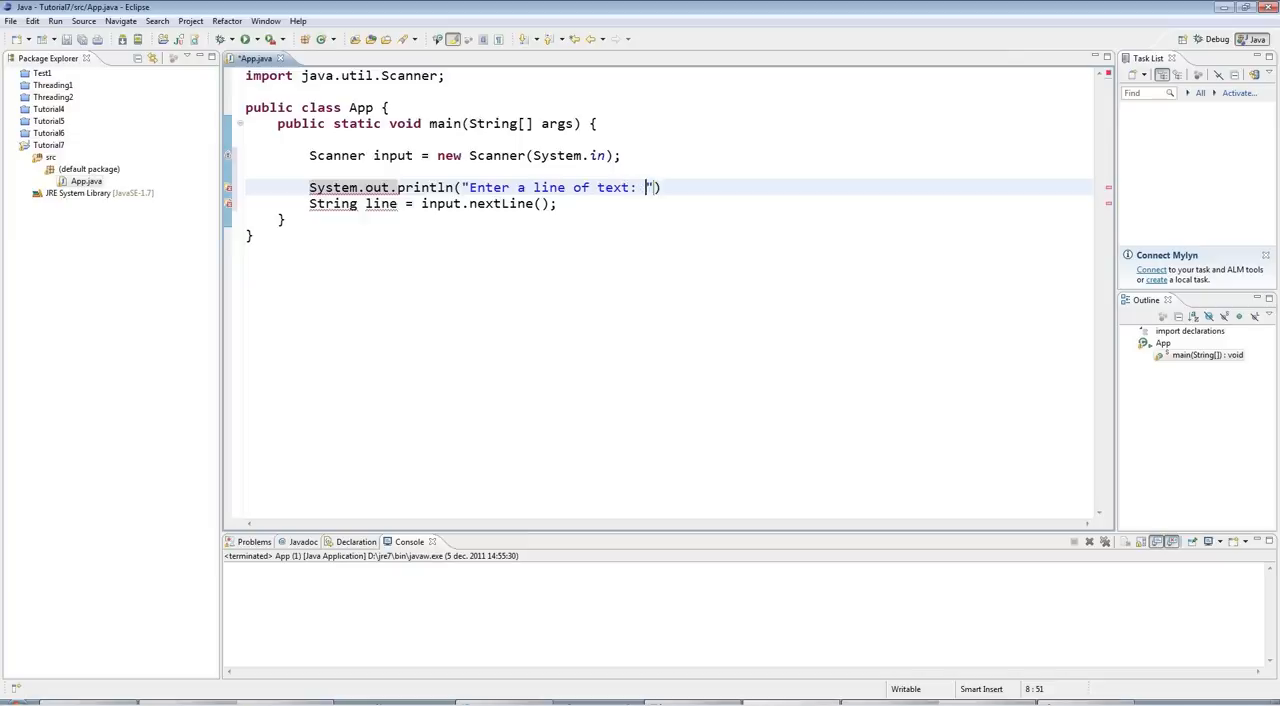
text();)
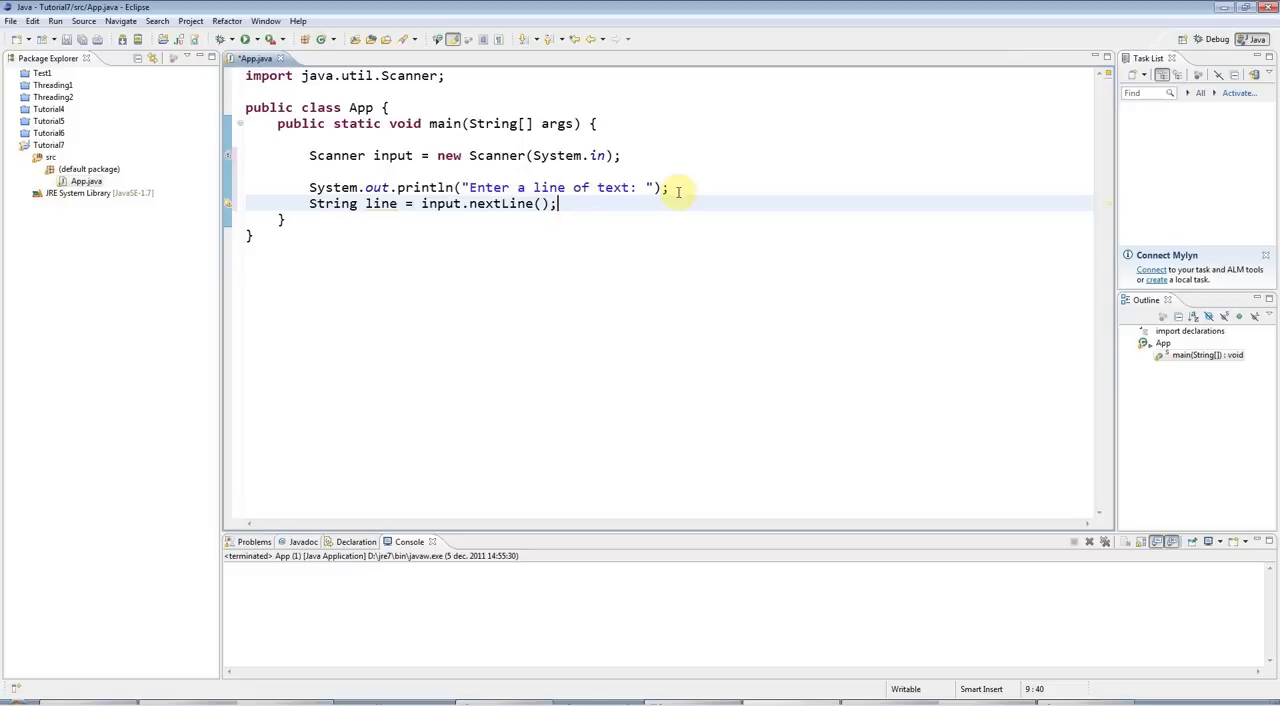
mouse_move(560, 204)
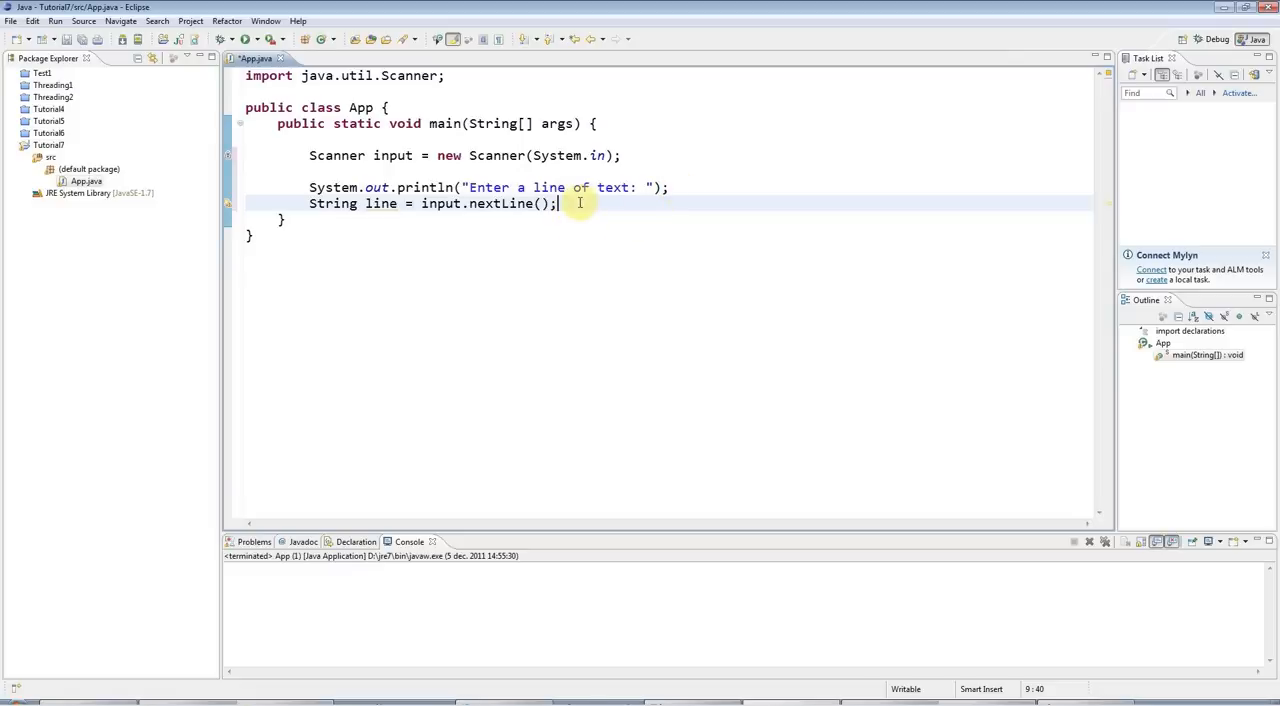
mouse_move(658, 222)
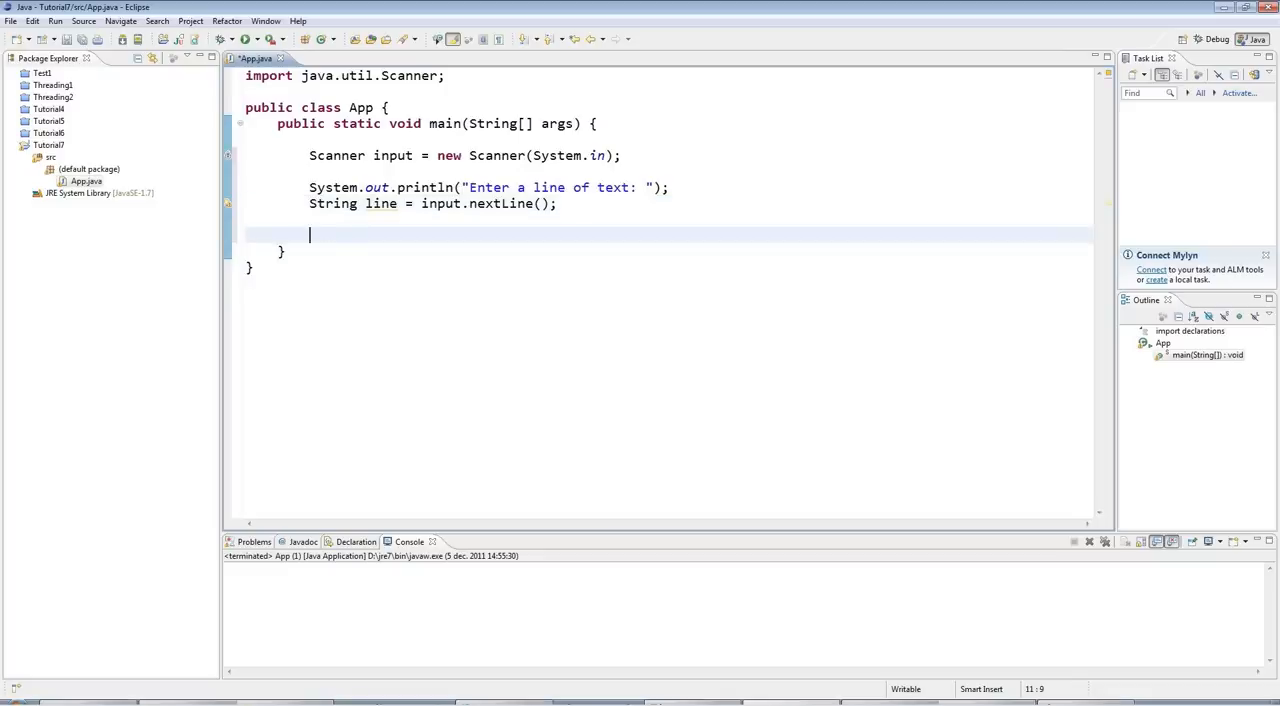
Echo the input with System.out.println("You entered: " + line);.
text(System.out.println();)
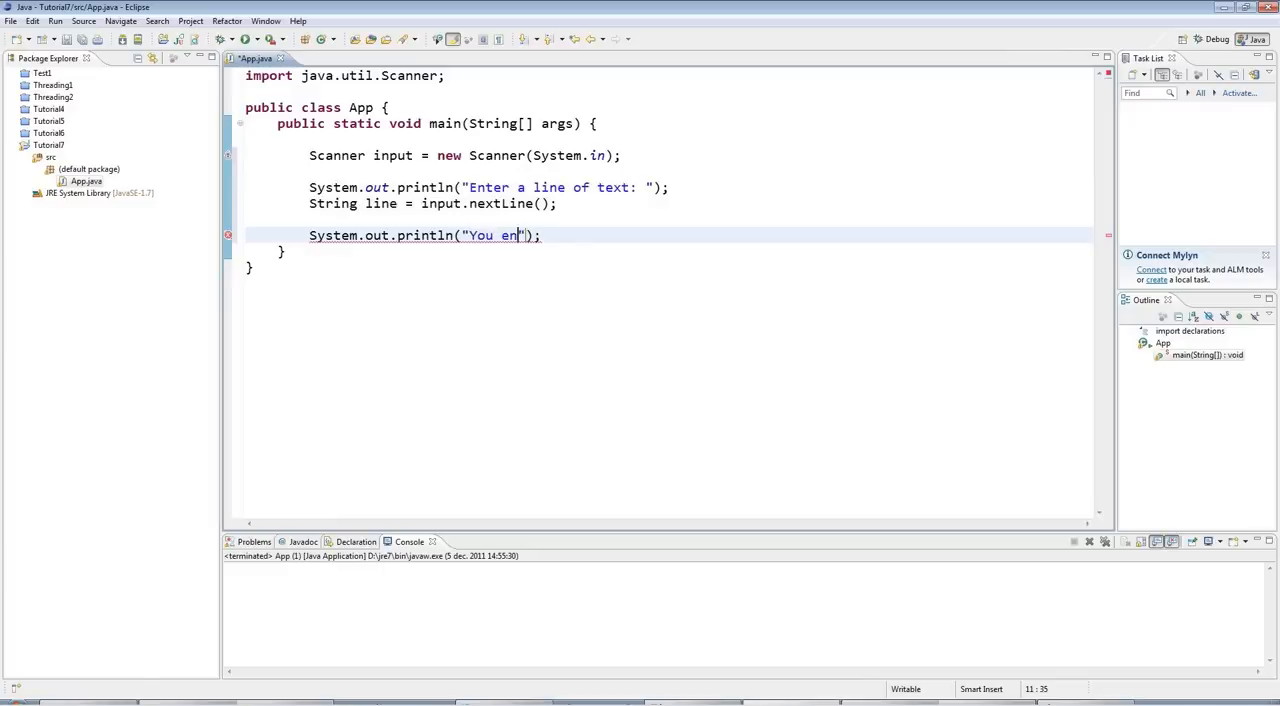
text(tered:)
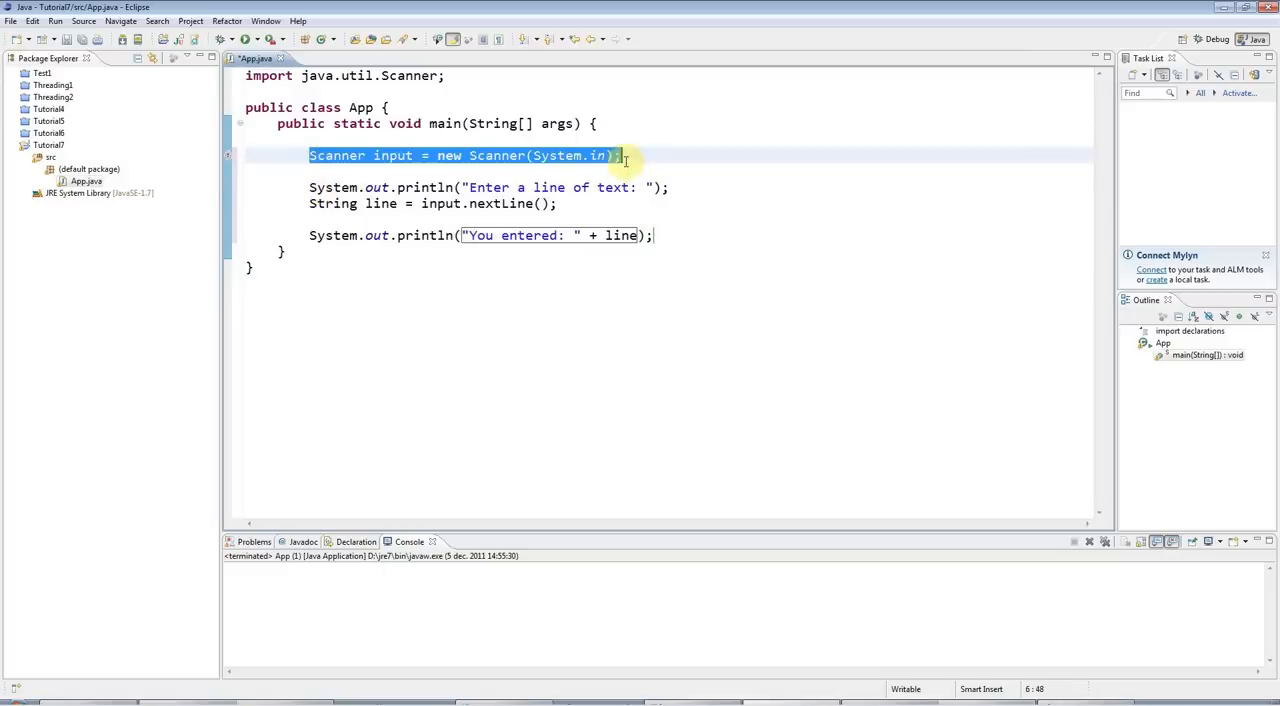
Separate the statements in main with blank lines.
click(664, 188)
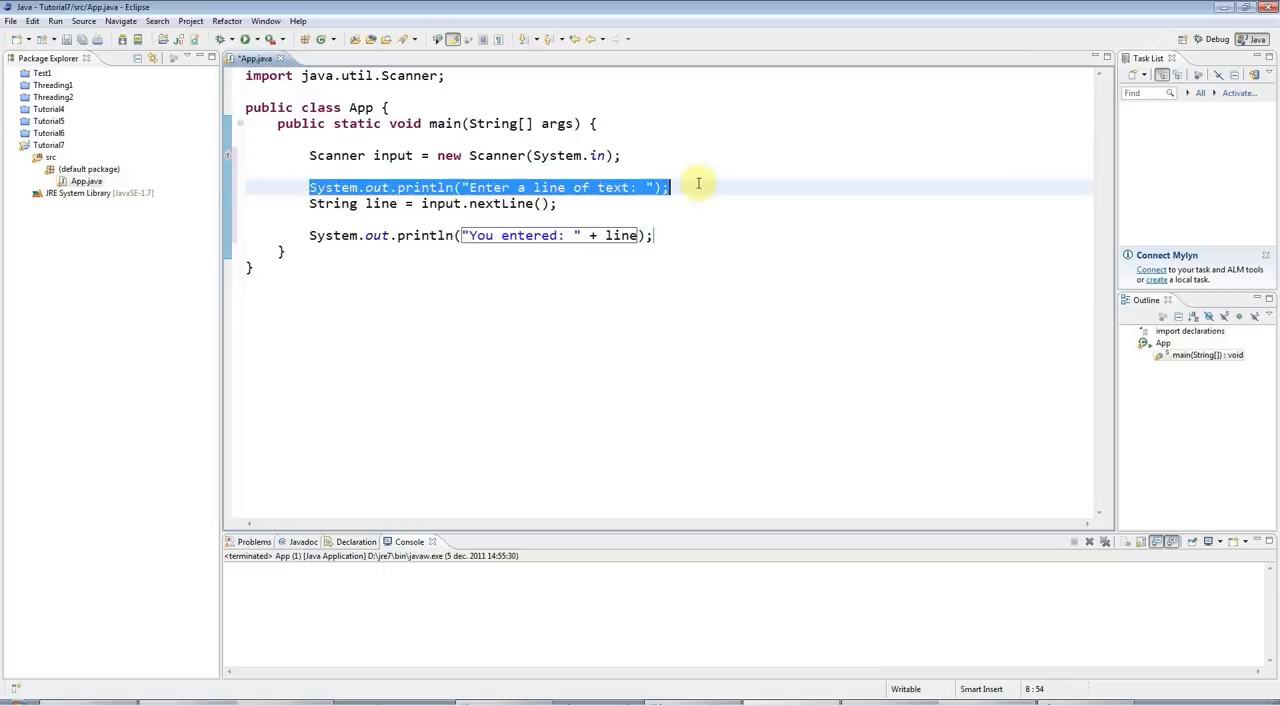
click(670, 188)
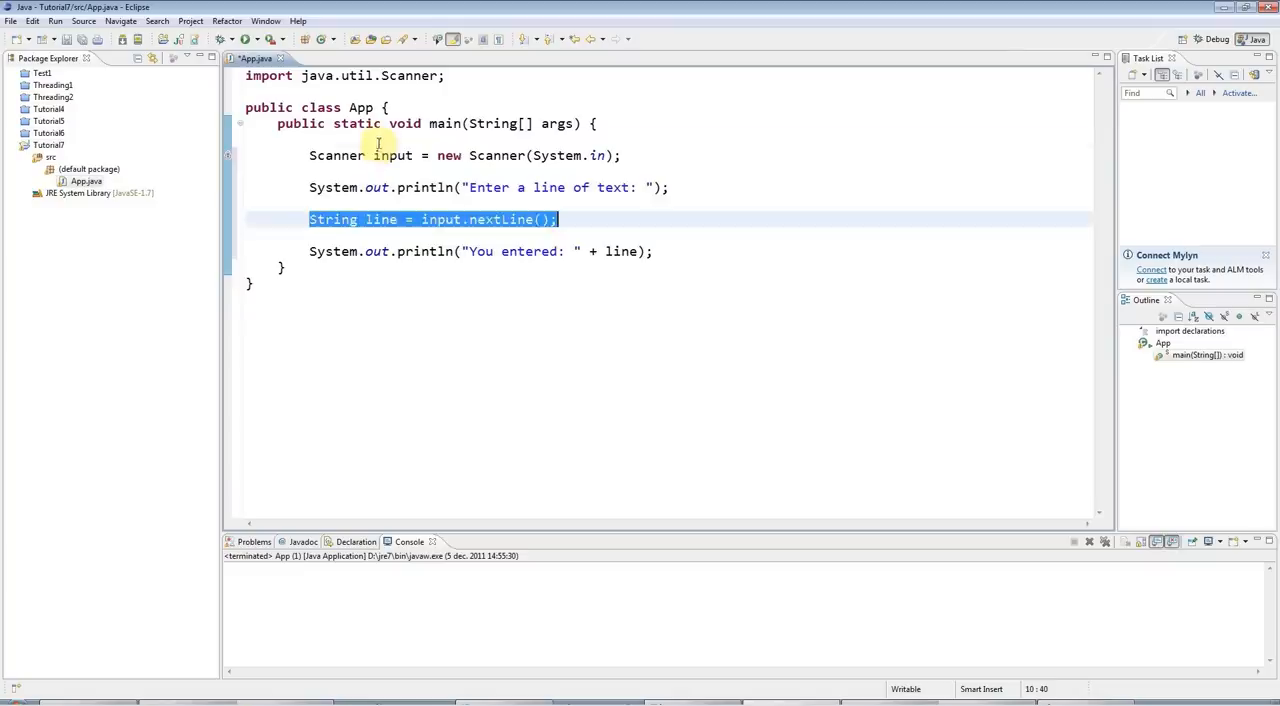
click(448, 204)
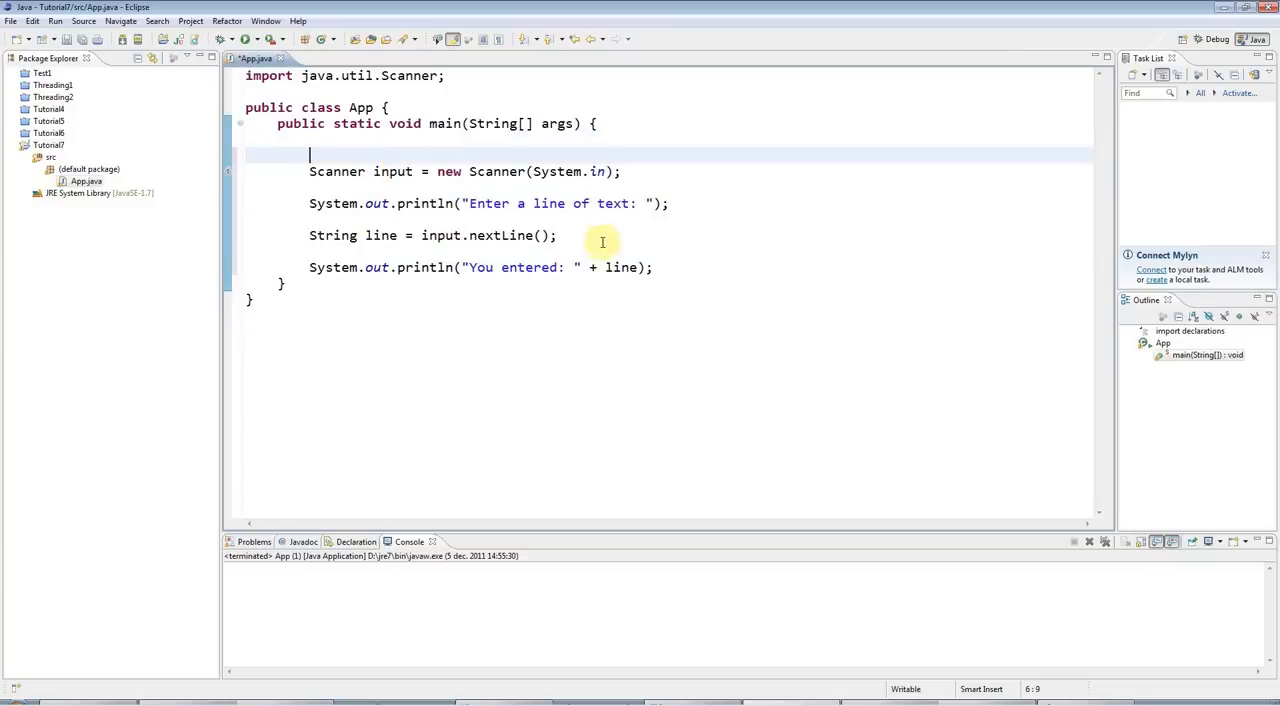
mouse_move(582, 440)
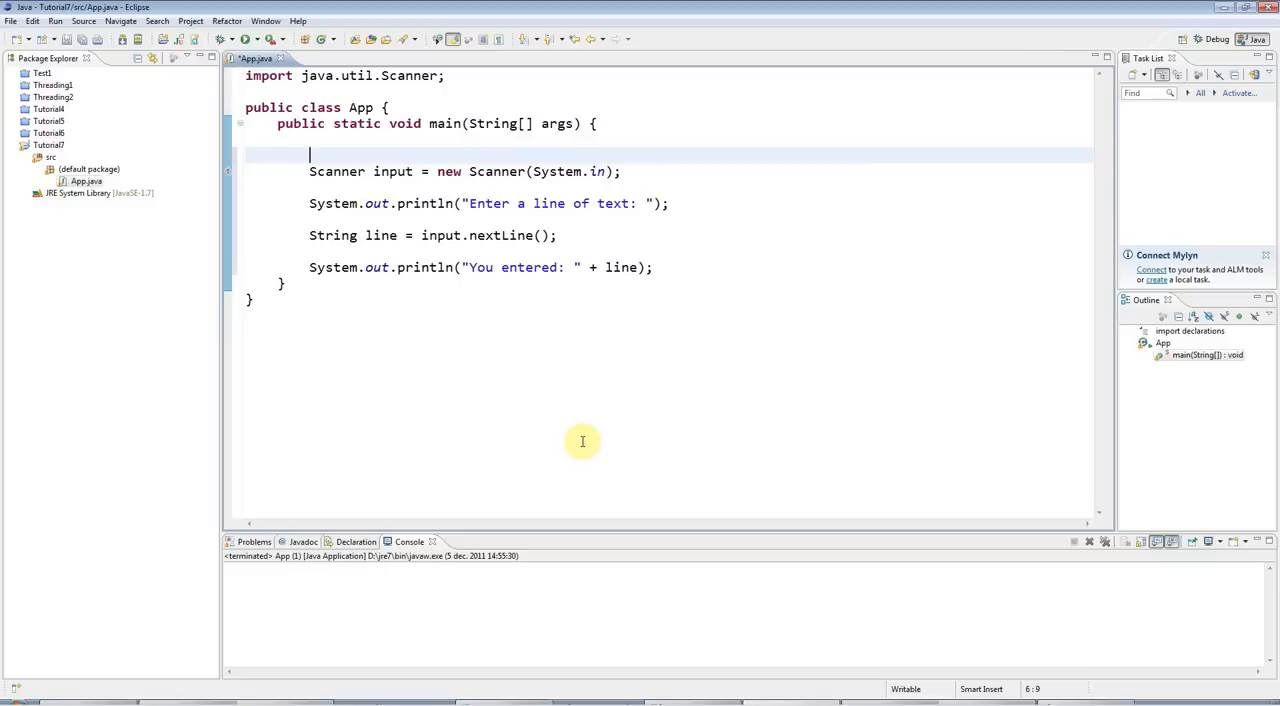
Comment the first statements: '// Create scanner object' and '// Output the prompt'.
text(//)
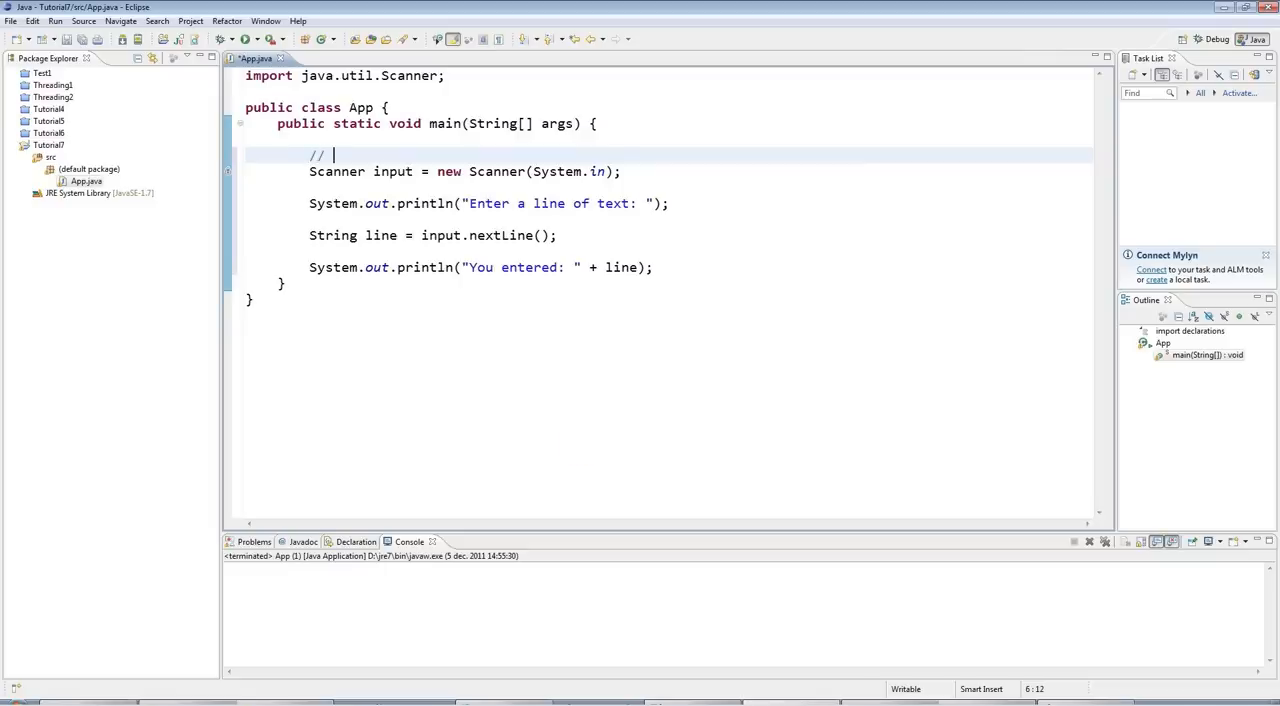
text(Create s)
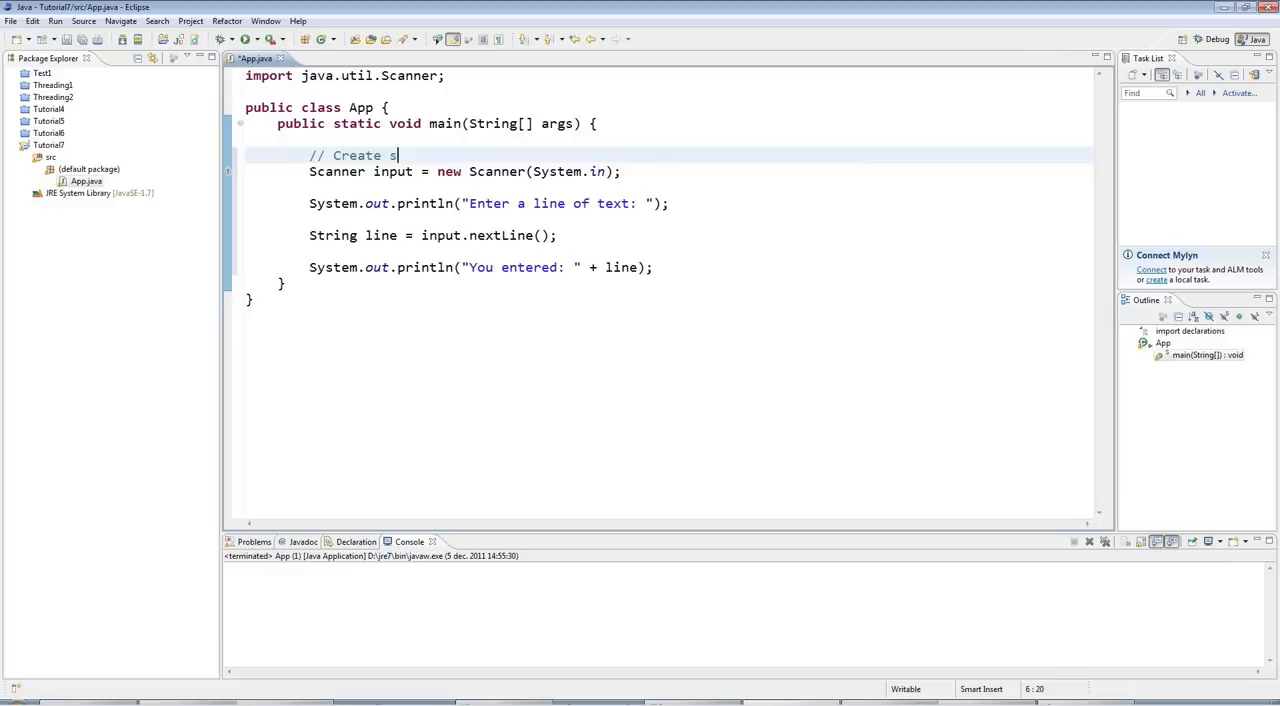
text(canner object)
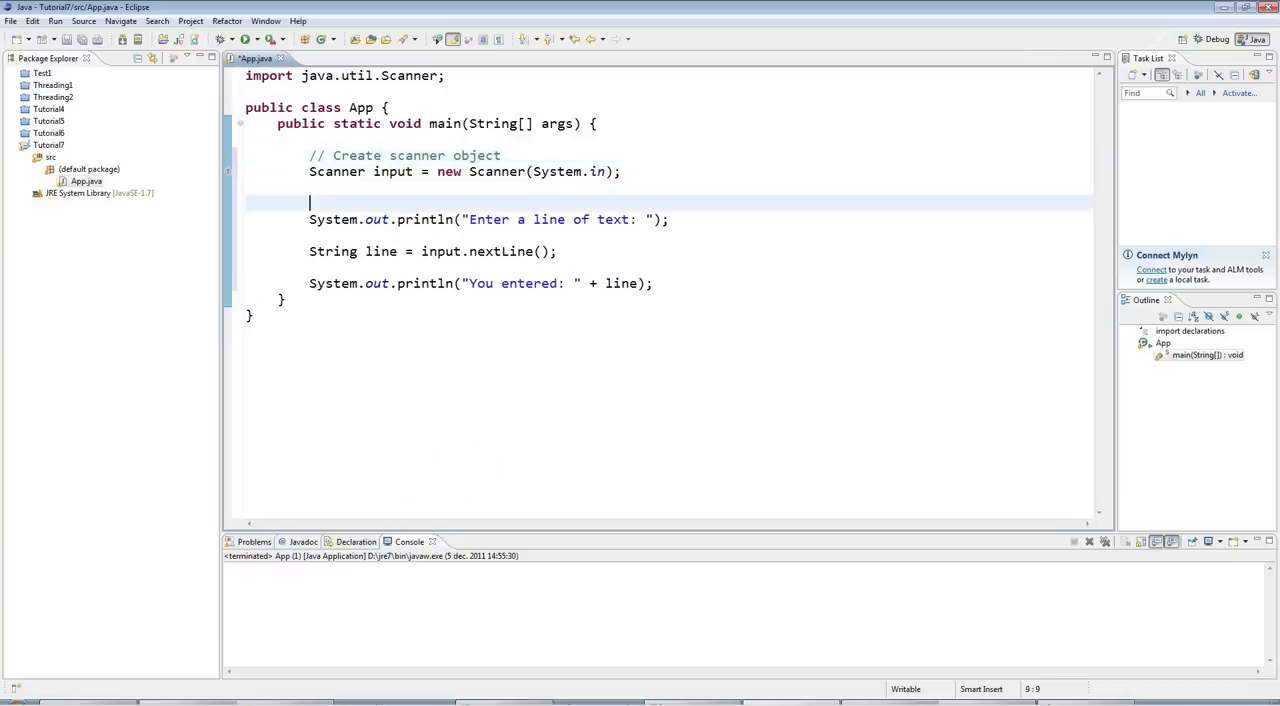
text(// OUtput the prompt)
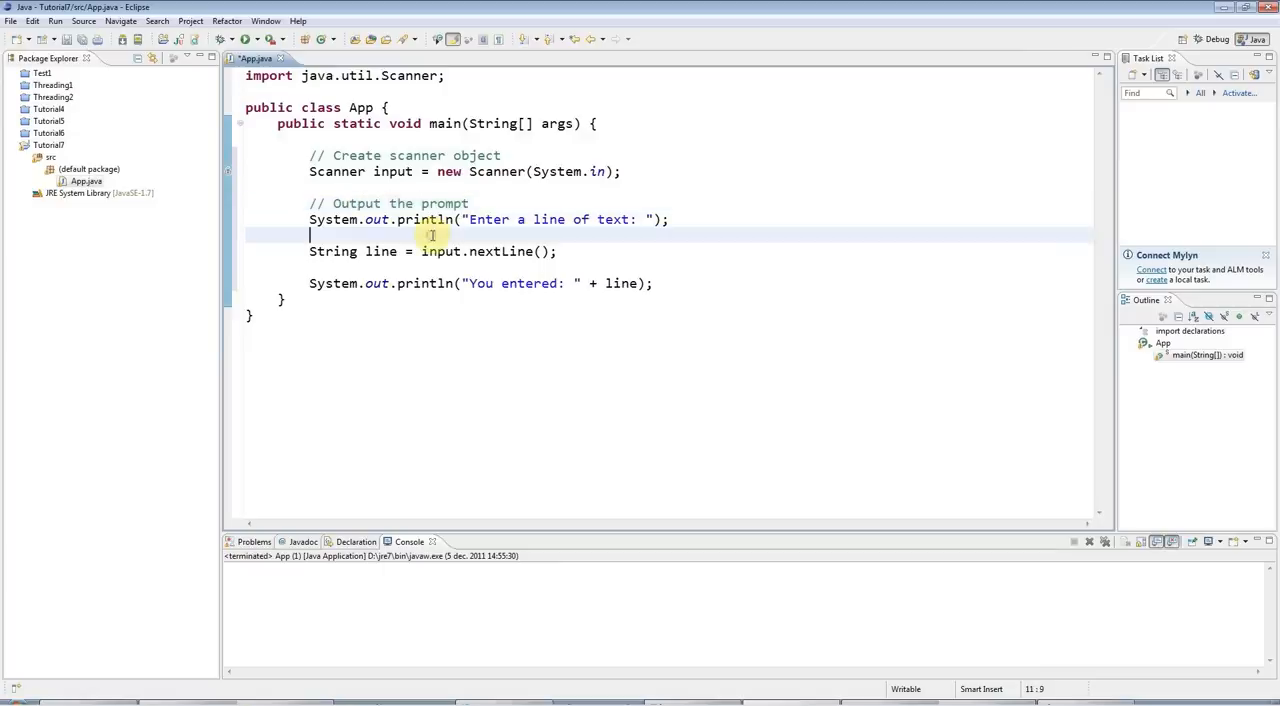
key(enter)
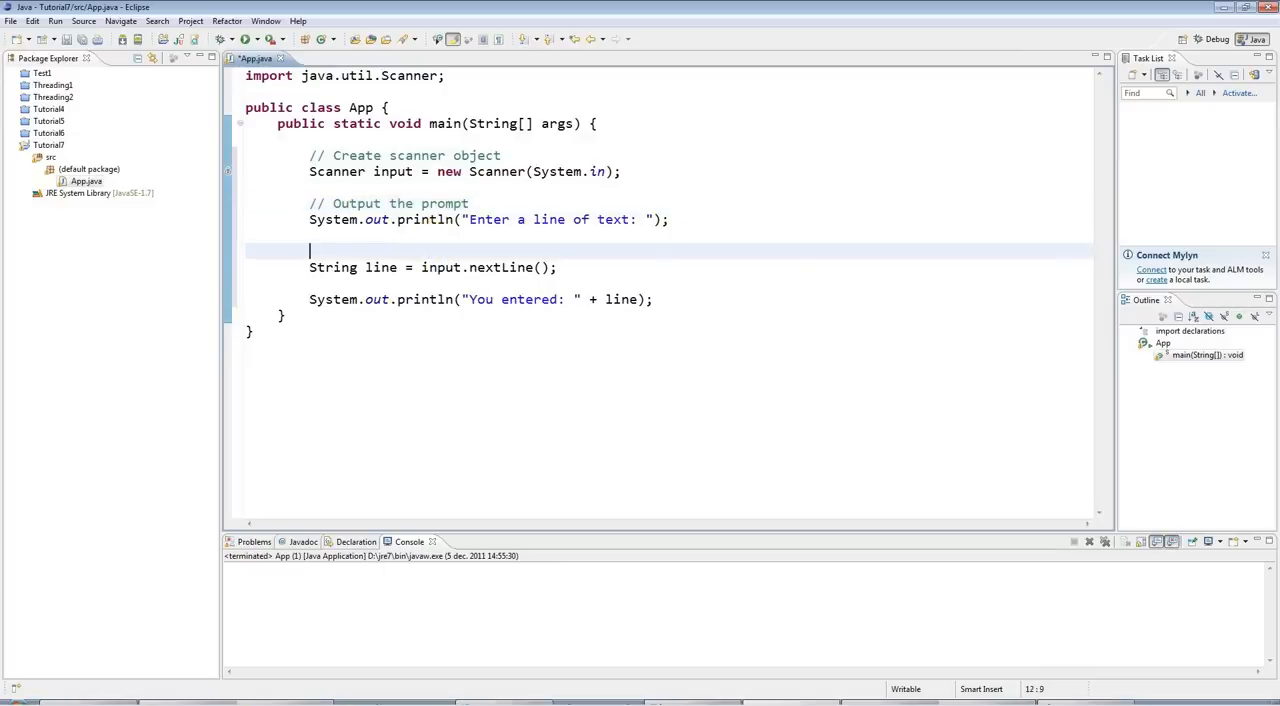
Comment the rest: wait for a line of text, and '// Tell them what they entered.'.
text(// Wia)
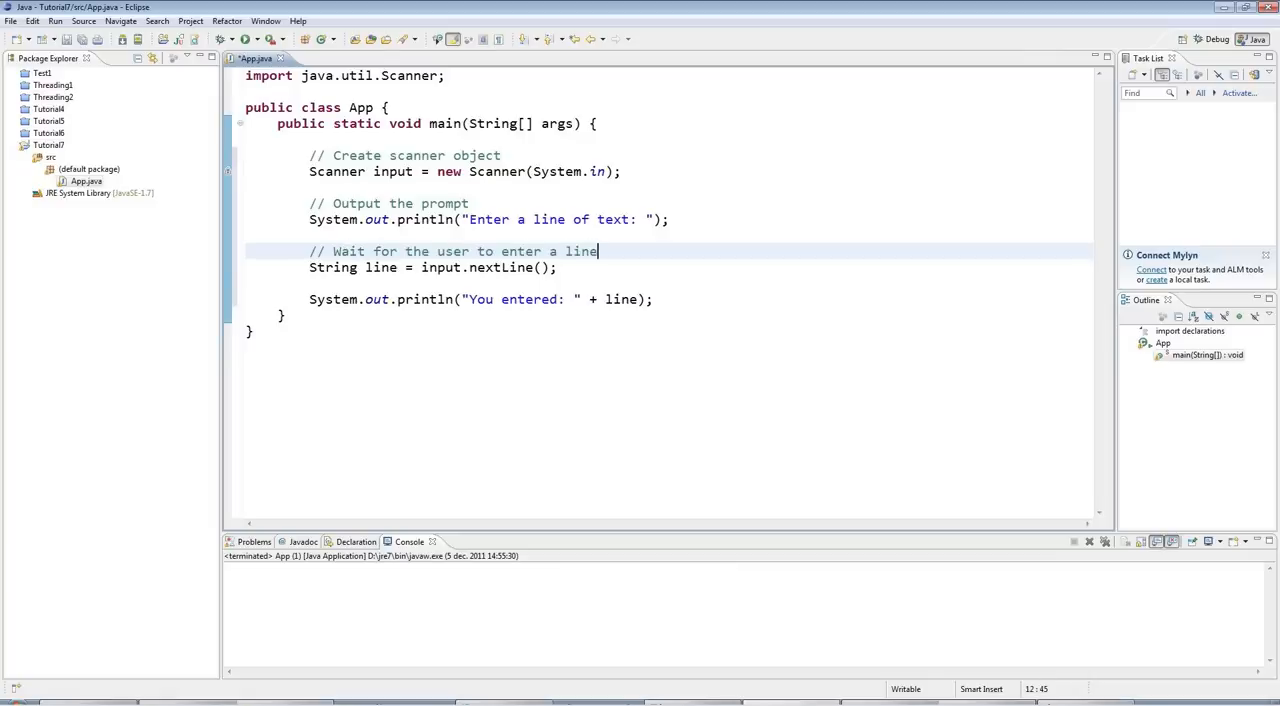
text(of text)
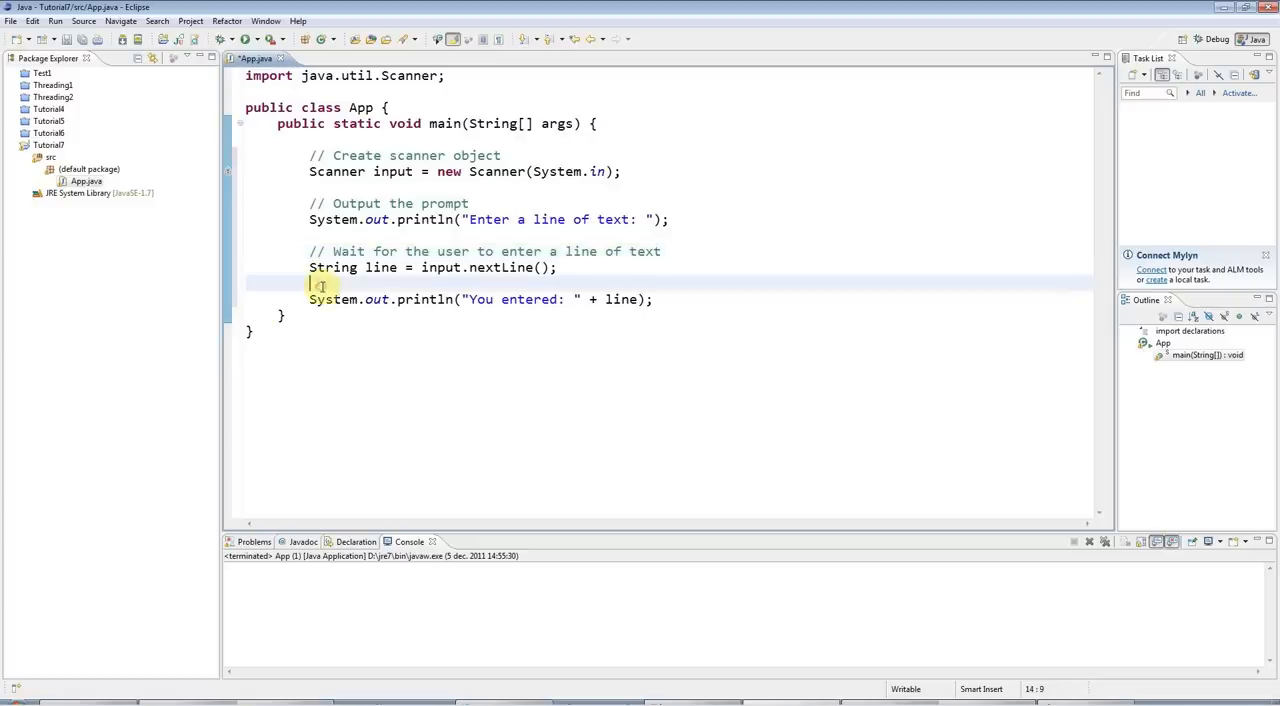
text(// Tell)
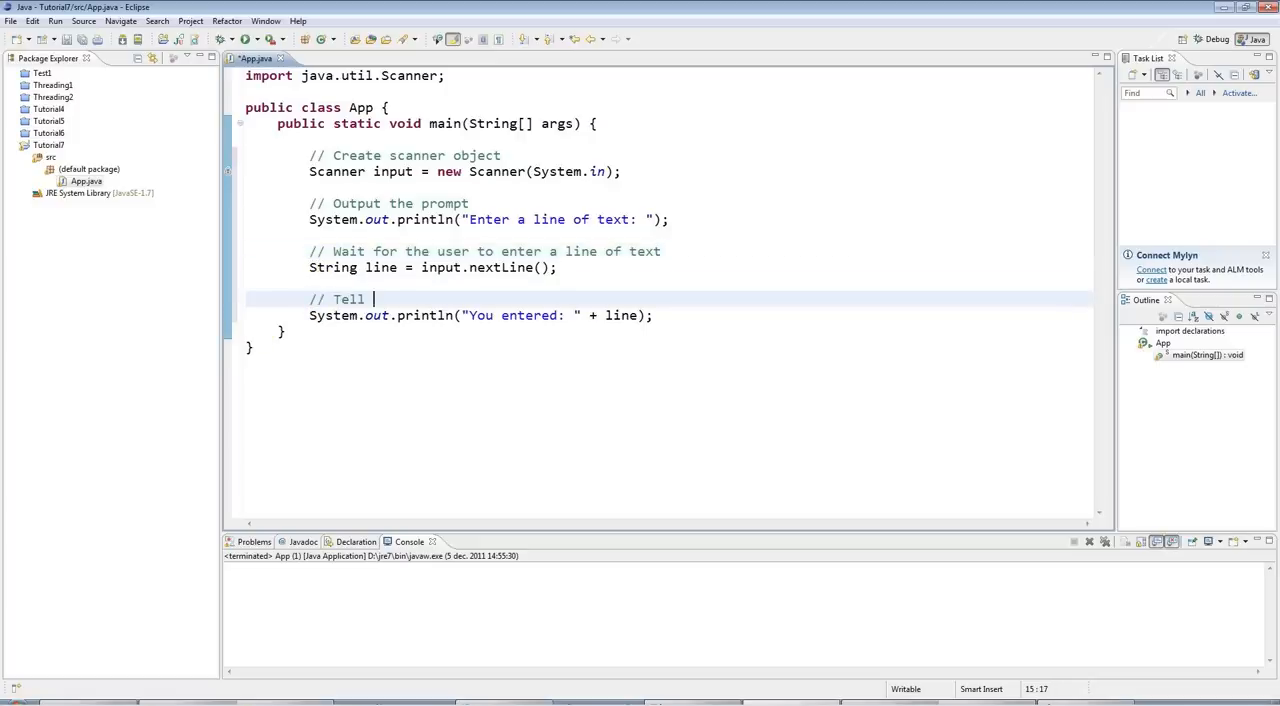
text(them w)
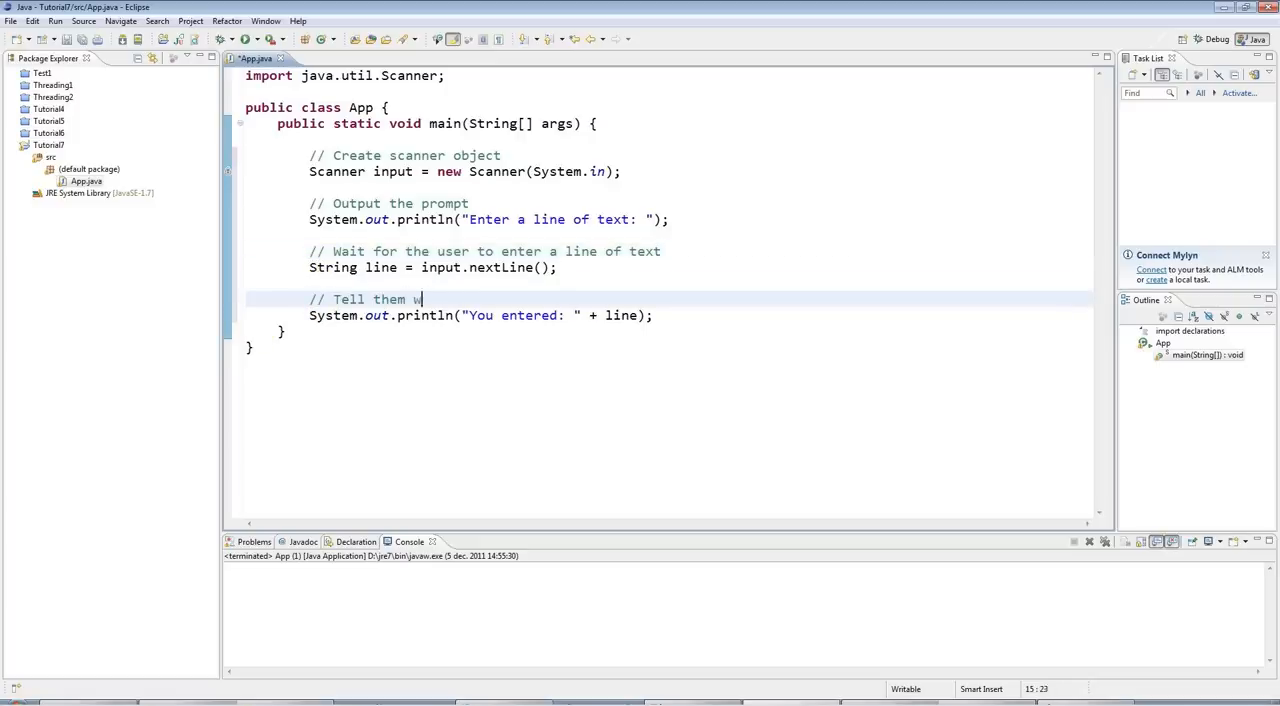
text(hat they entere)
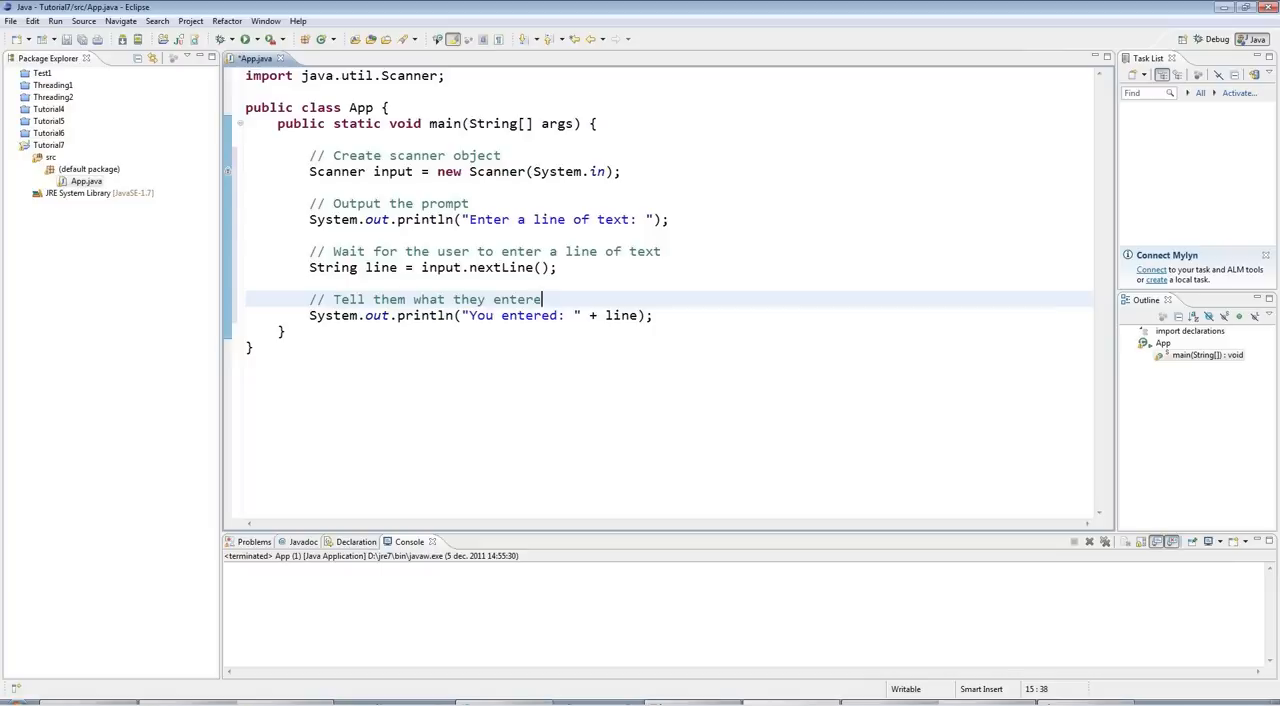
text(d.)
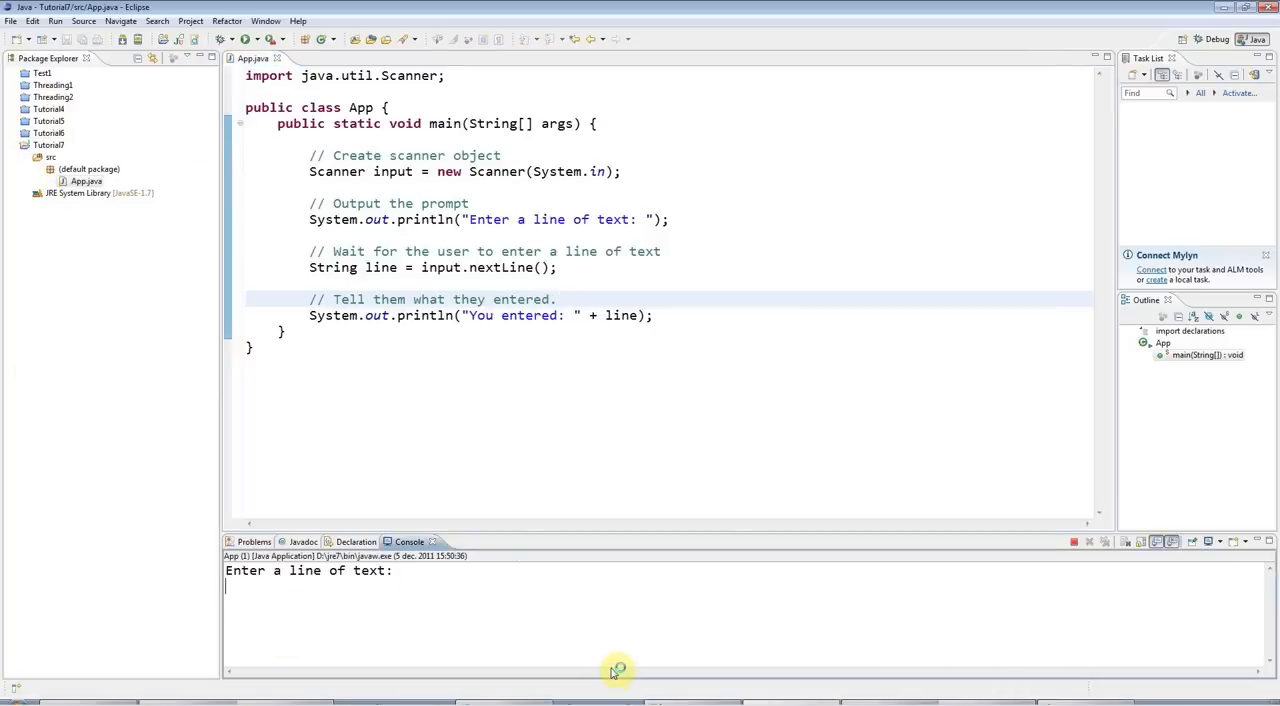
Run App and answer the prompt with 'My name is John' in the console.
text(My name is John)
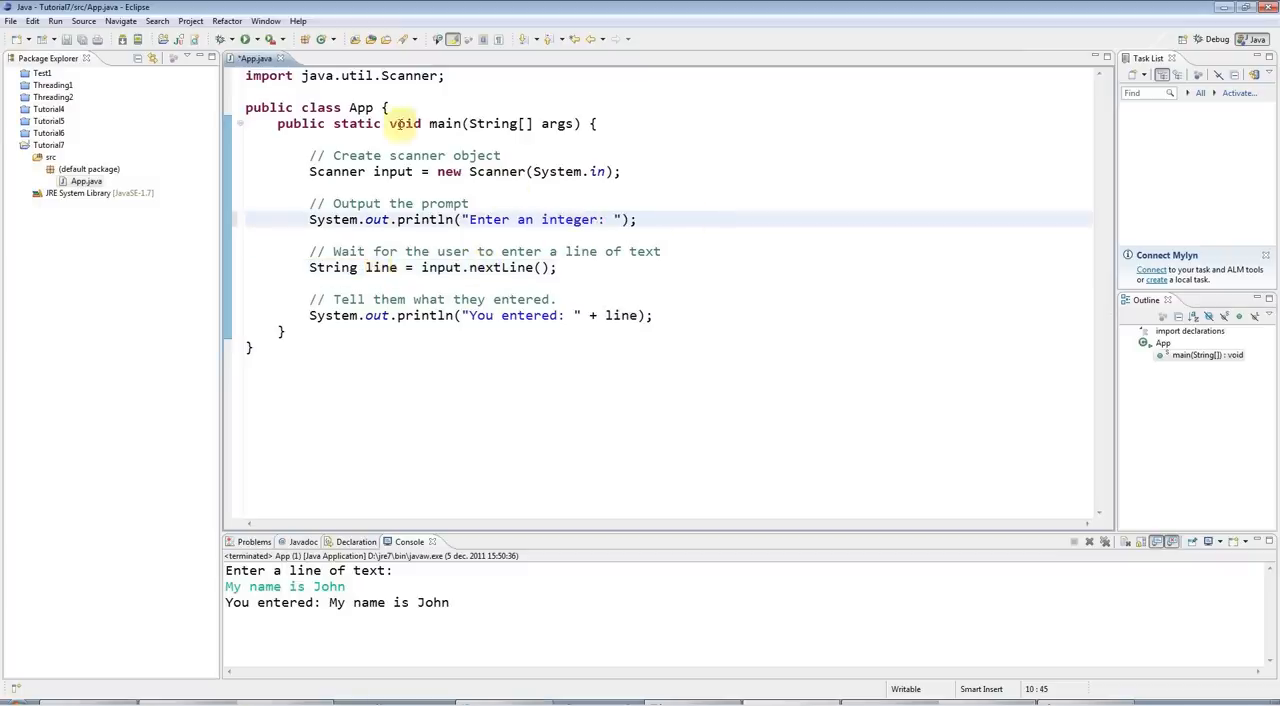
Reword the comment to 'enter something', read 'int value = input.nextInt()' and echo value.
double_click(380, 268)
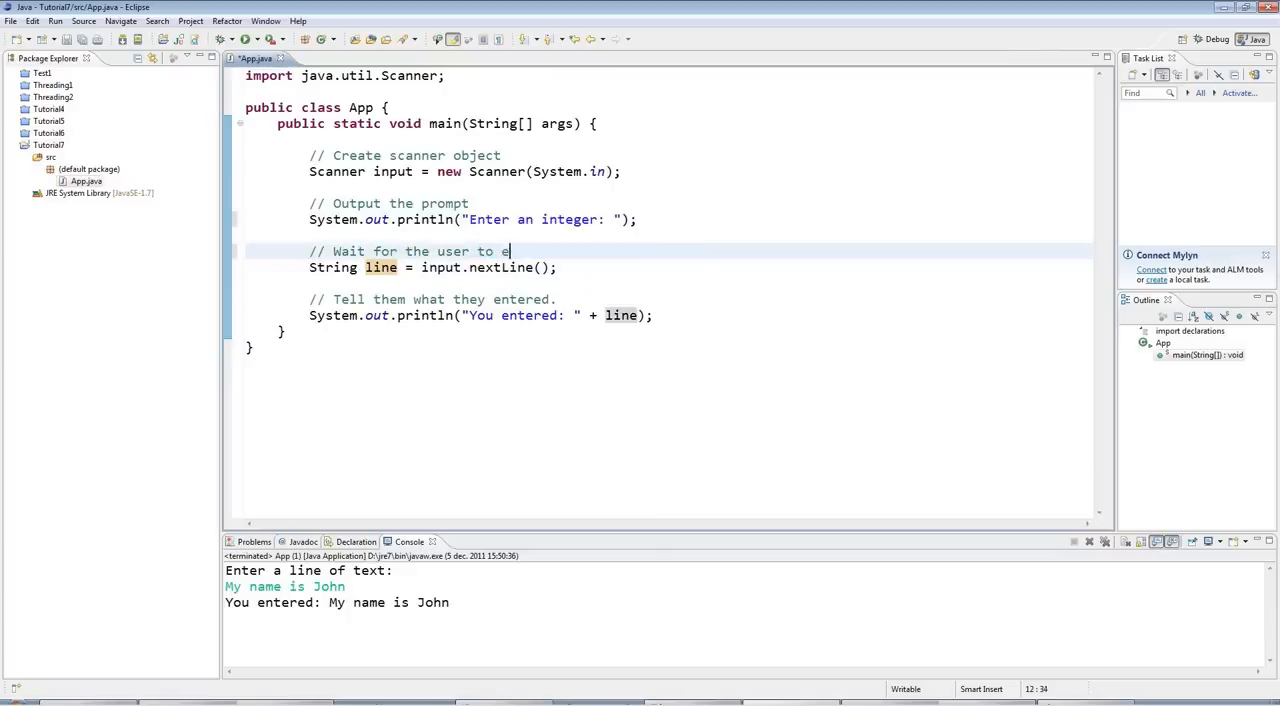
text(nter something.)
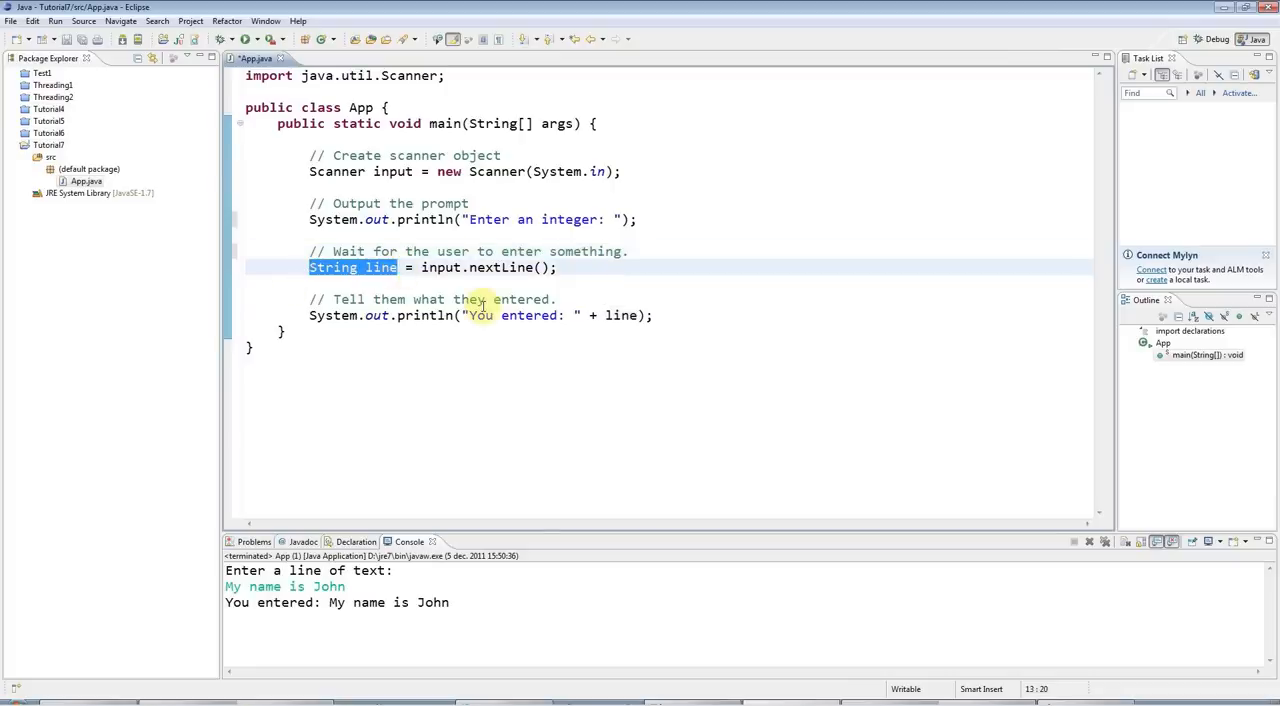
text(int value)
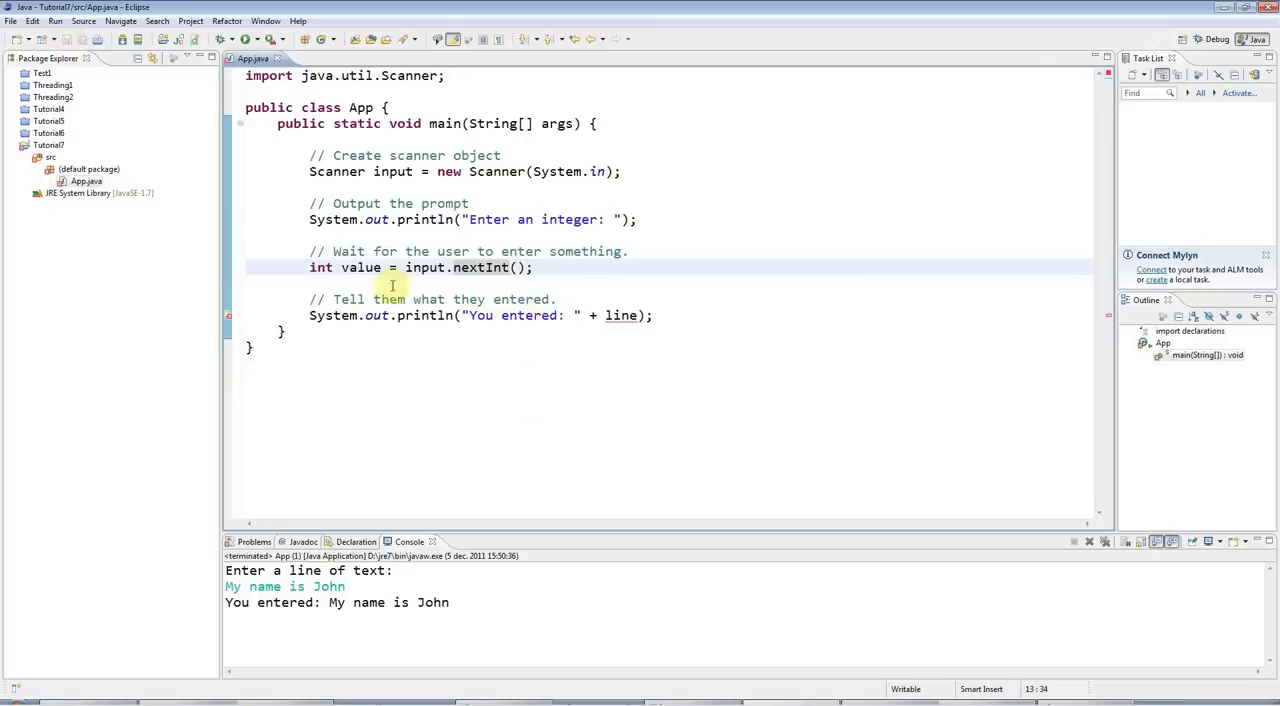
mouse_move(424, 316)
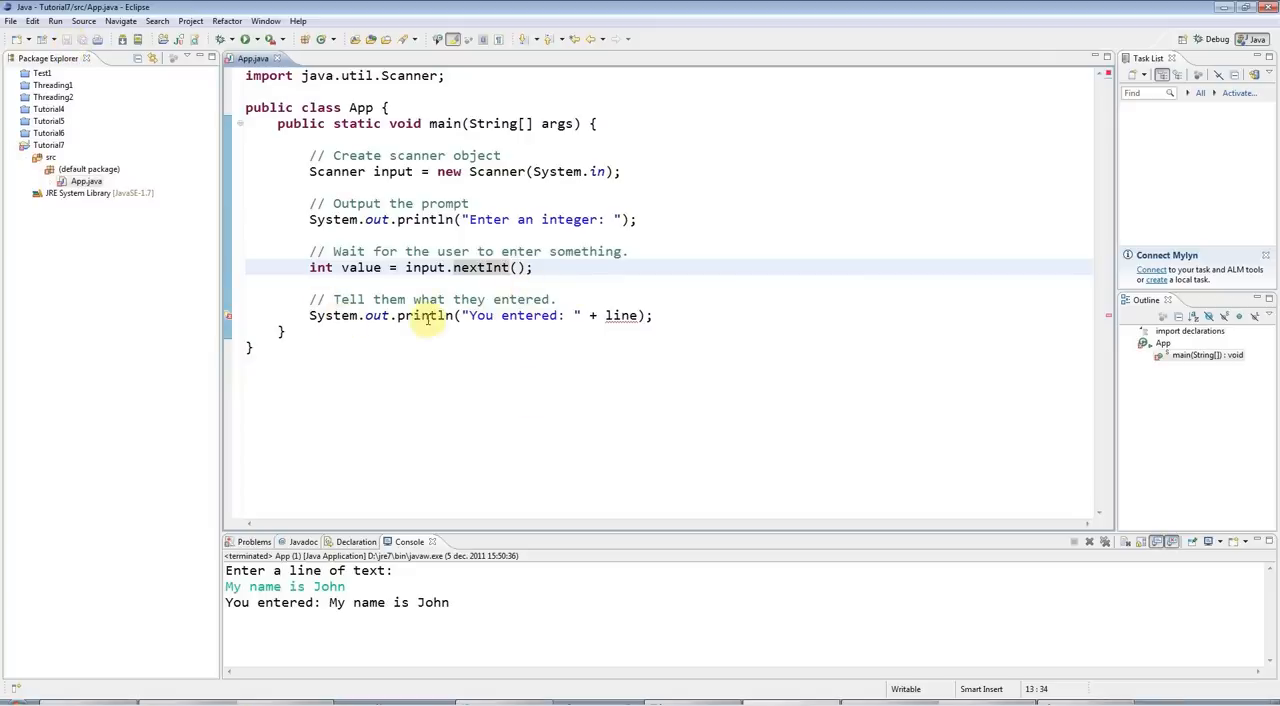
click(620, 316)
text(valu)
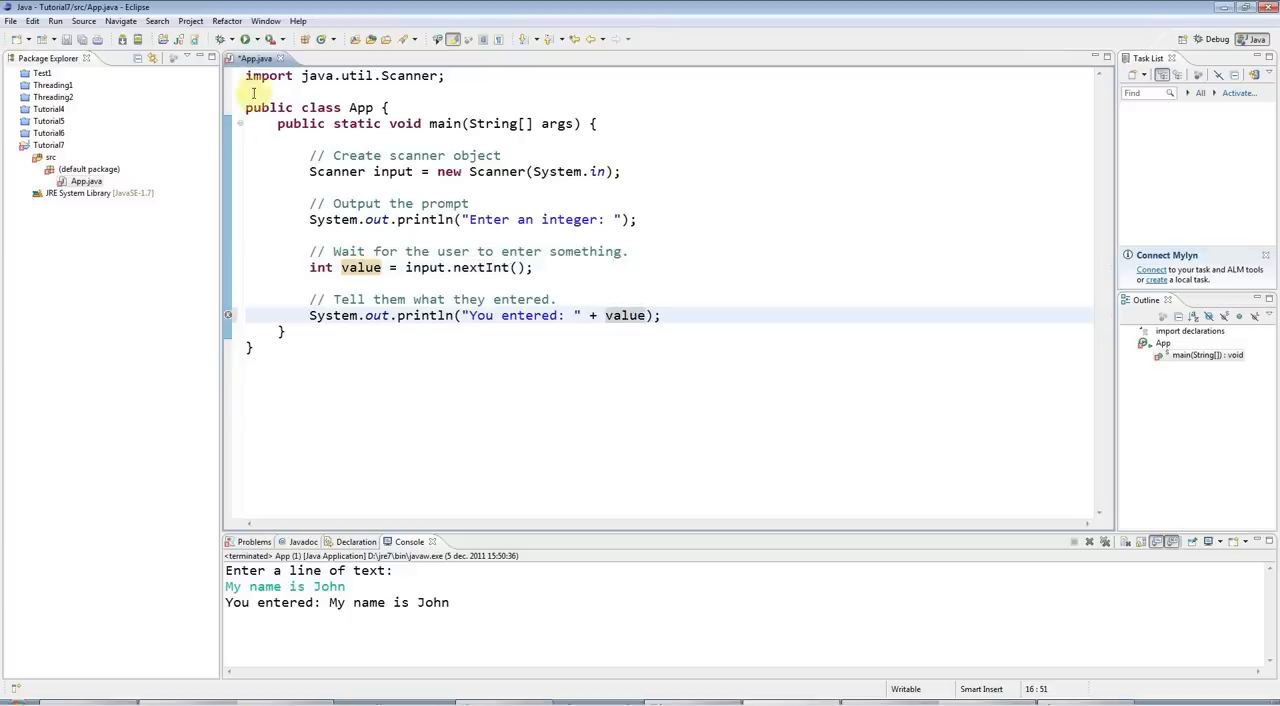
Run App echoing 88, then feed non-numeric text and highlight the InputMismatchException.
click(244, 40)
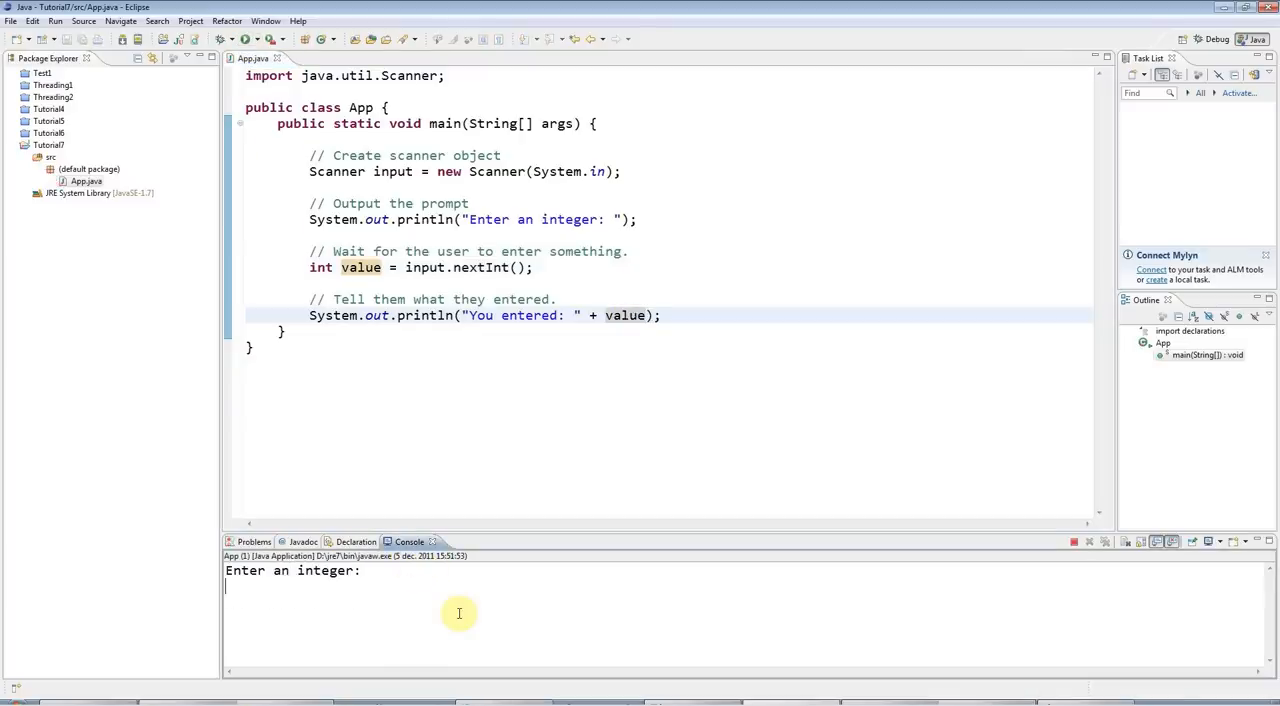
text(88)
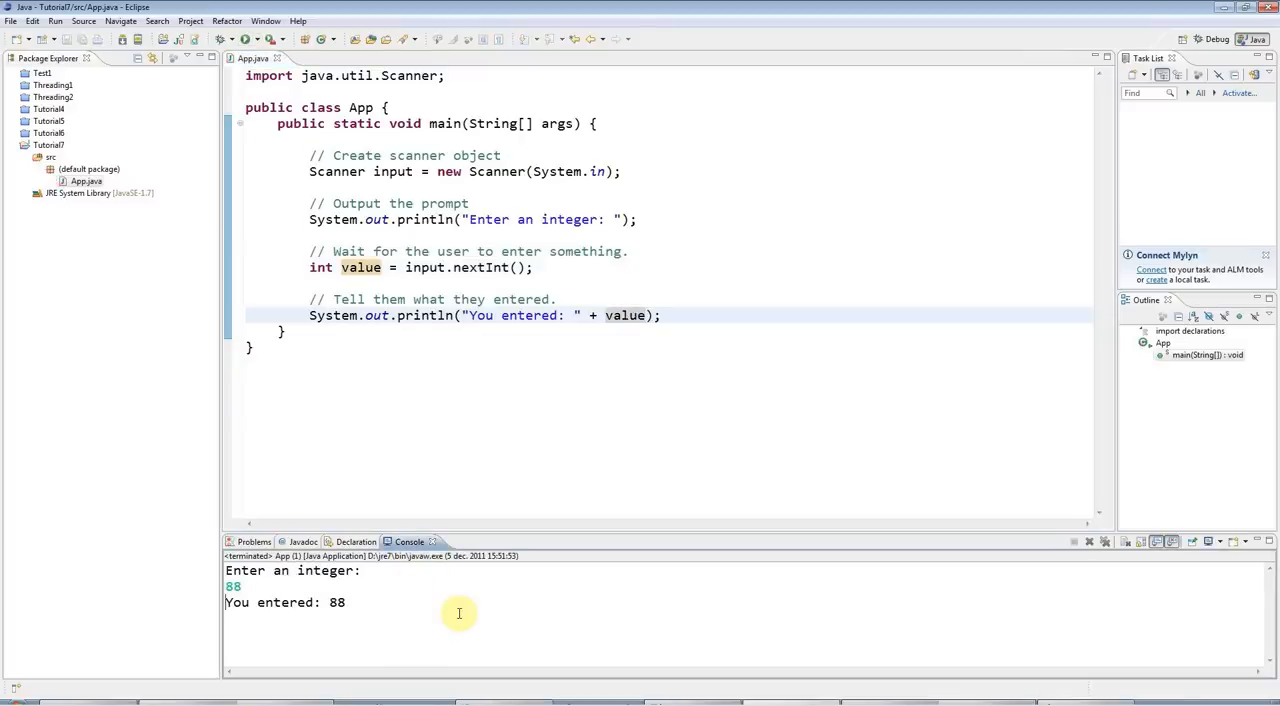
mouse_move(422, 508)
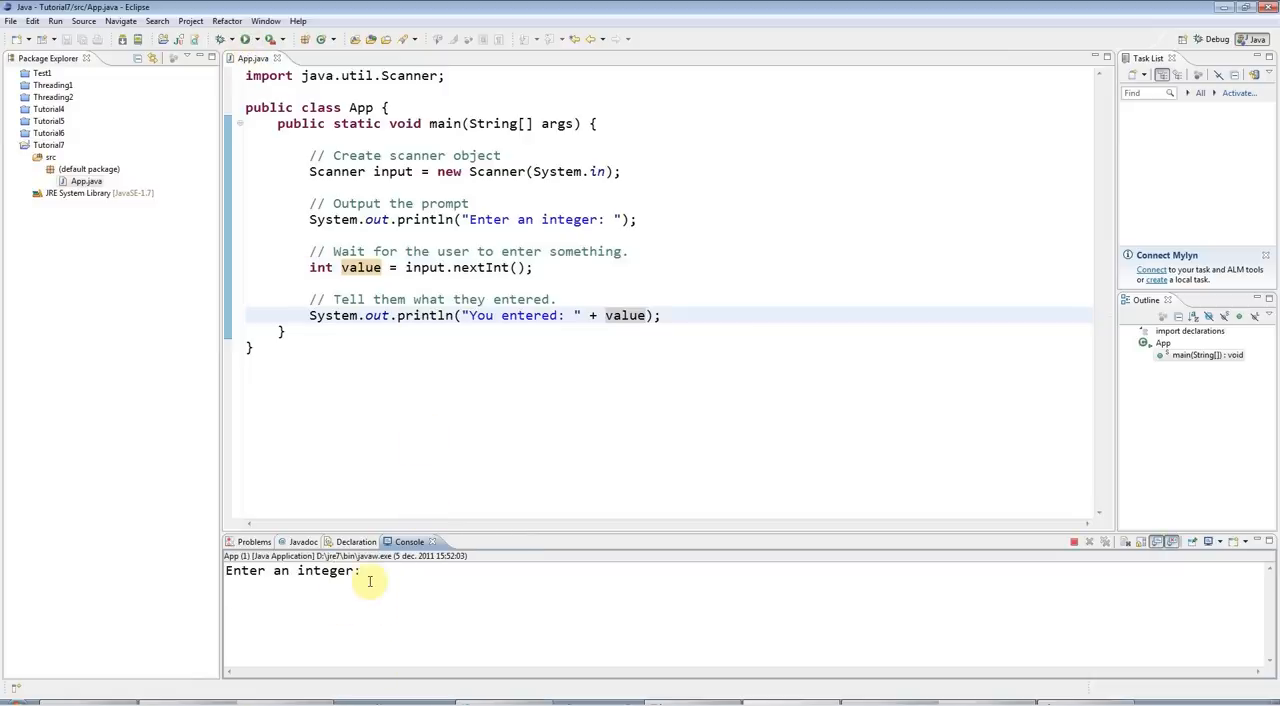
text(3)
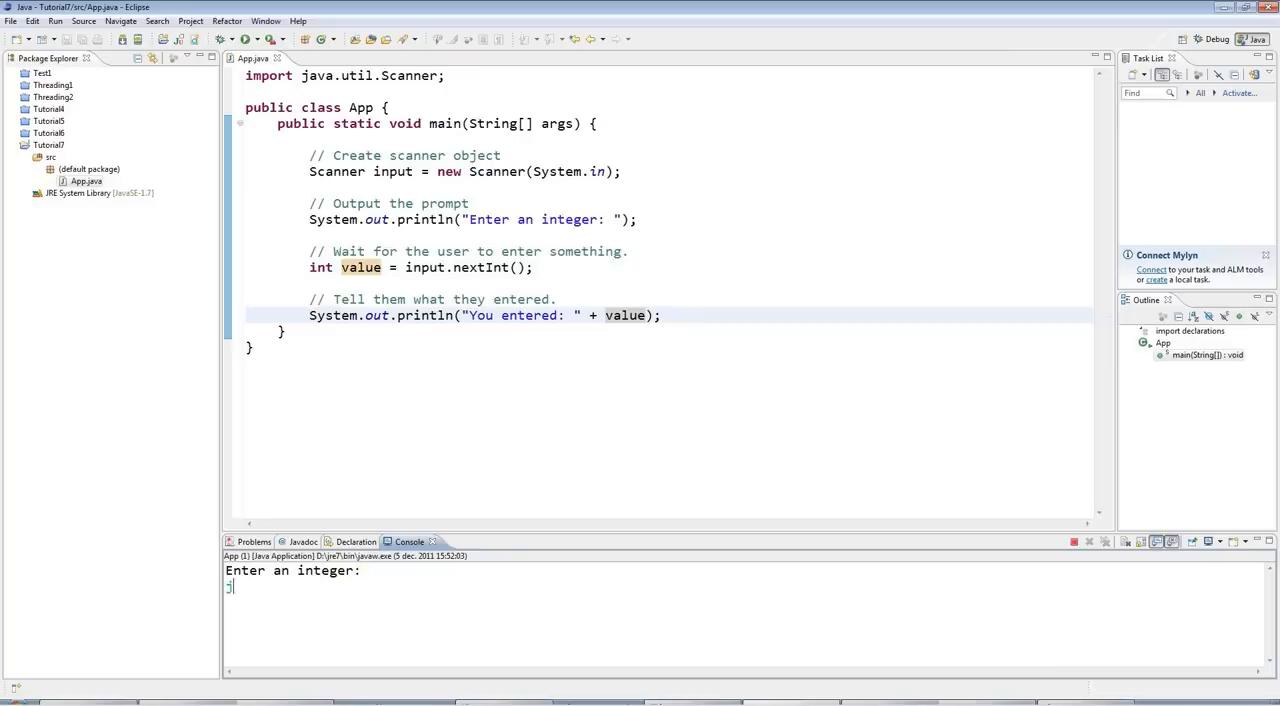
key(enter)
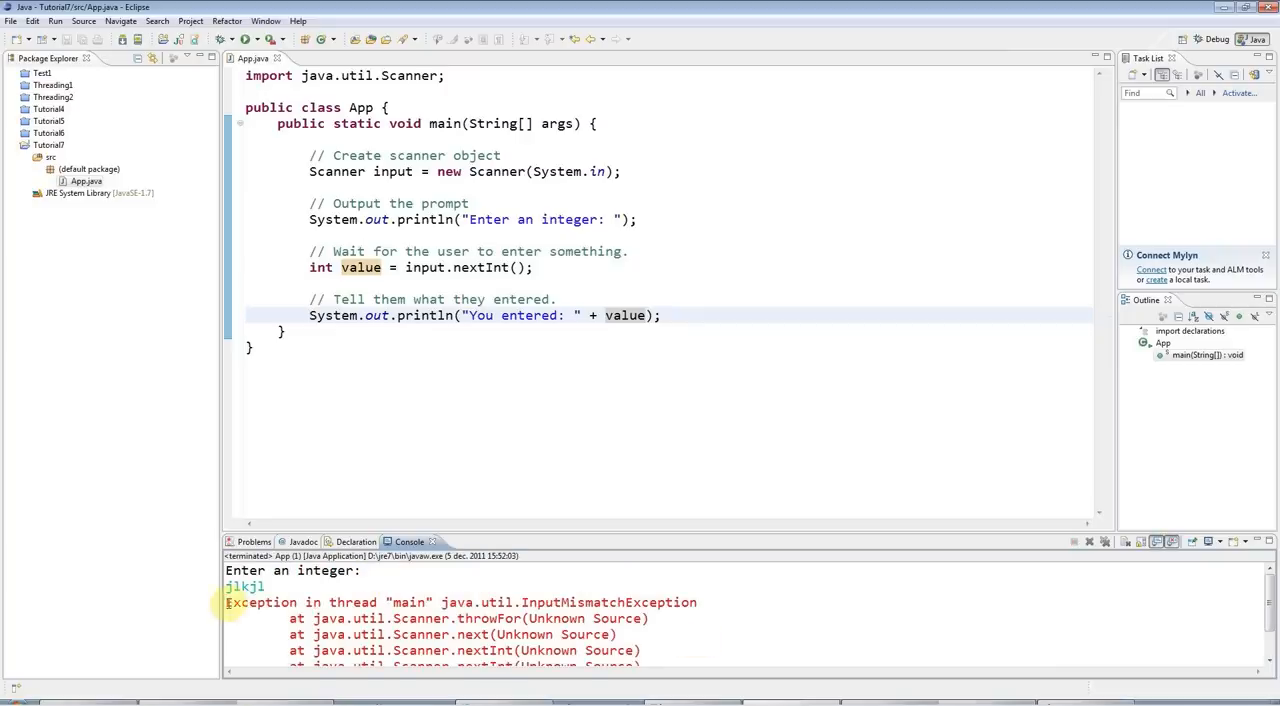
triple_click(460, 602)
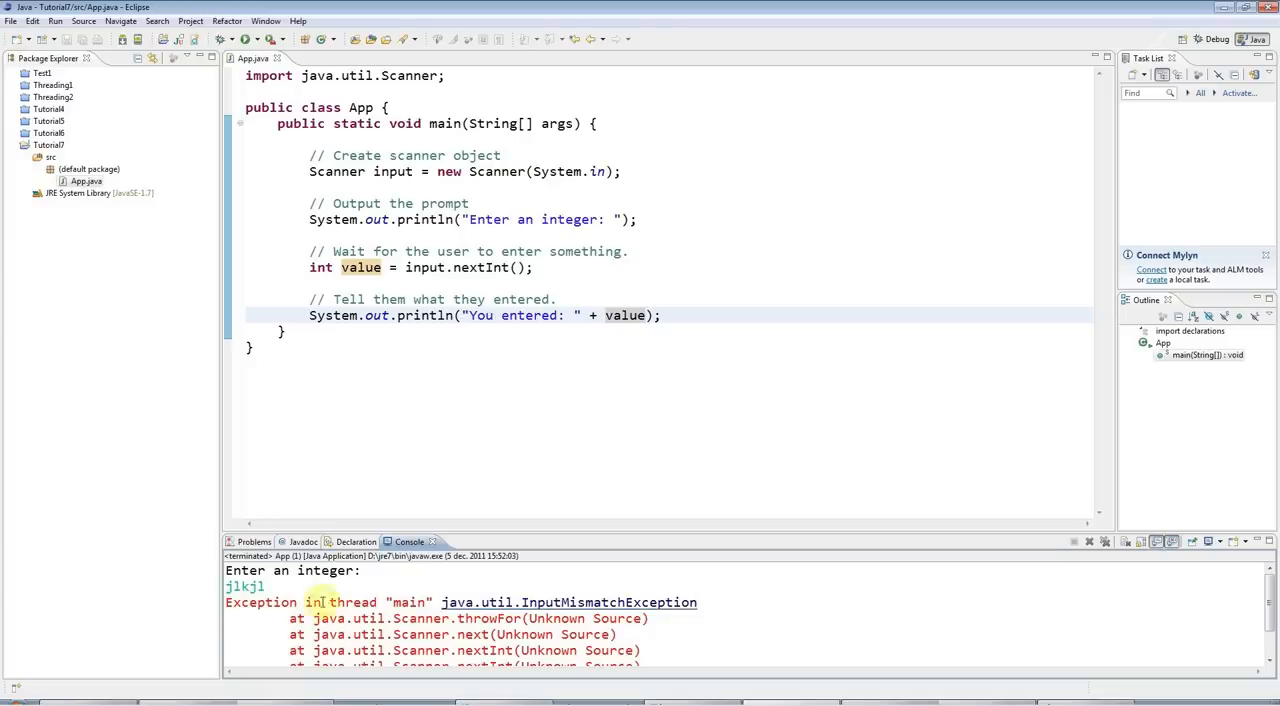
double_click(360, 268)
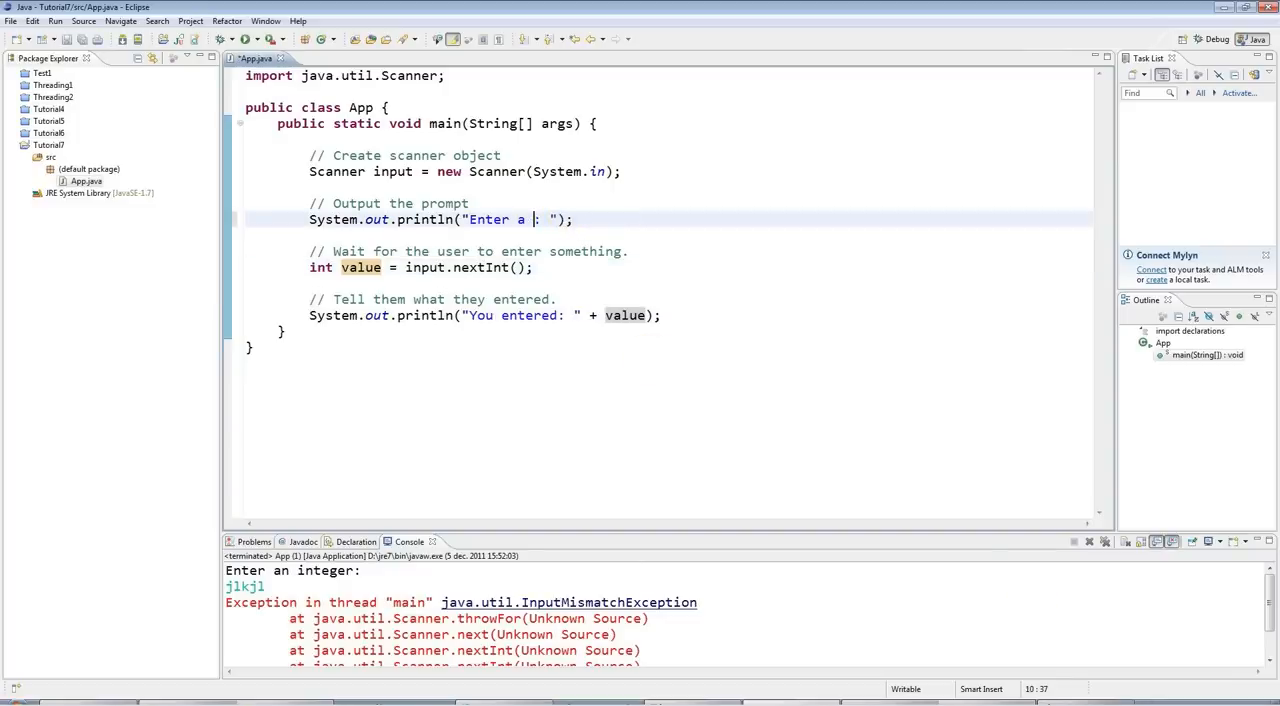
Prompt 'Enter a floating point value: ' and read 'double value = input.nextDouble();'.
text(floating point)
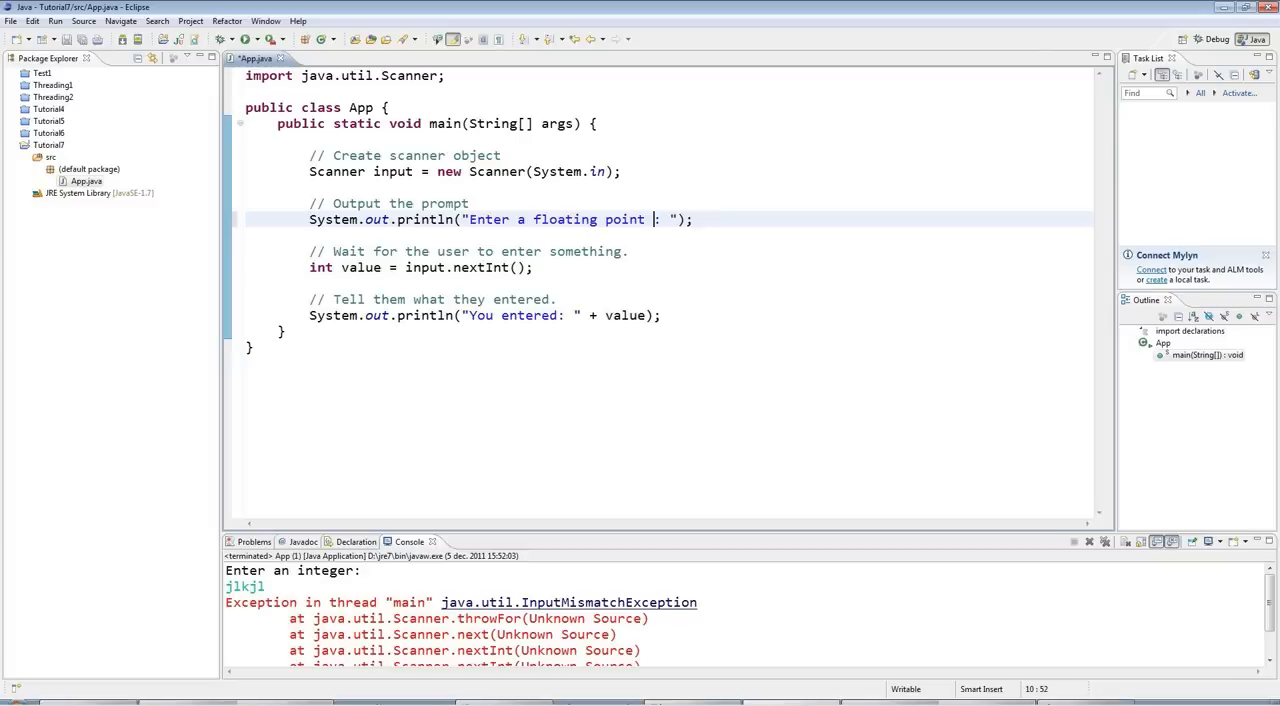
text(value)
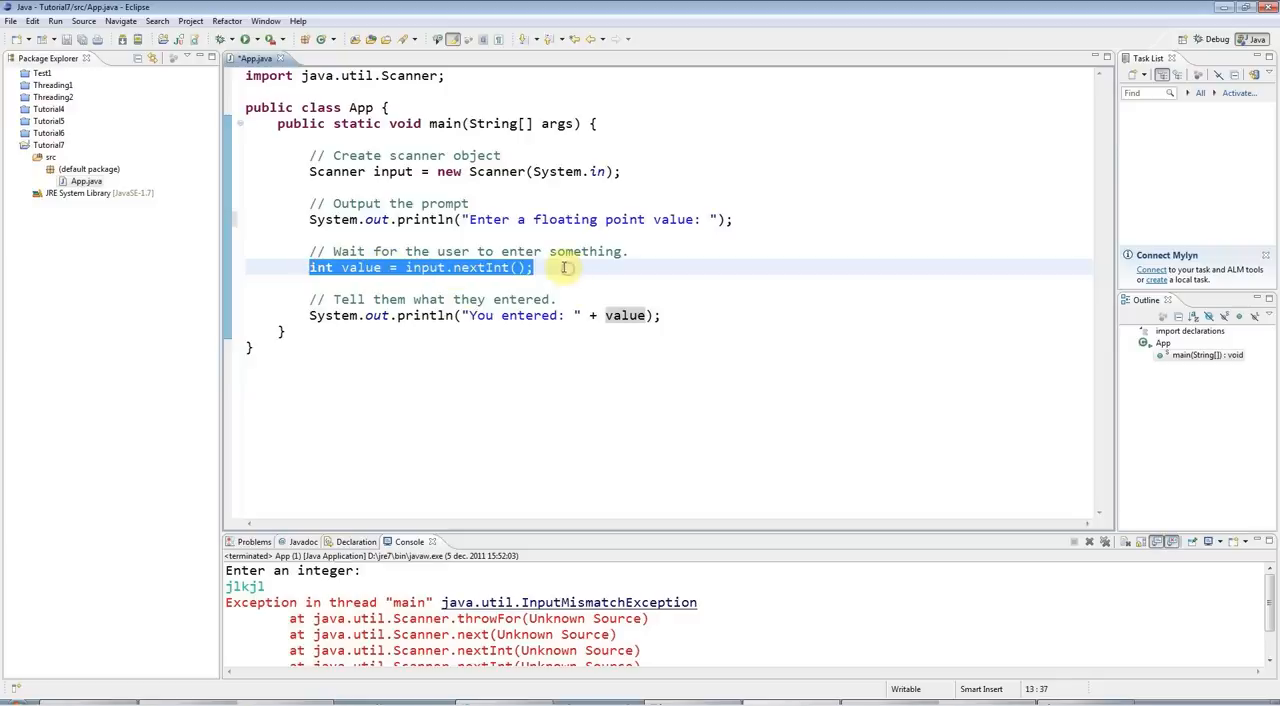
text(double)
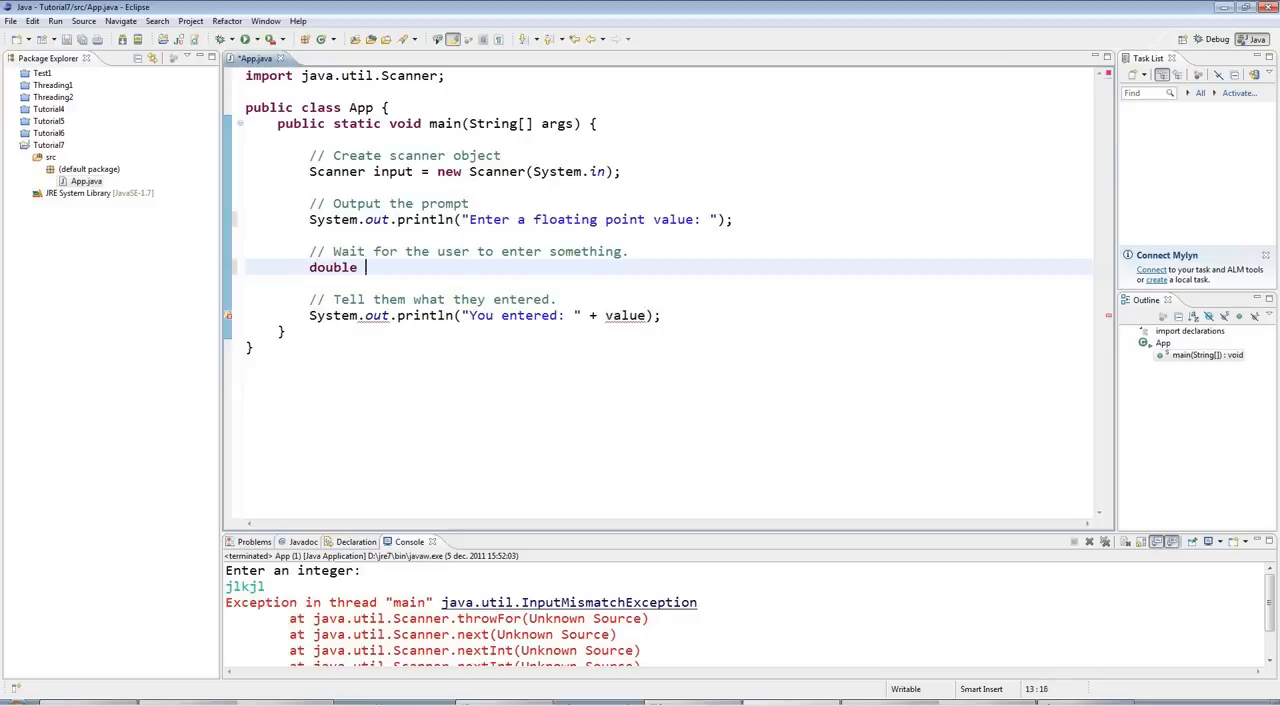
text(value = sc)
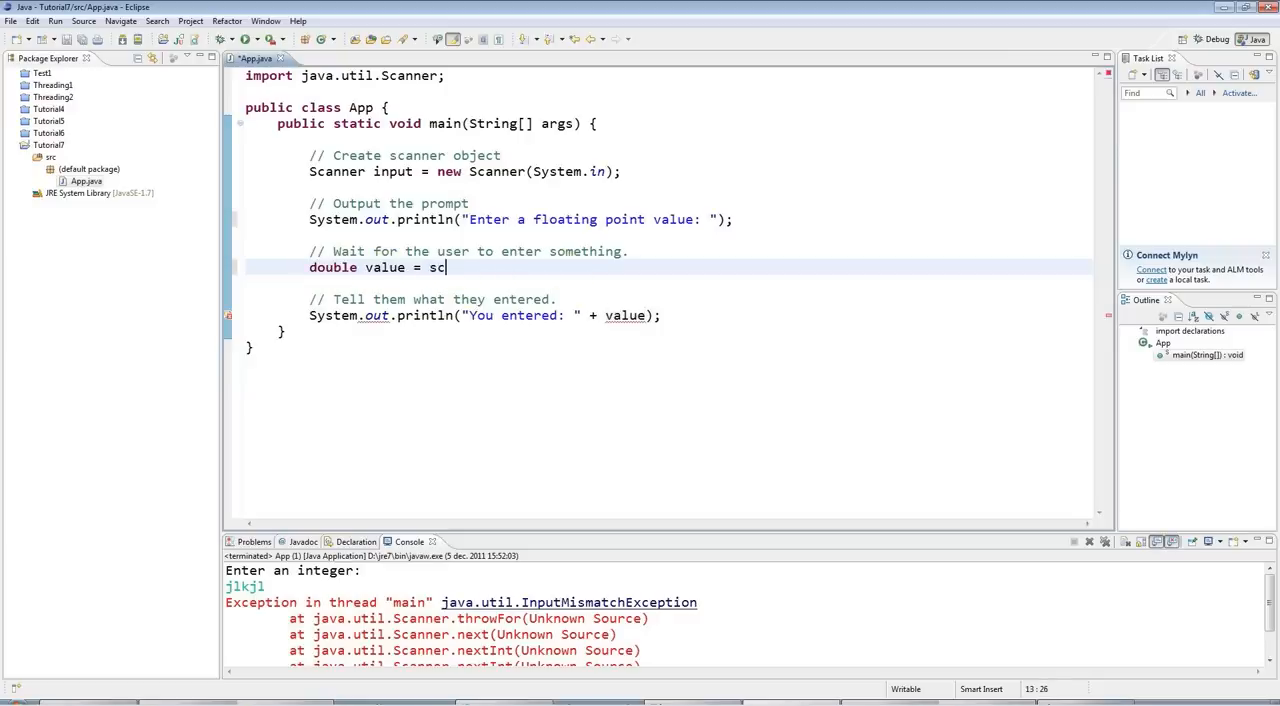
text(input.nextDouble();)
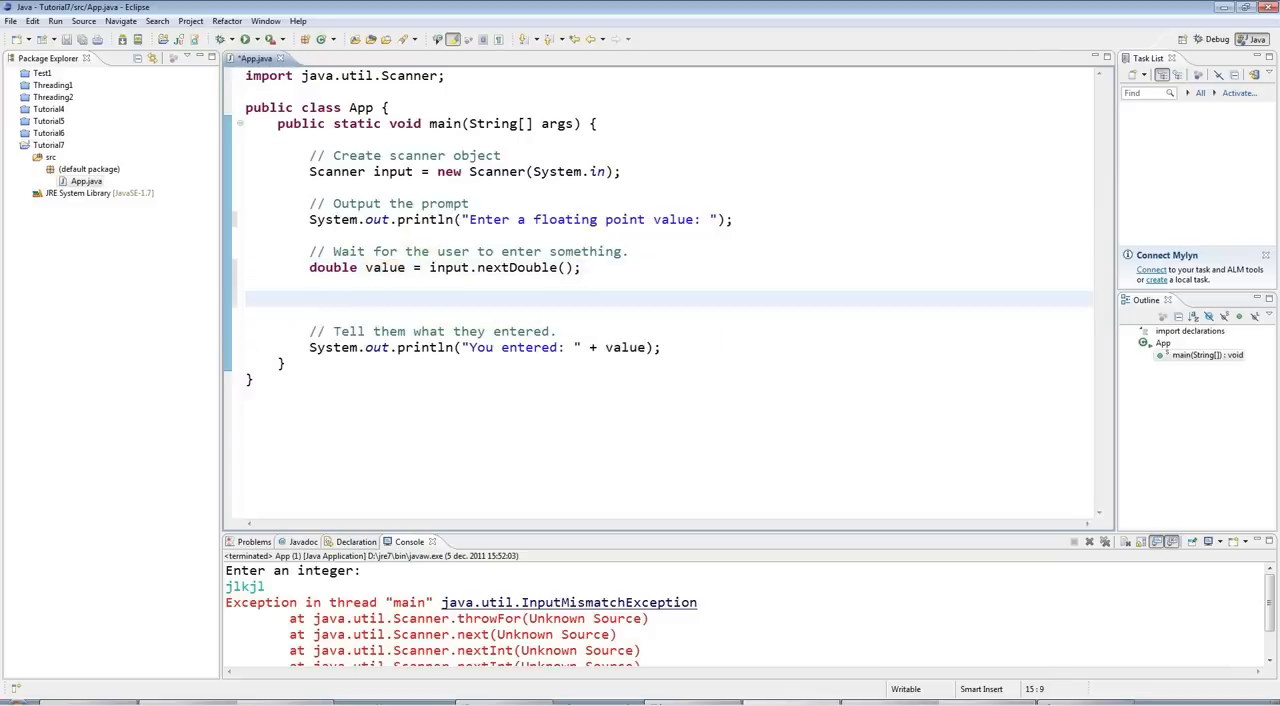
Try a temporary 77.4 test line and remove it again.
text(7)
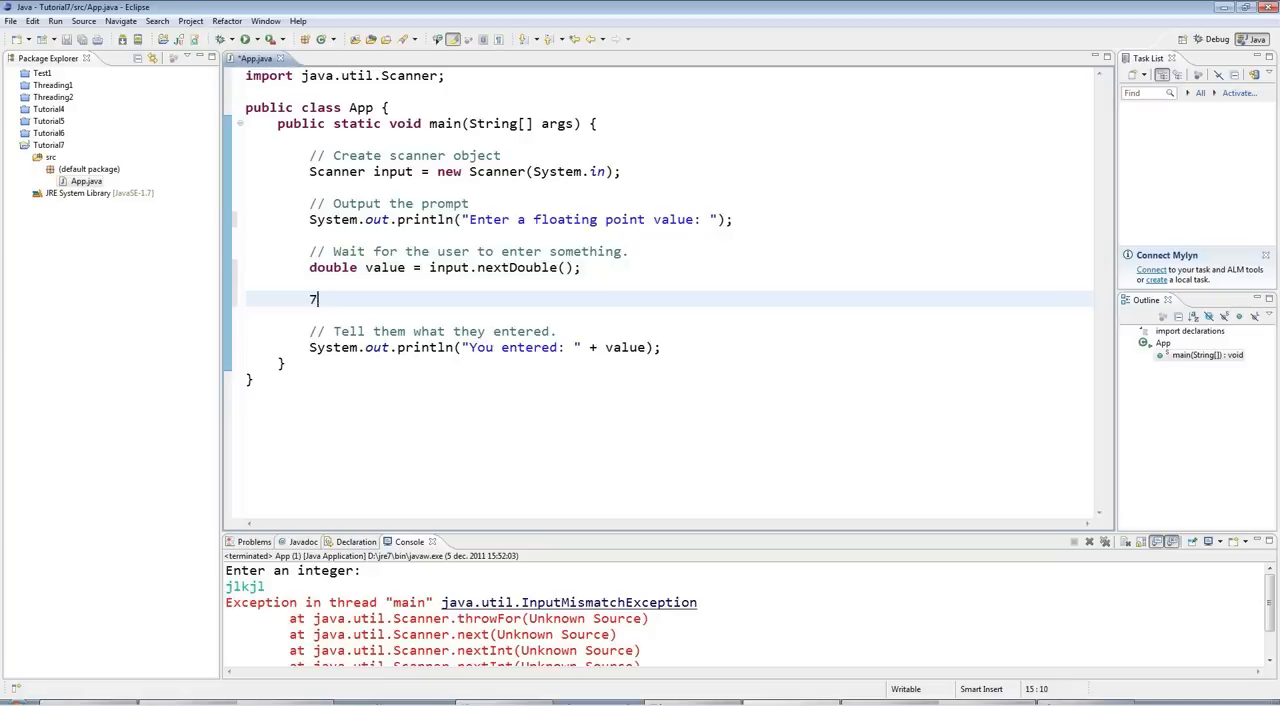
text(7.)
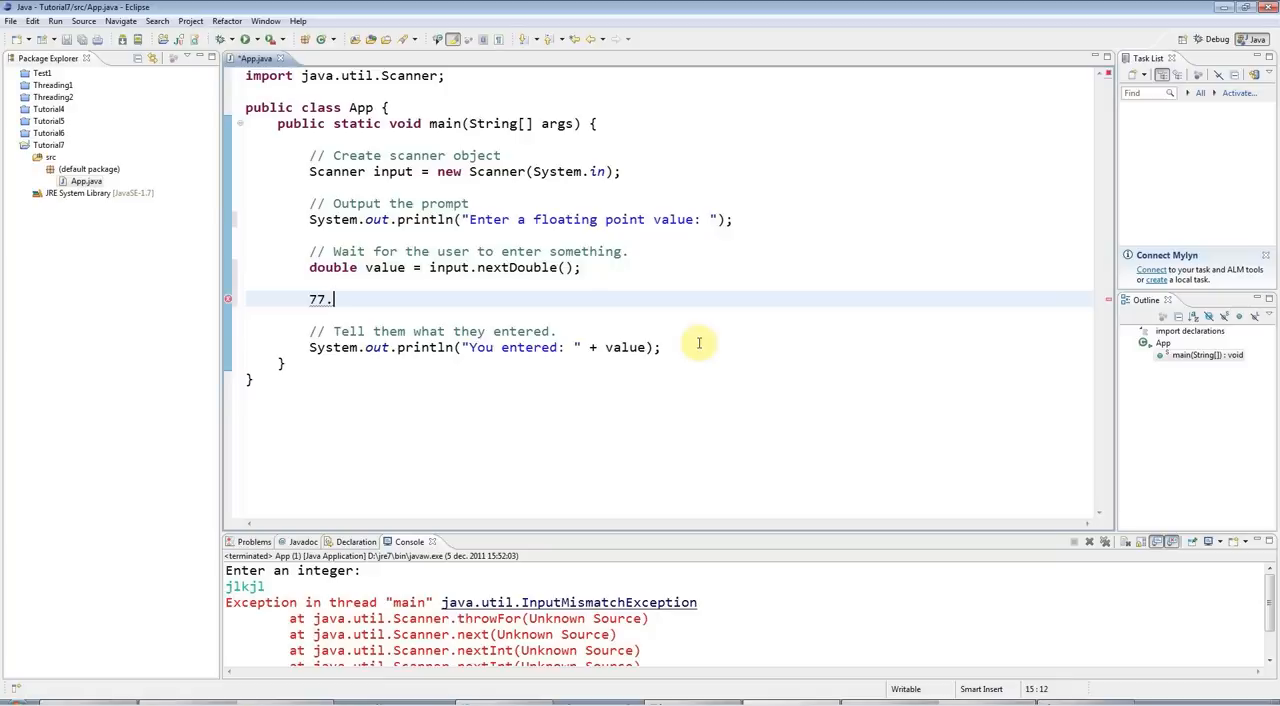
text(4;)
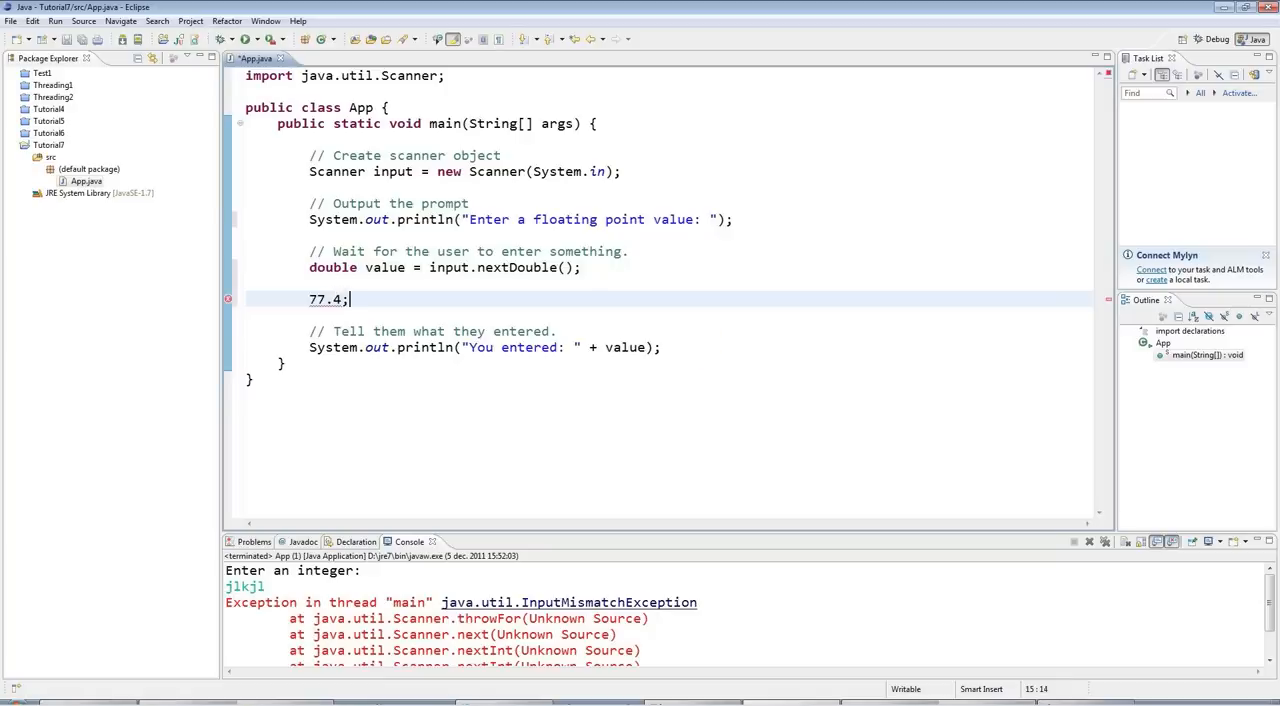
key(BackSpace)
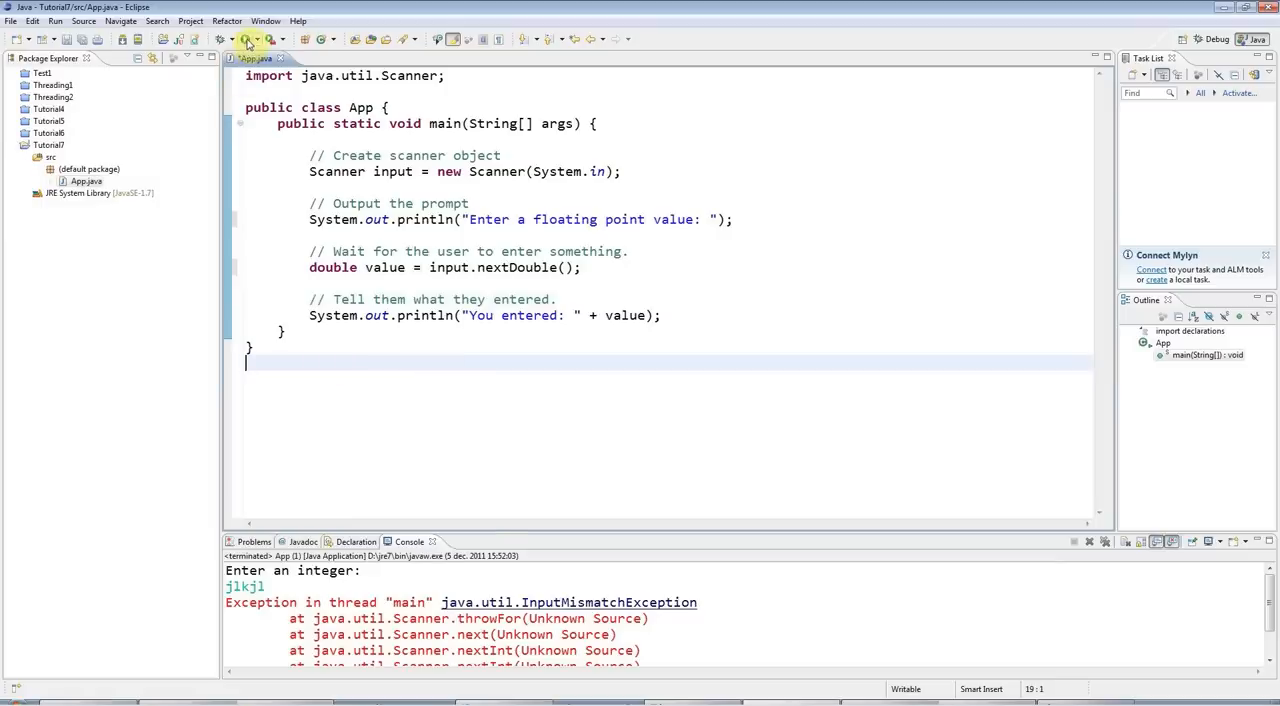
Run App, enter 5,6 at the prompt and see "You entered: 5.6" echoed in the console.
click(250, 40)
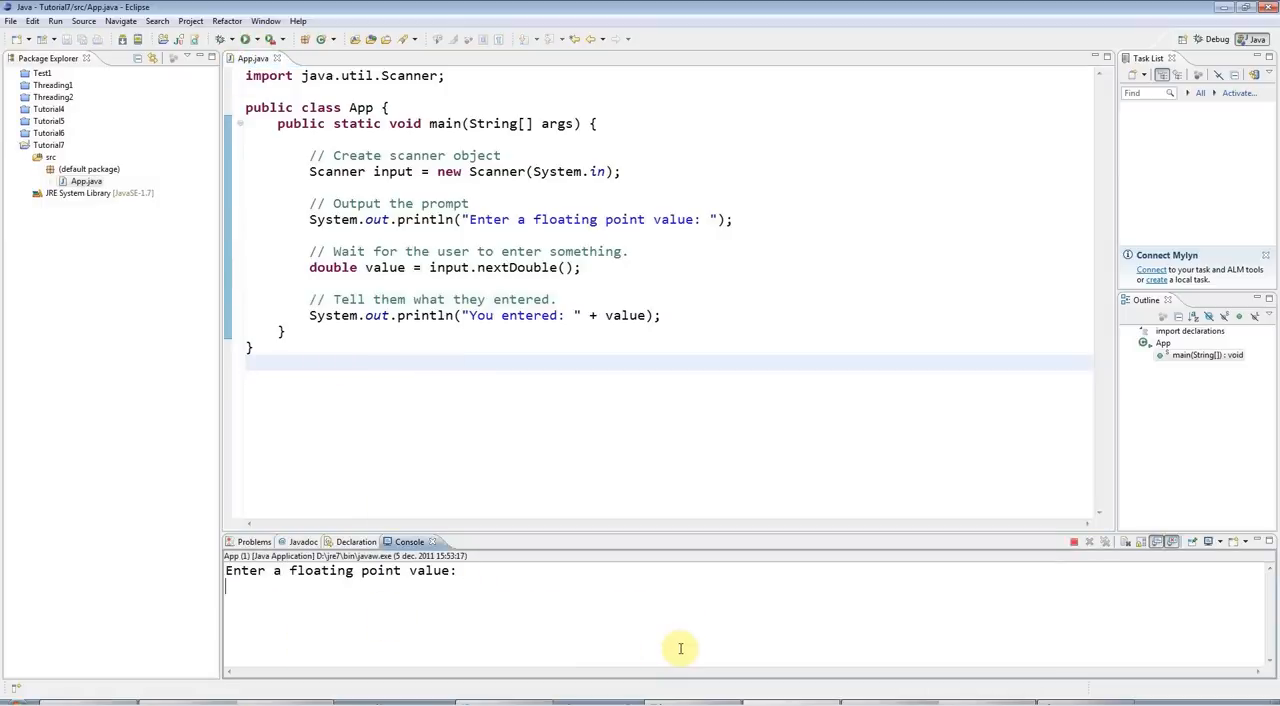
text(5,6)
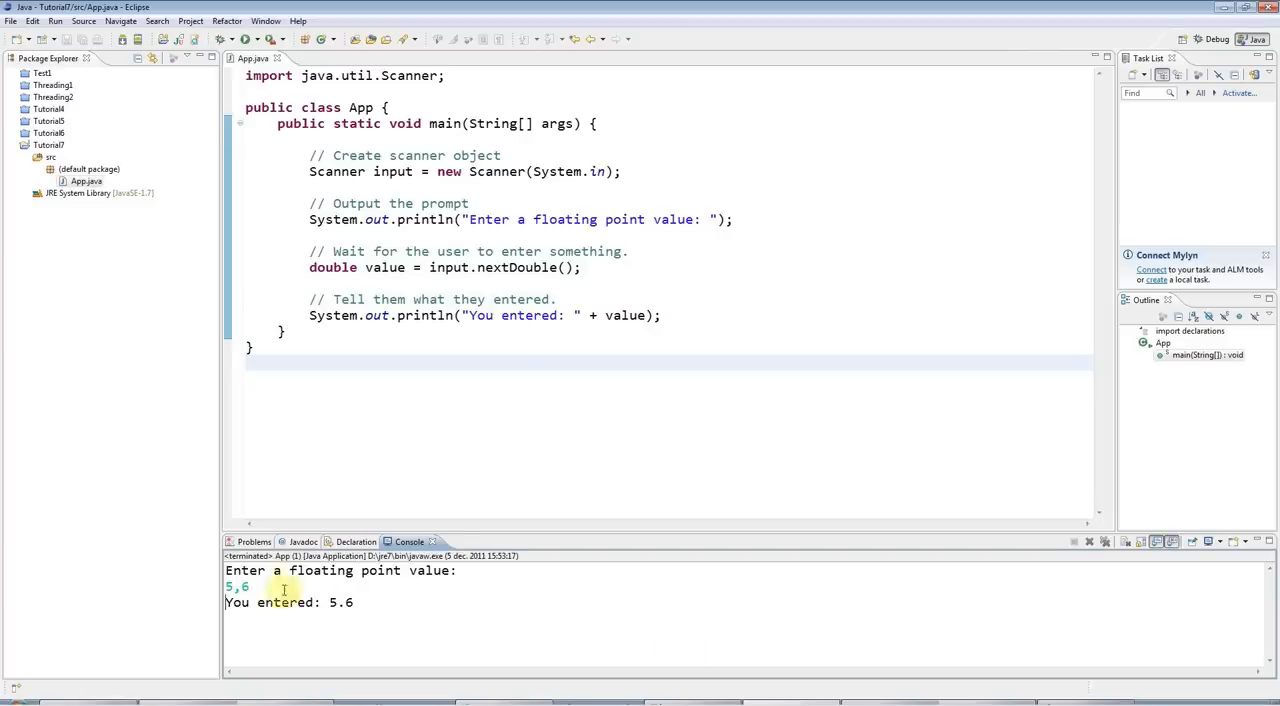
double_click(340, 602)
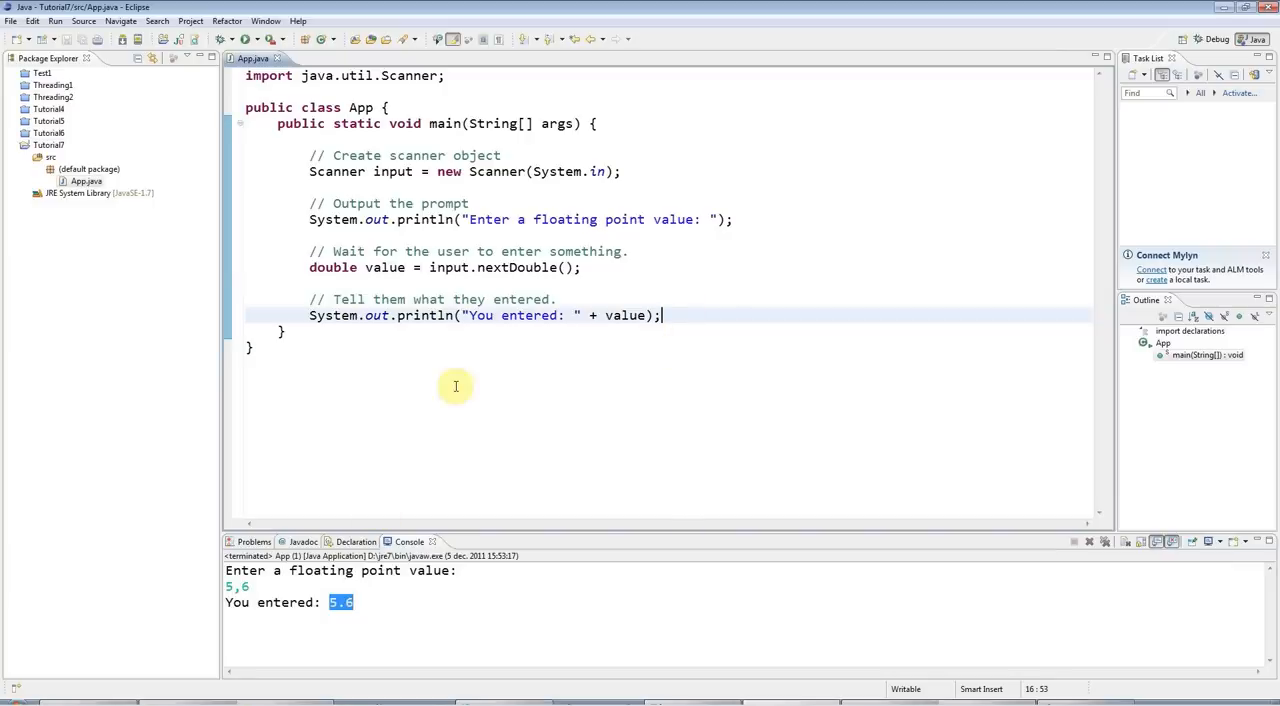
mouse_move(336, 172)
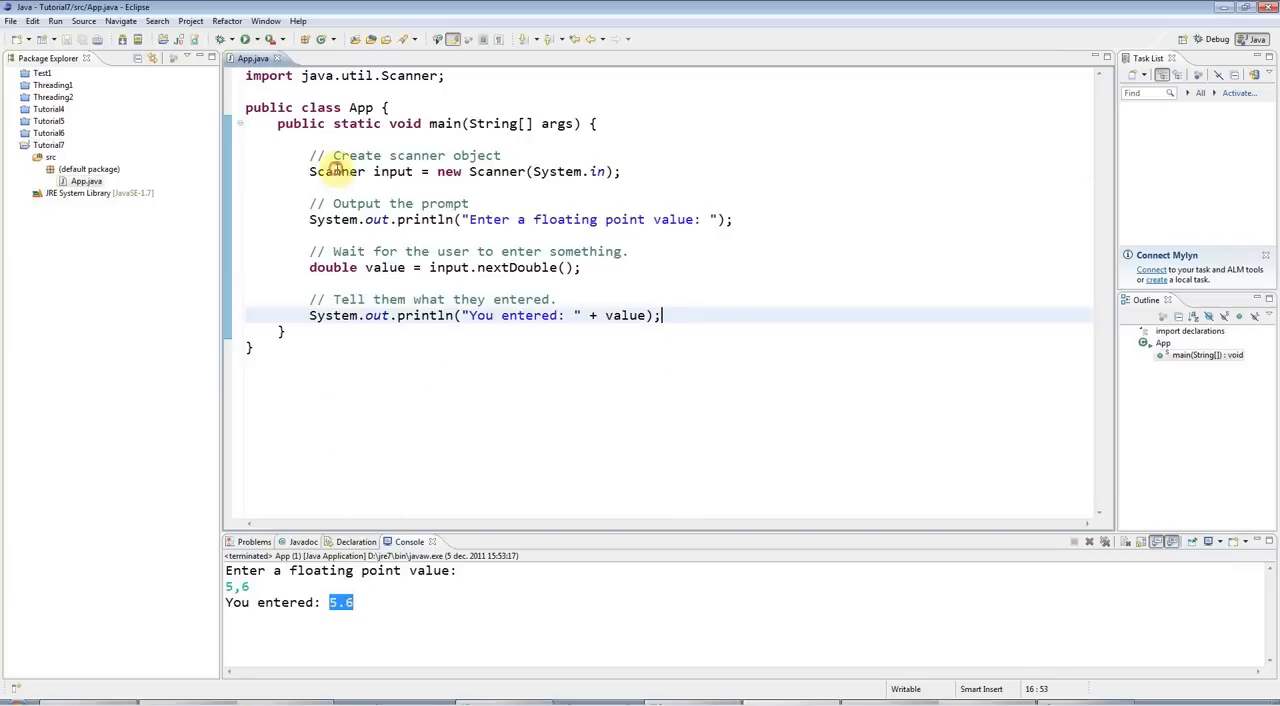
double_click(336, 172)
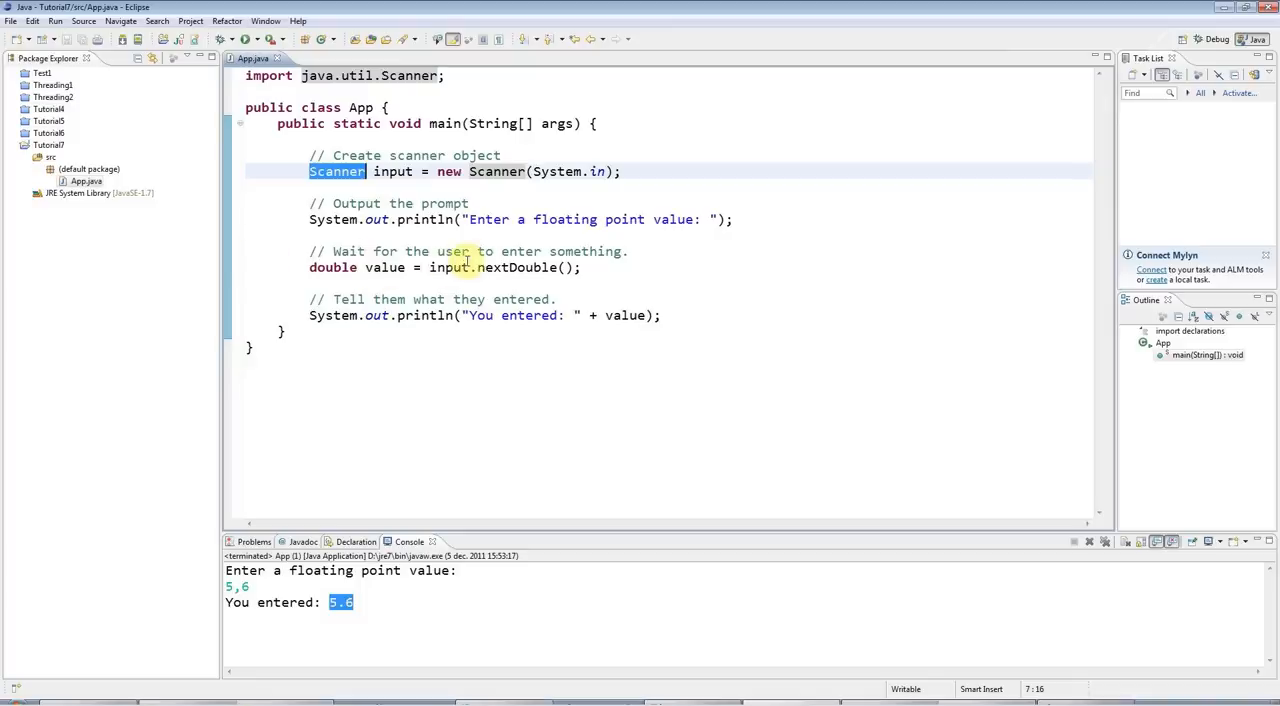
mouse_move(490, 270)
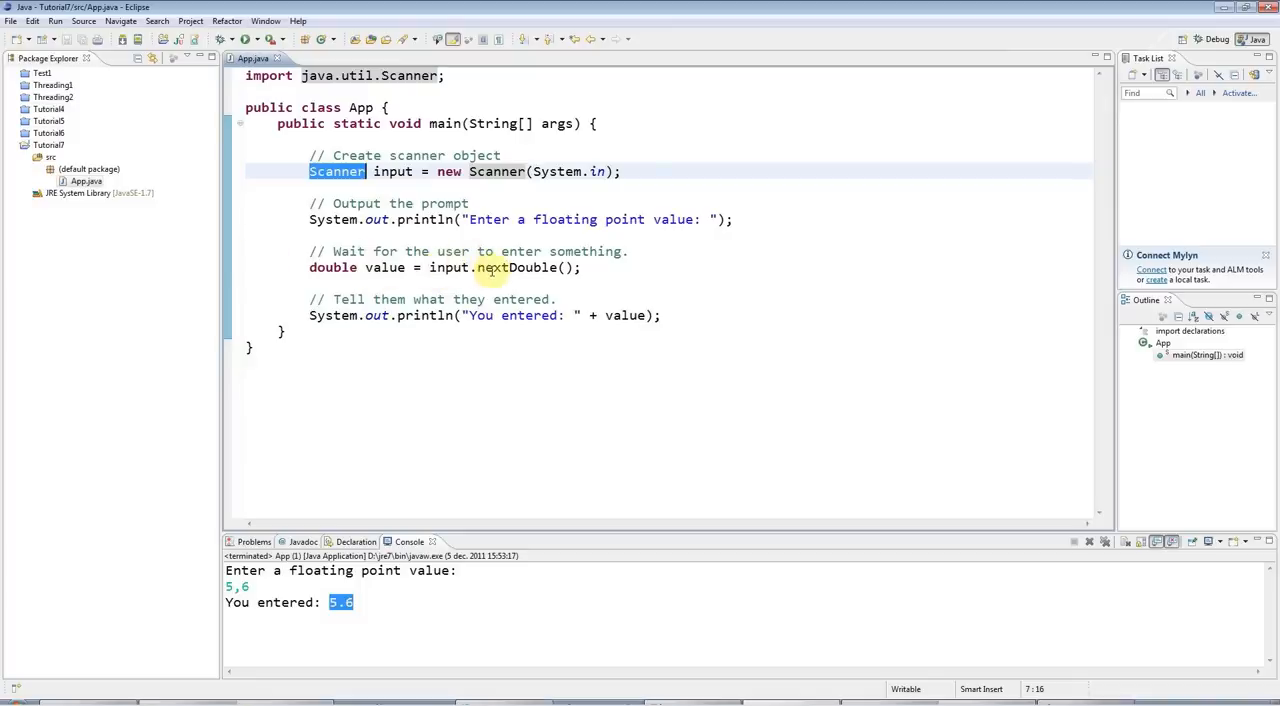
double_click(516, 268)
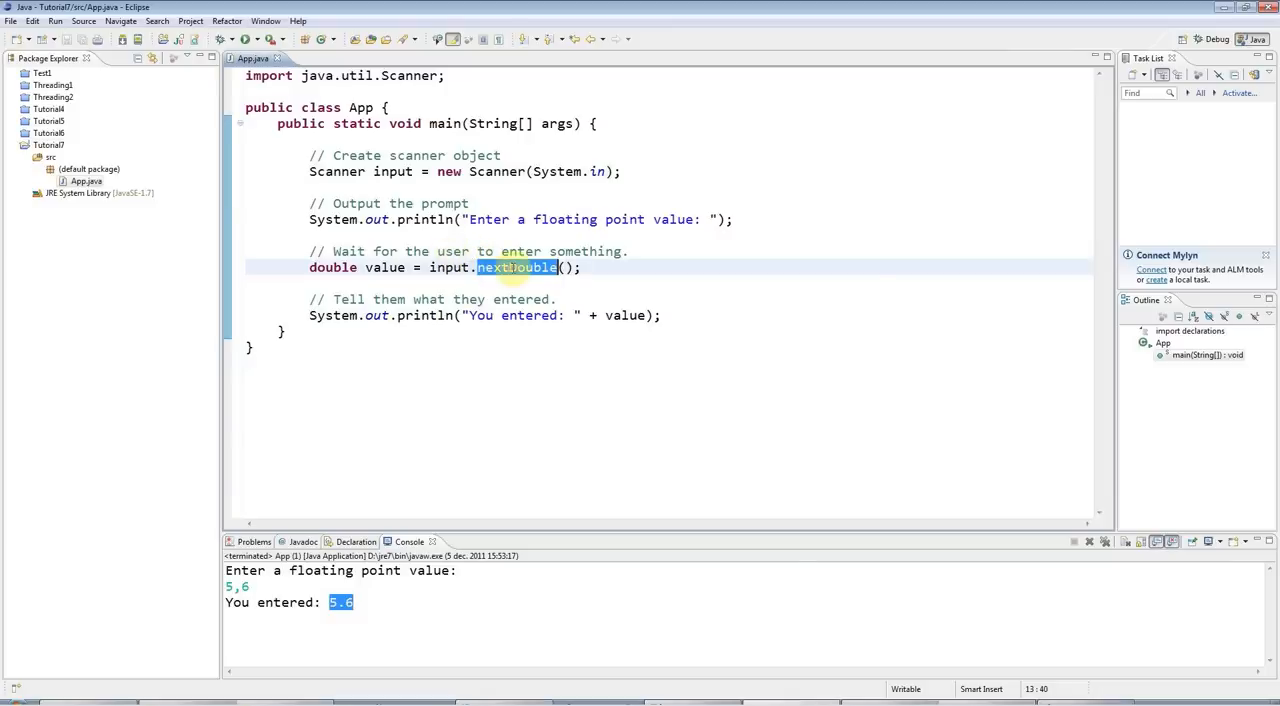
click(304, 340)
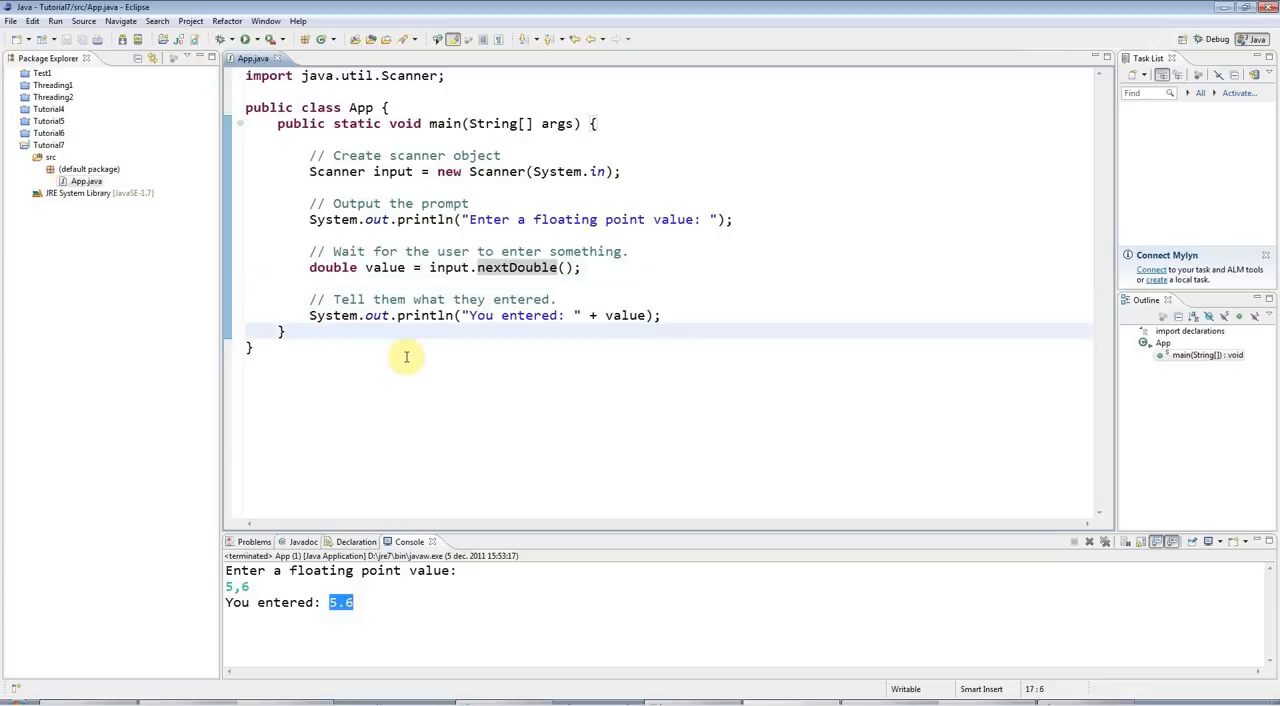
mouse_move(268, 348)
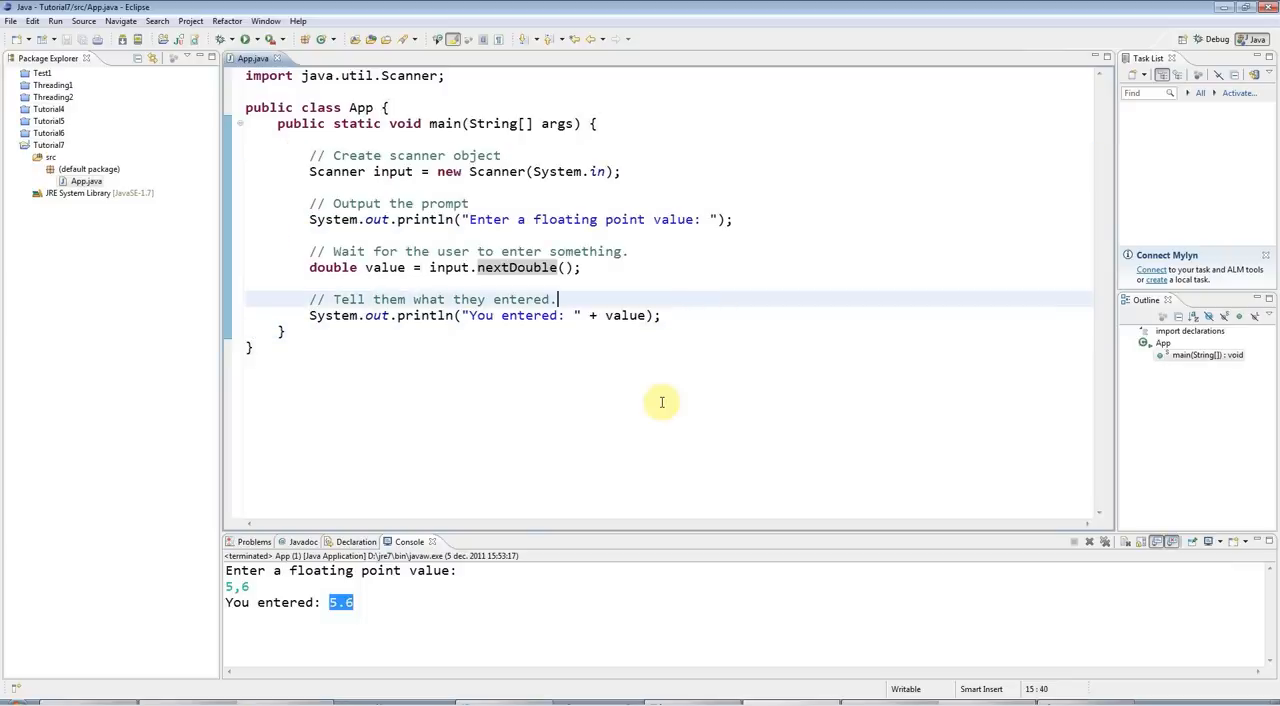
mouse_move(670, 316)
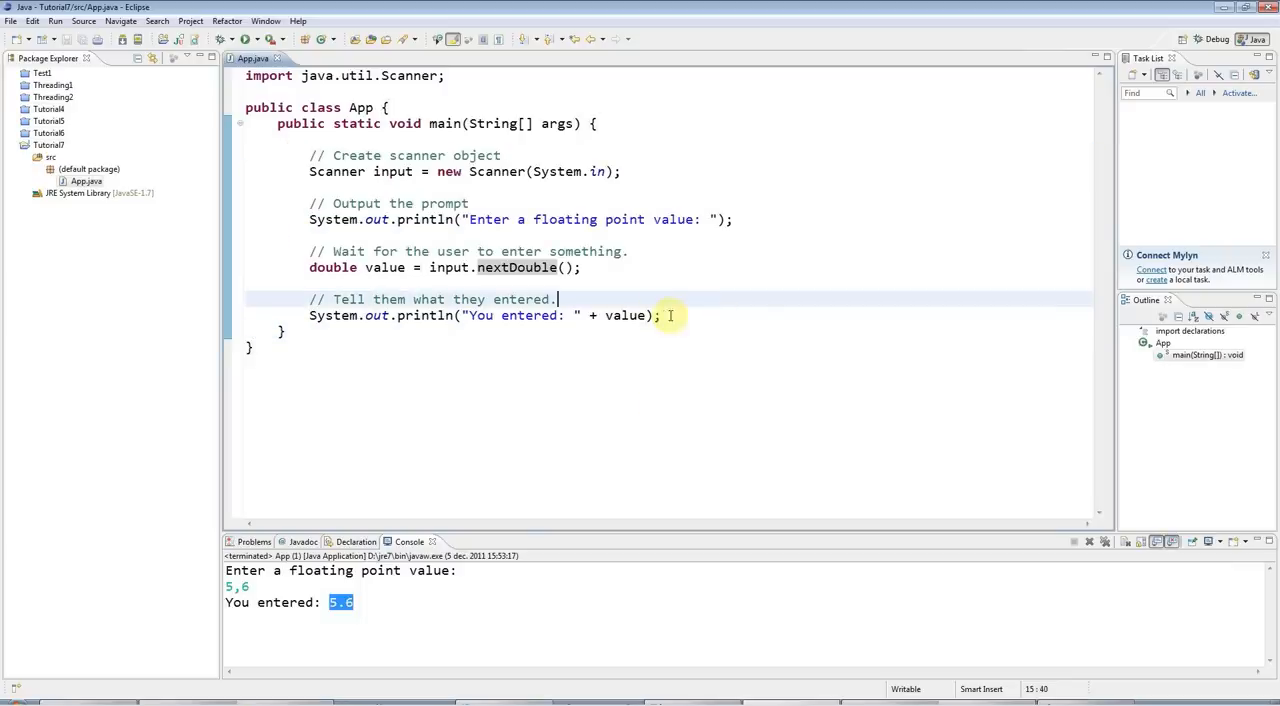